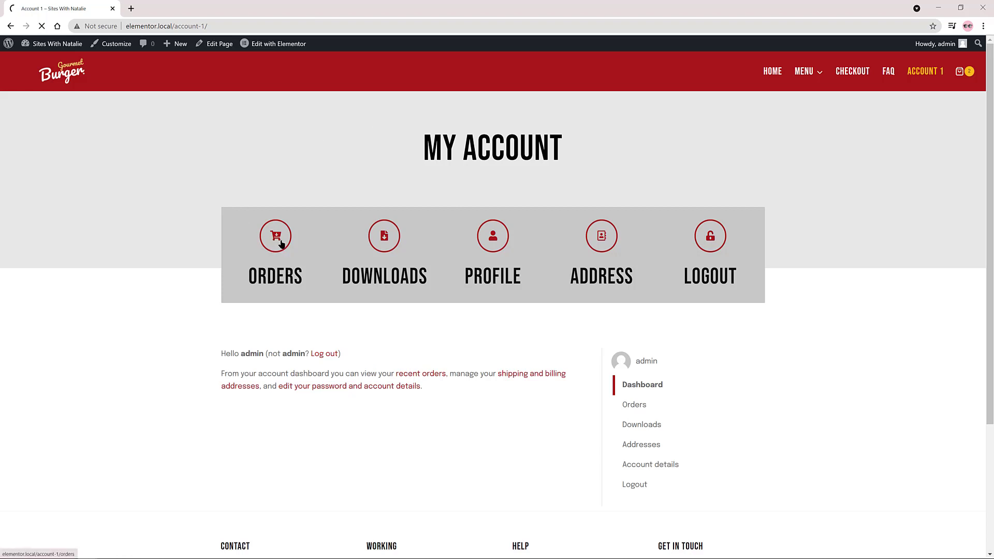
- Browse the Orders, Downloads and Account details sections of the existing account page
left_click(276, 236)
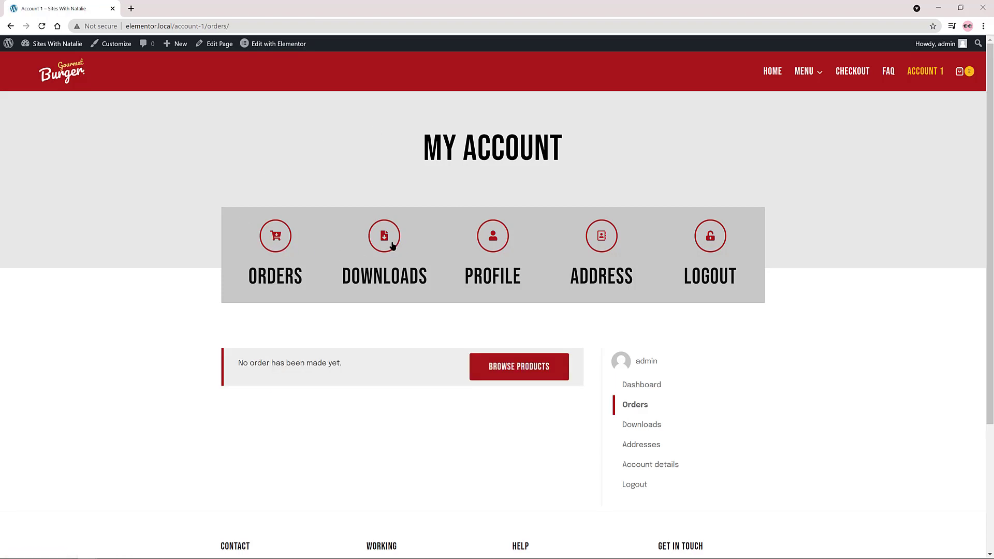
left_click(383, 236)
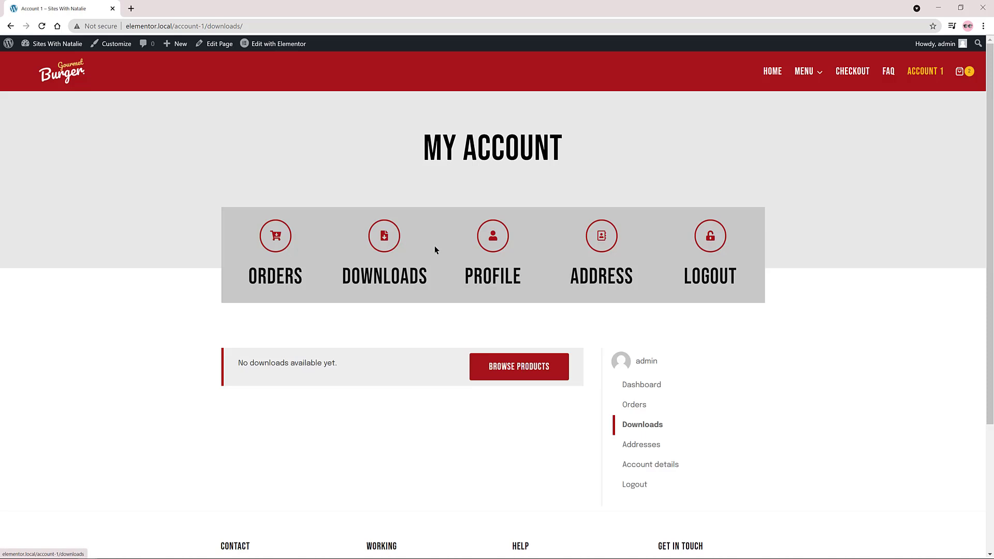
left_click(492, 236)
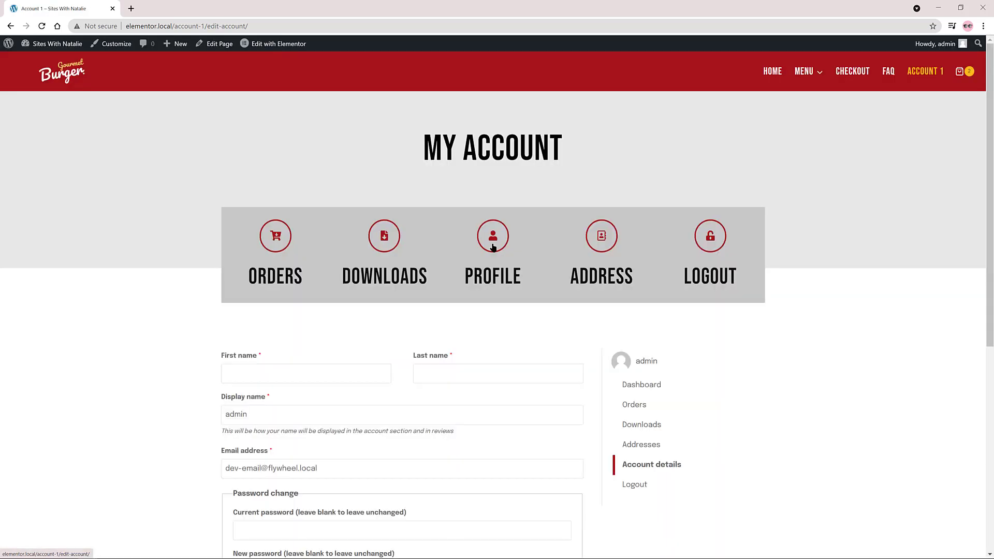
scroll("down", 3)
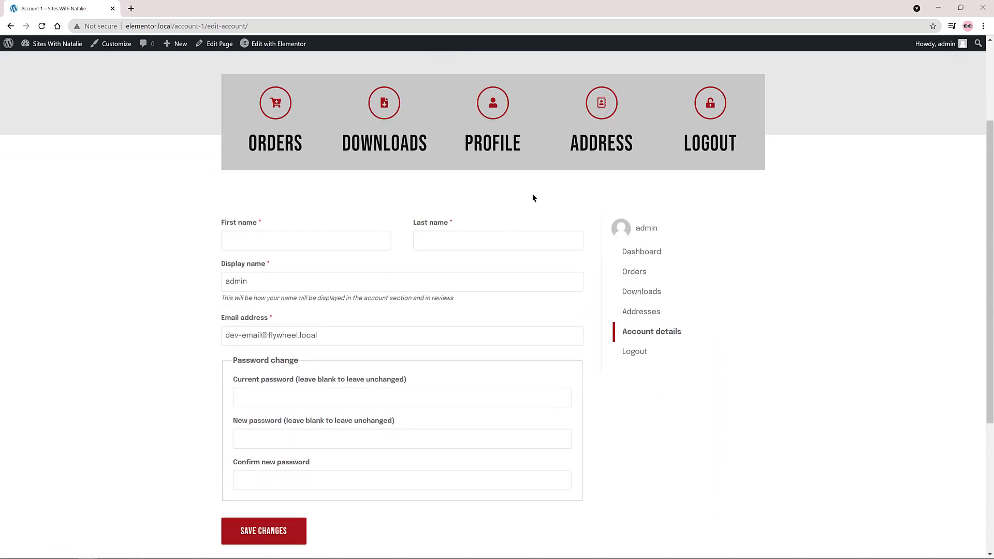
mouse_move(601, 102)
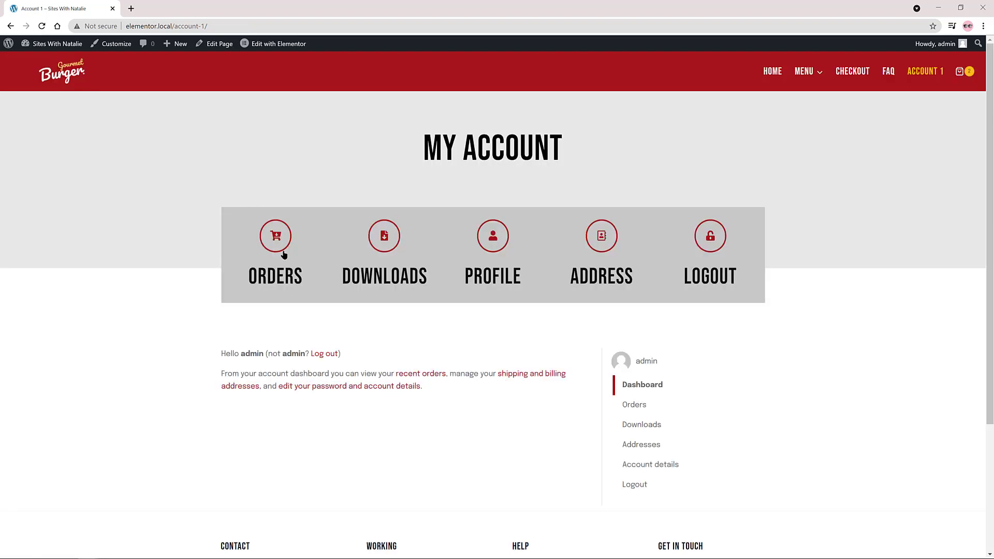
left_click(275, 245)
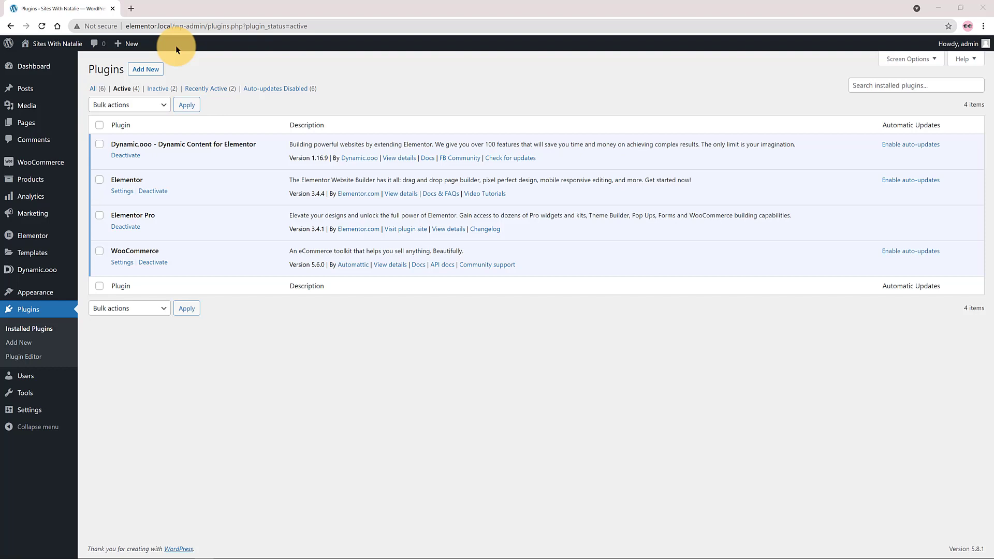
mouse_move(93, 89)
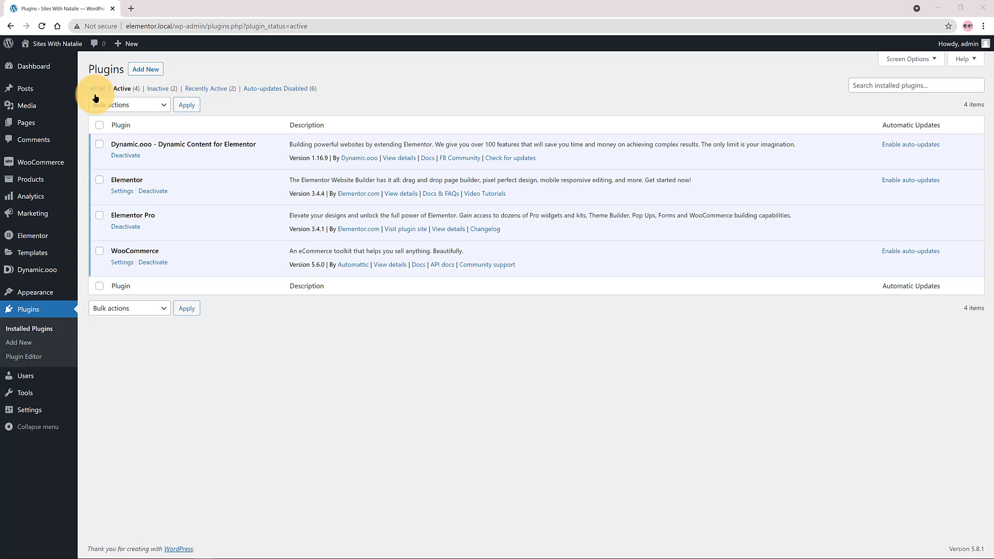
mouse_move(27, 122)
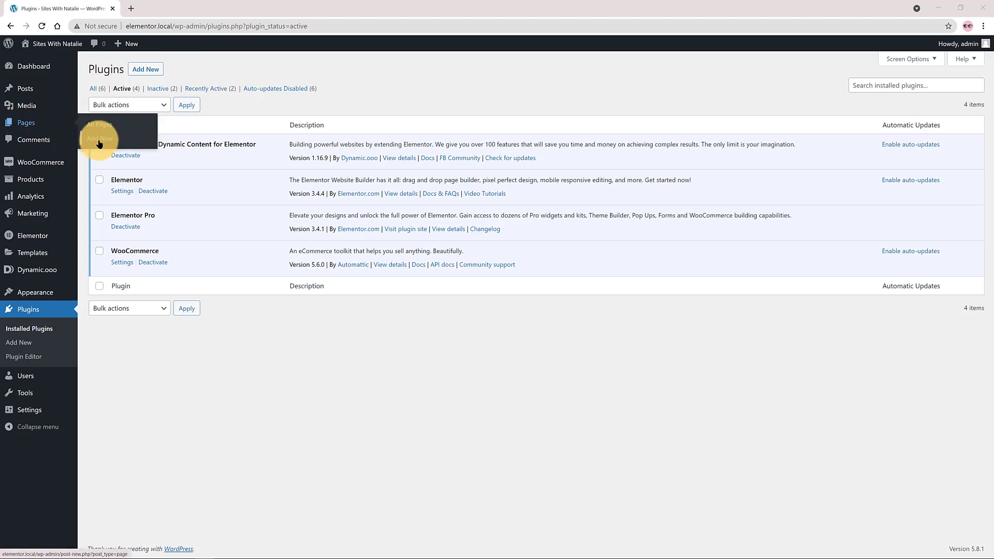
- Publish a new page titled Account 2 using the Elementor Full Width template
left_click(99, 138)
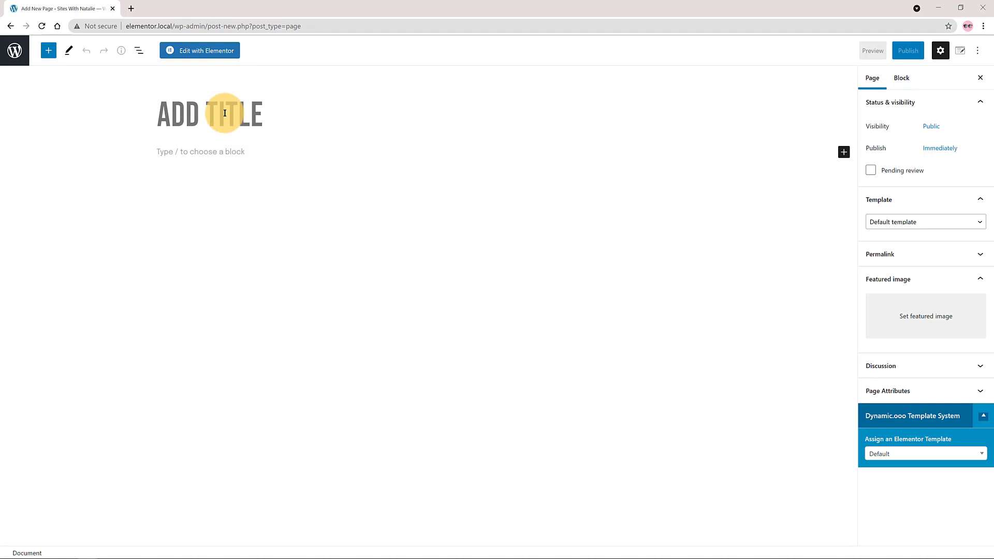
left_click(923, 222)
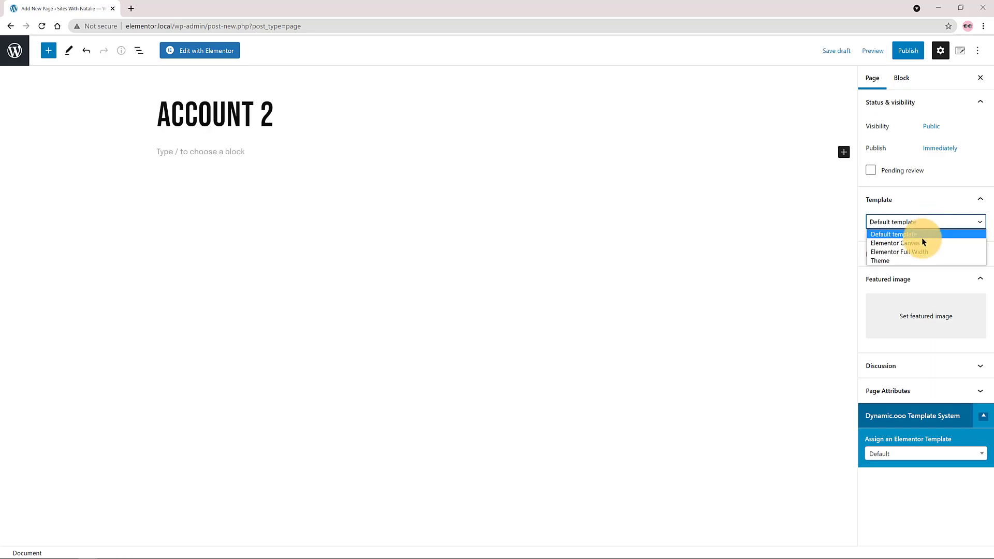
left_click(898, 251)
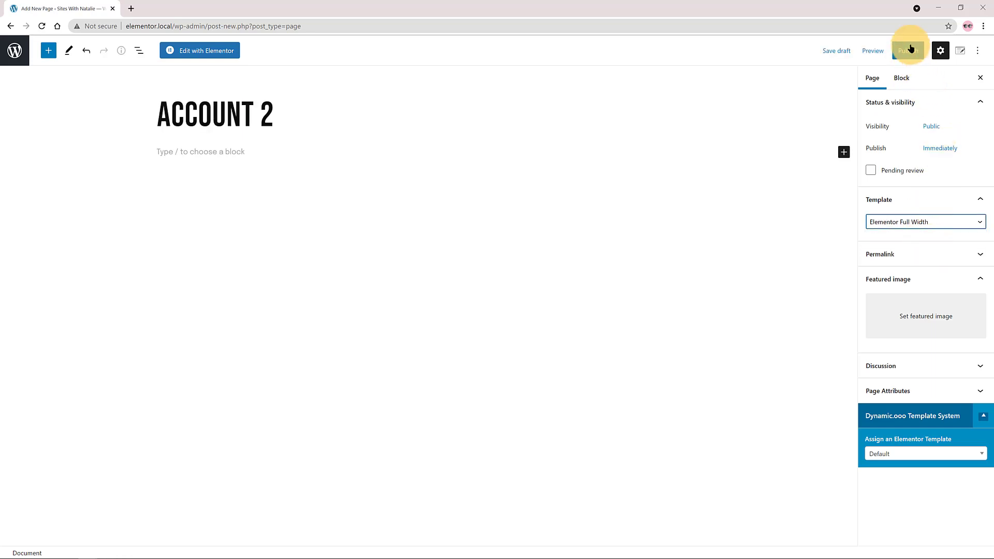
left_click(908, 51)
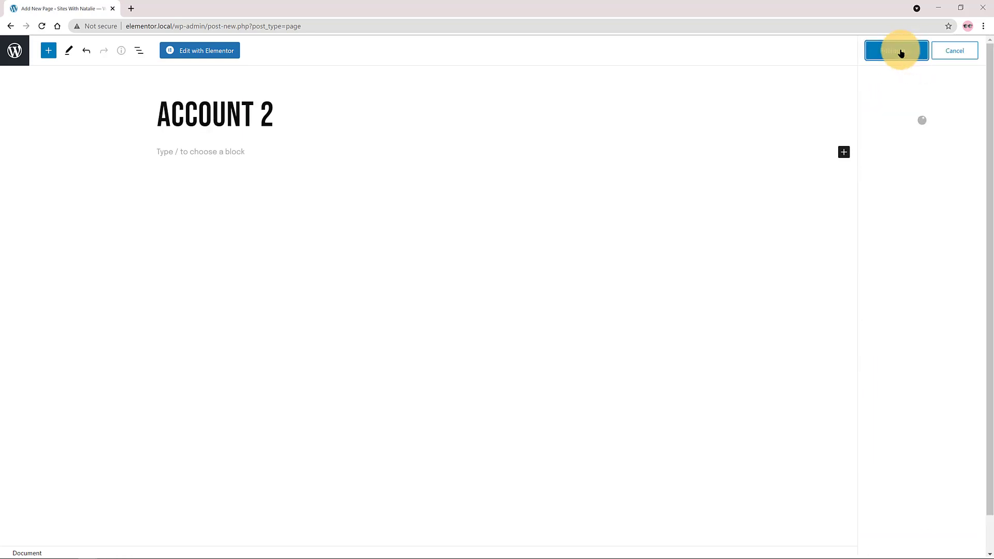
left_click(897, 50)
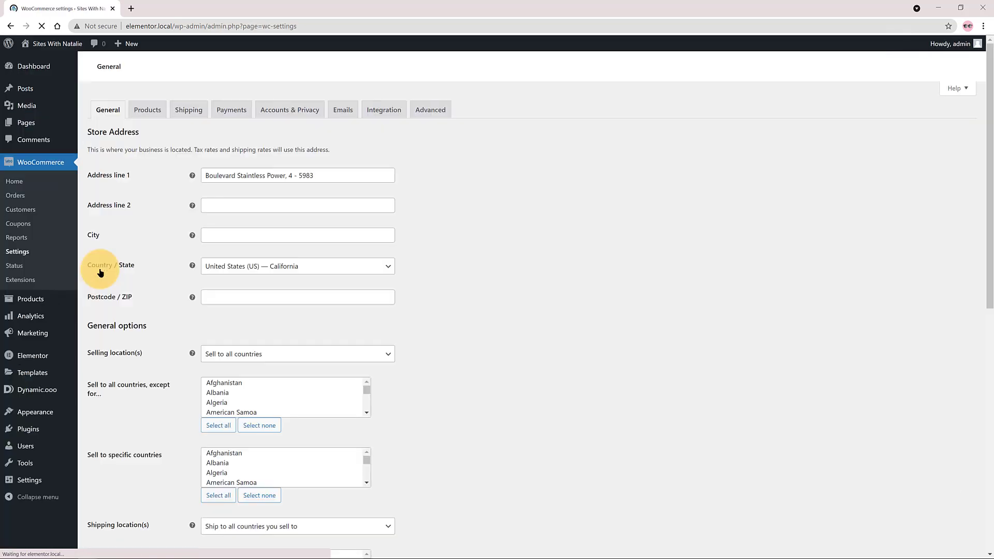
mouse_move(125, 254)
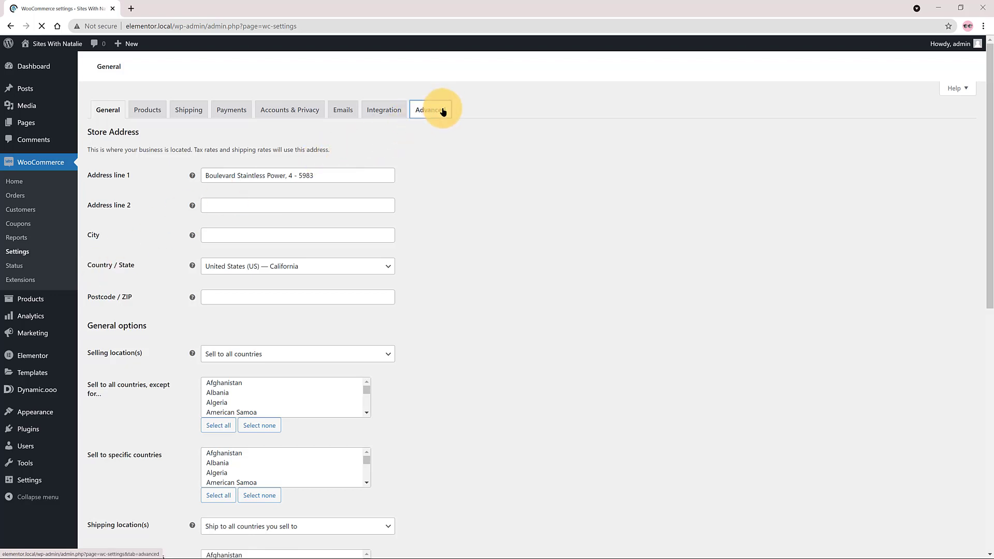
- In the WooCommerce Advanced settings, select Account 2 as the My account page and save
left_click(429, 110)
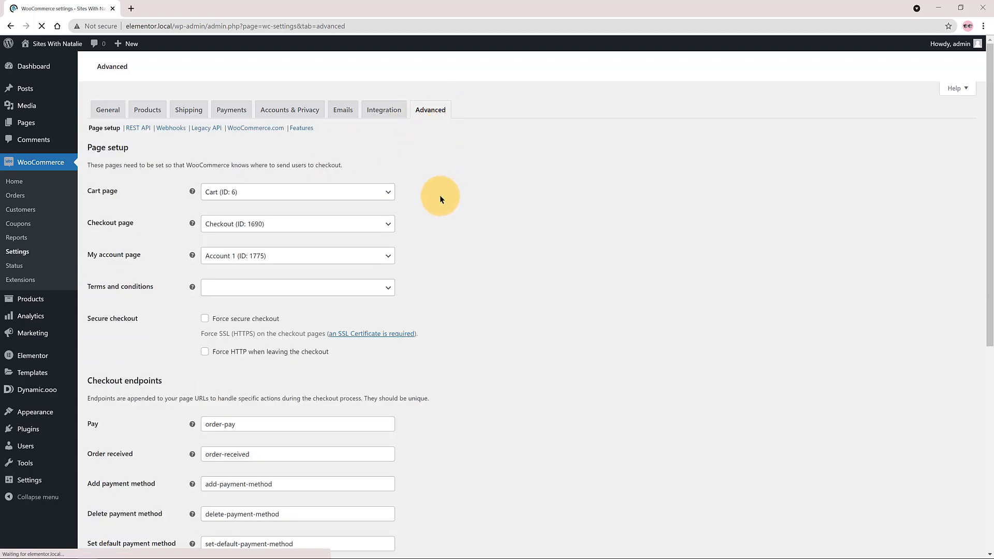
left_click(297, 256)
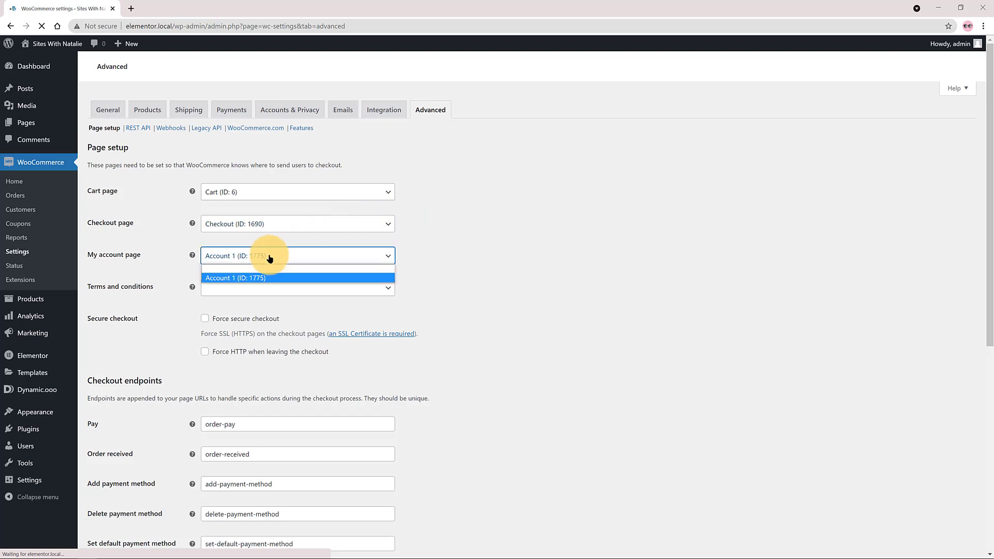
left_click(235, 277)
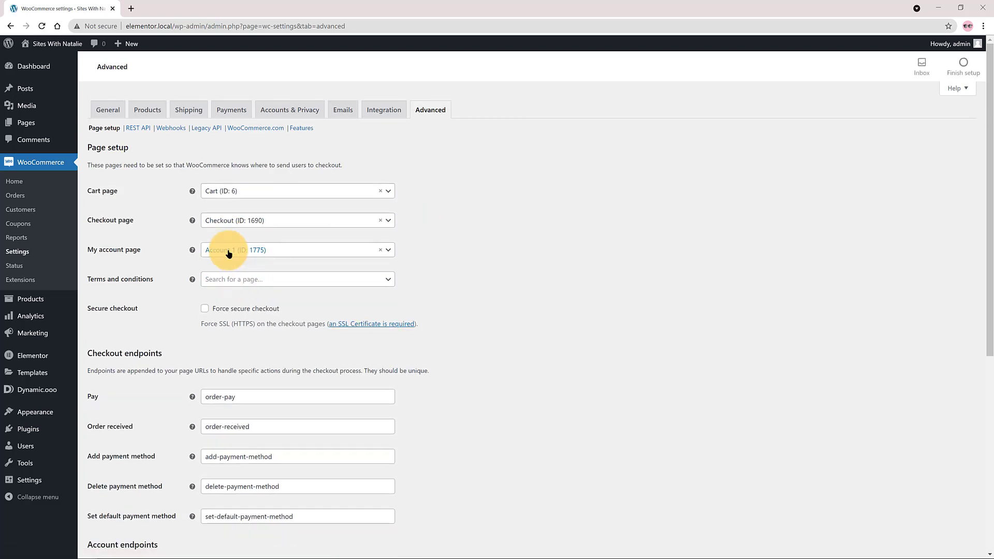
left_click(292, 249)
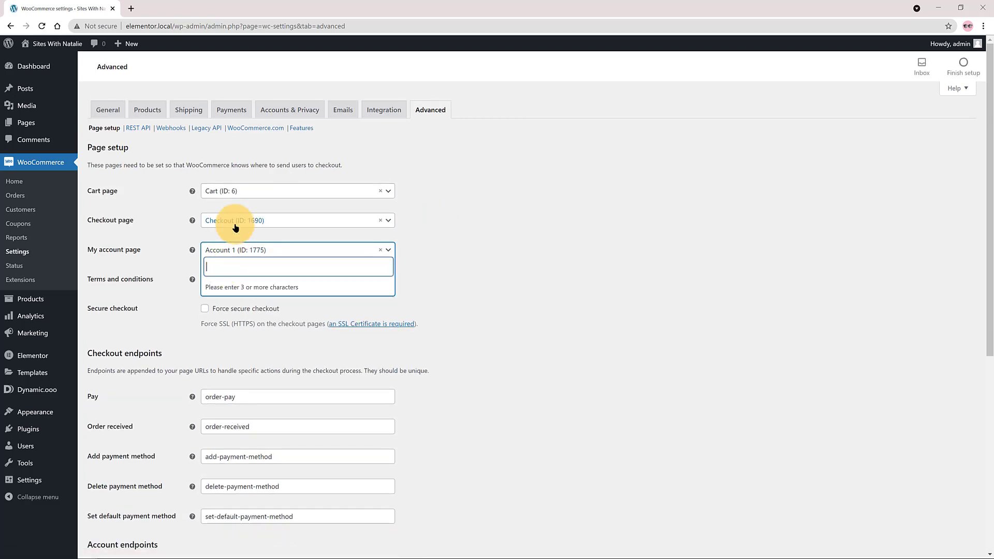
type("Acc")
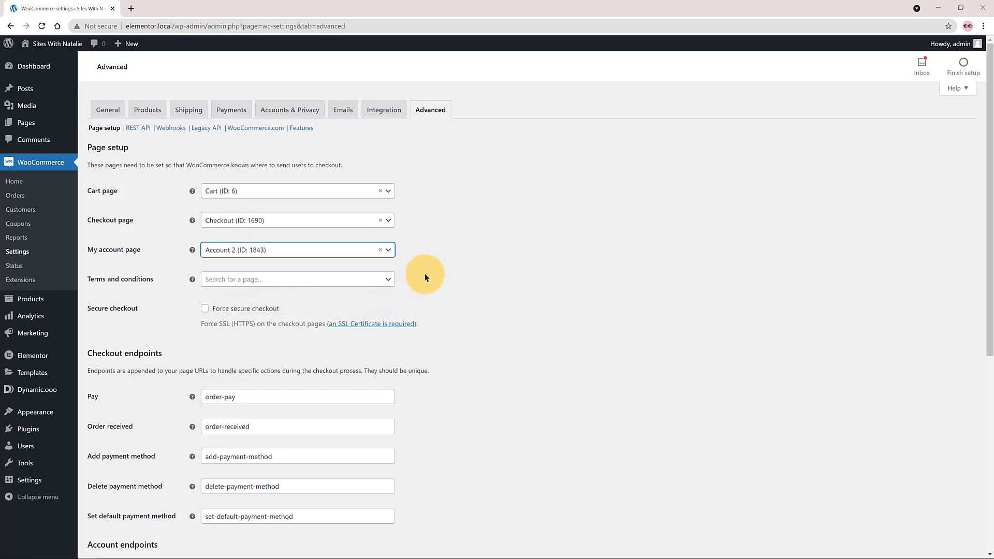
left_click(111, 504)
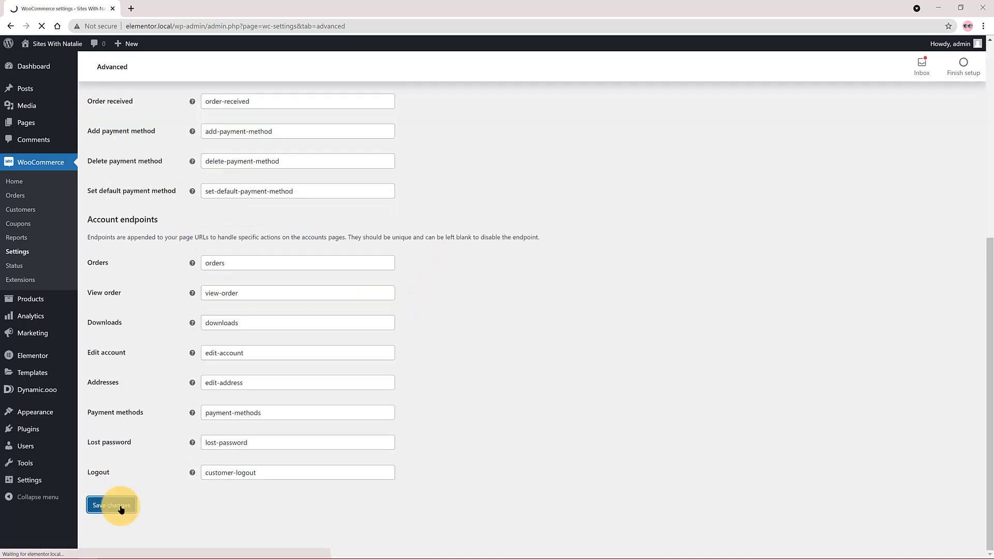
left_click(111, 505)
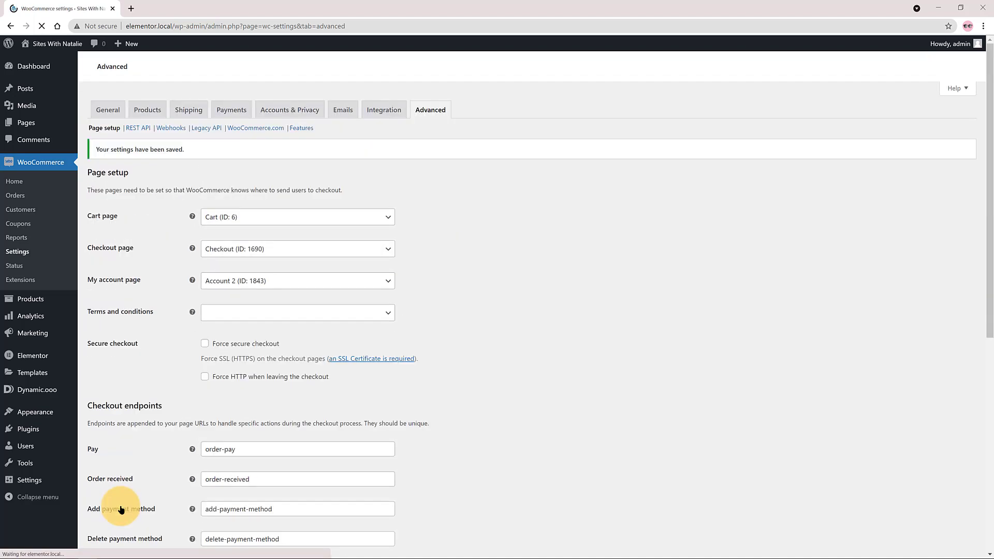
scroll("down", 3)
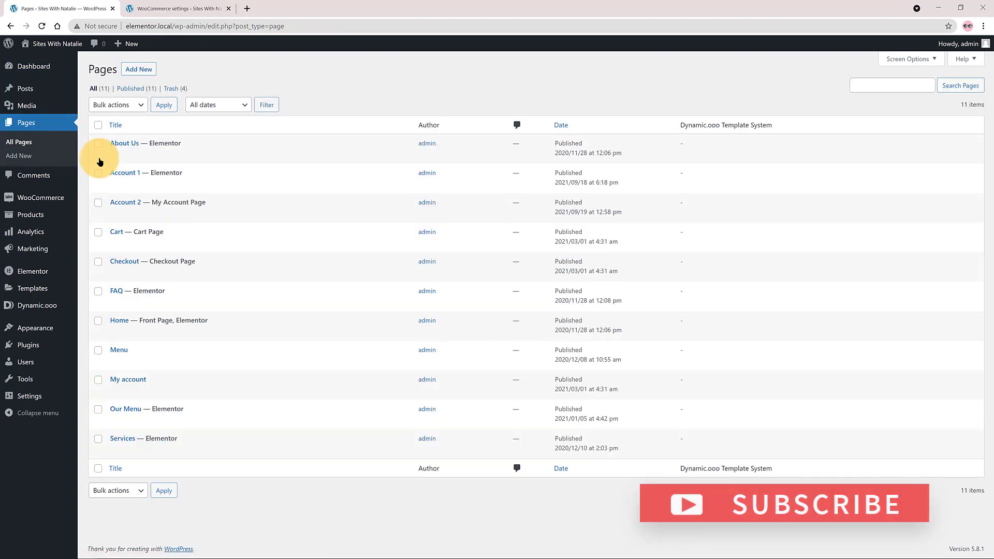
mouse_move(128, 219)
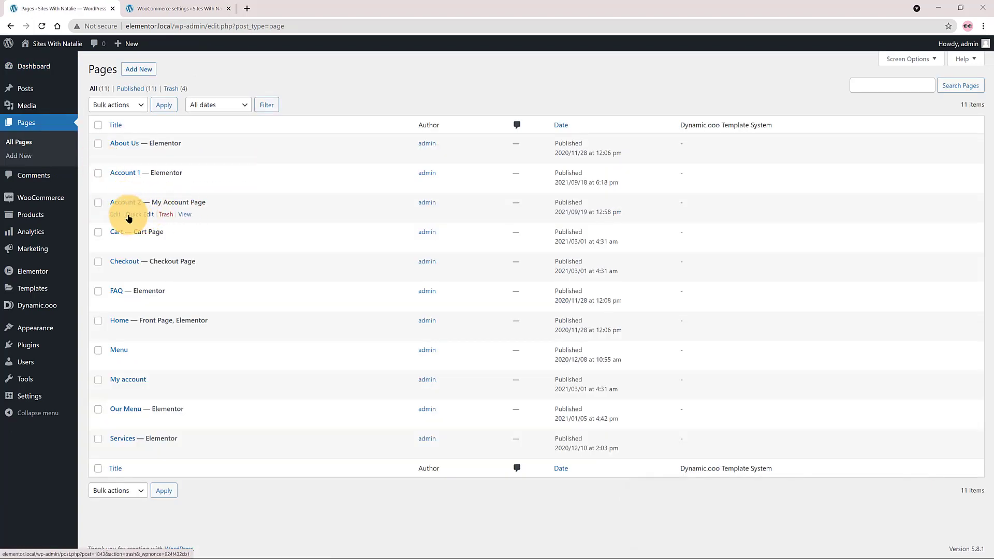
- Open the Account 2 page from the Pages list for editing
left_click(115, 215)
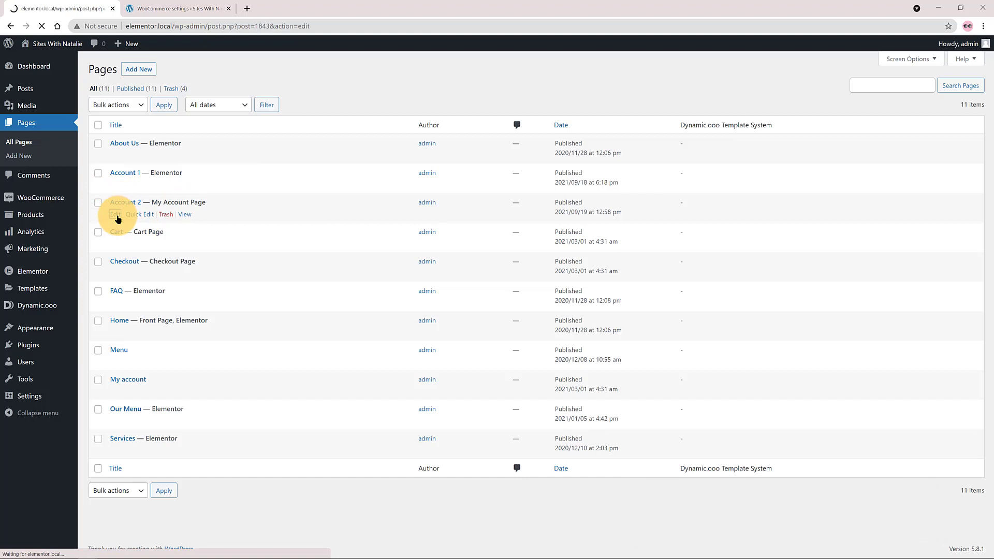
left_click(115, 214)
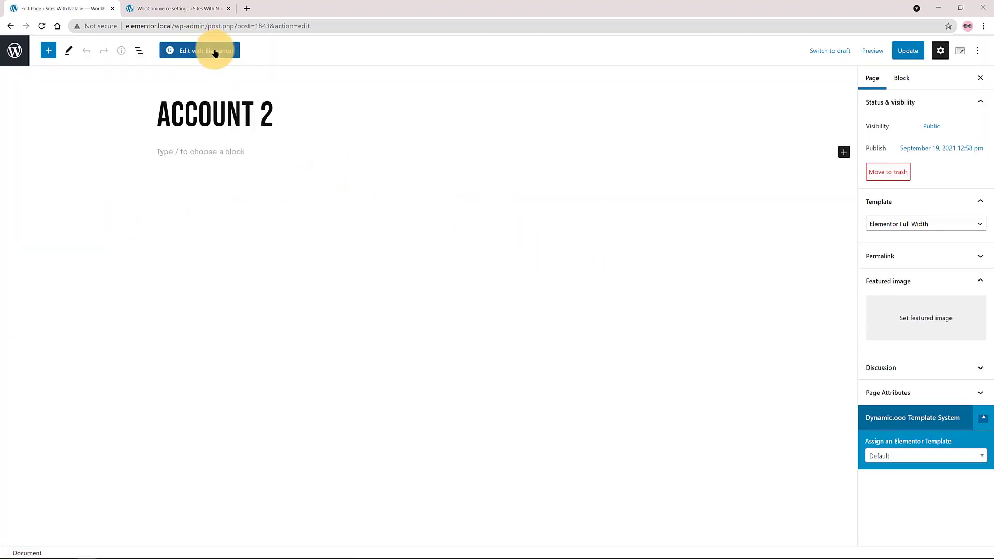
- Edit Account 2 with Elementor and add a single-column section with unlinked padding
left_click(200, 51)
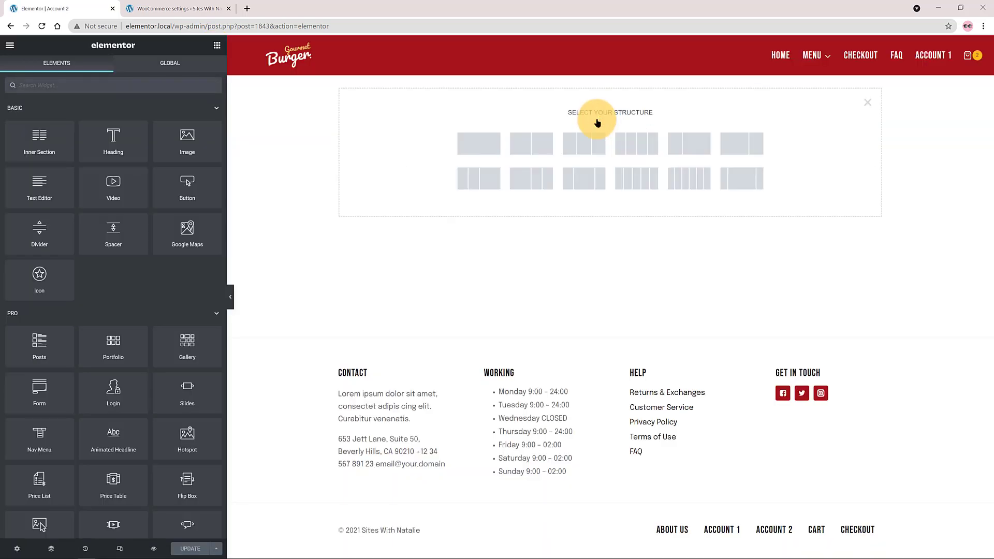
left_click(478, 143)
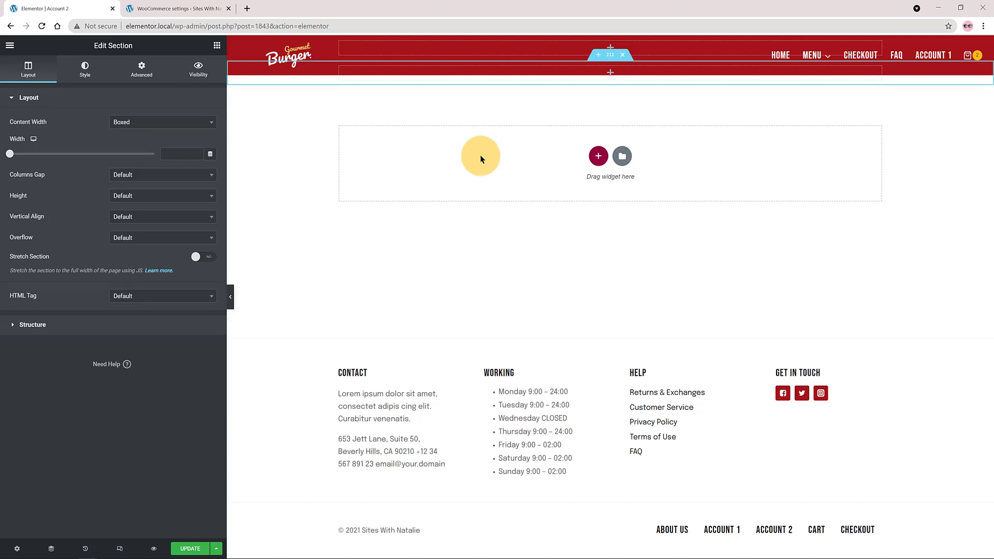
left_click(141, 69)
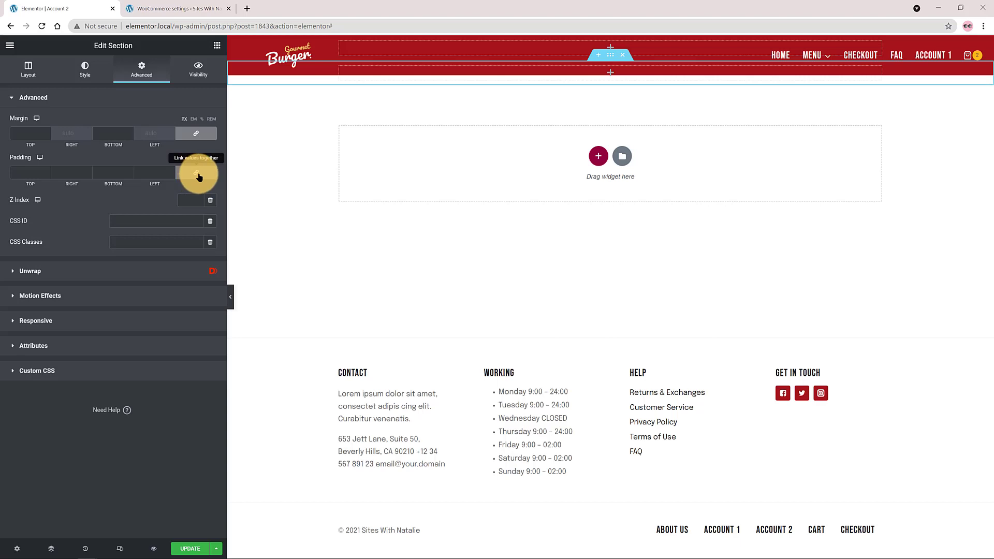
left_click(84, 68)
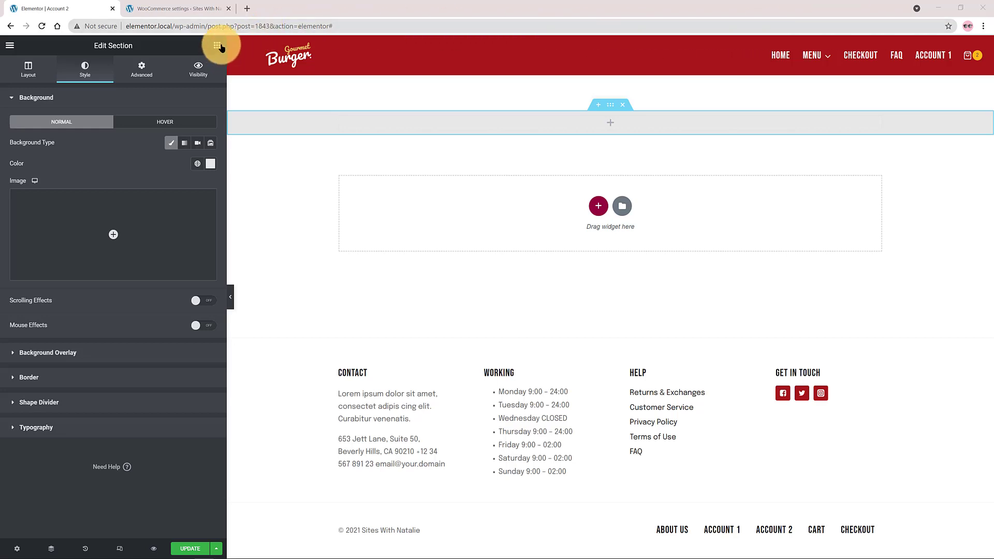
left_click(216, 45)
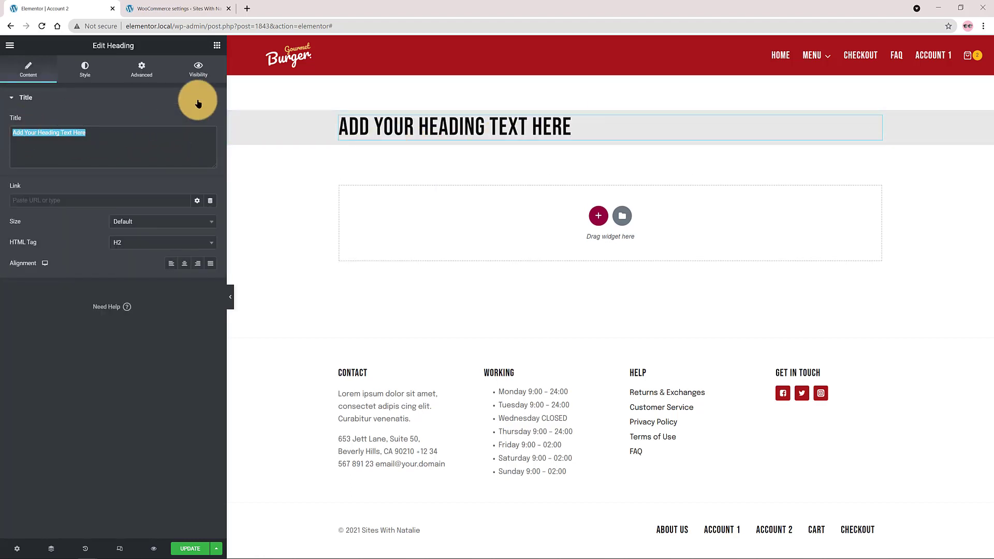
- Set the heading text to MY ACCOUNT and enlarge its typography size
type("MY account")
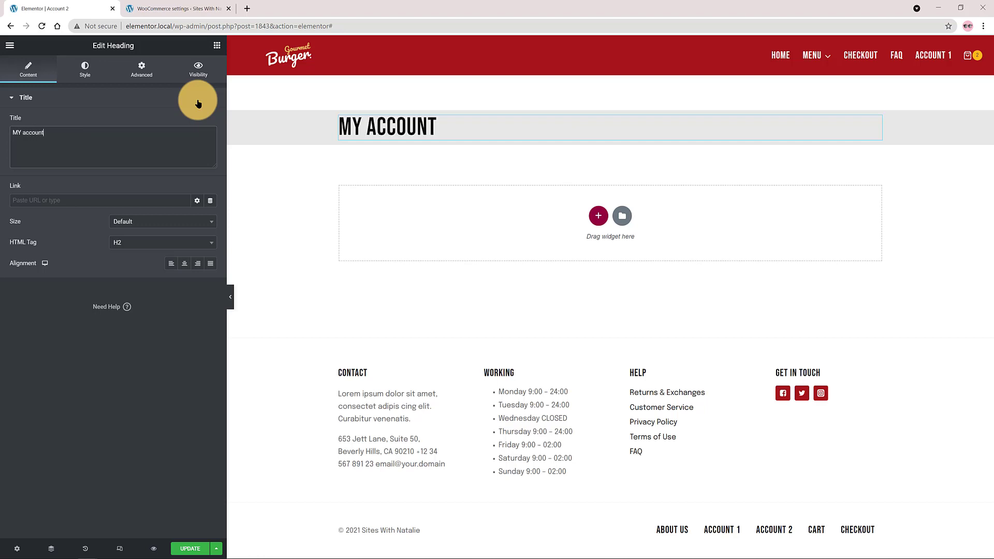
mouse_move(493, 168)
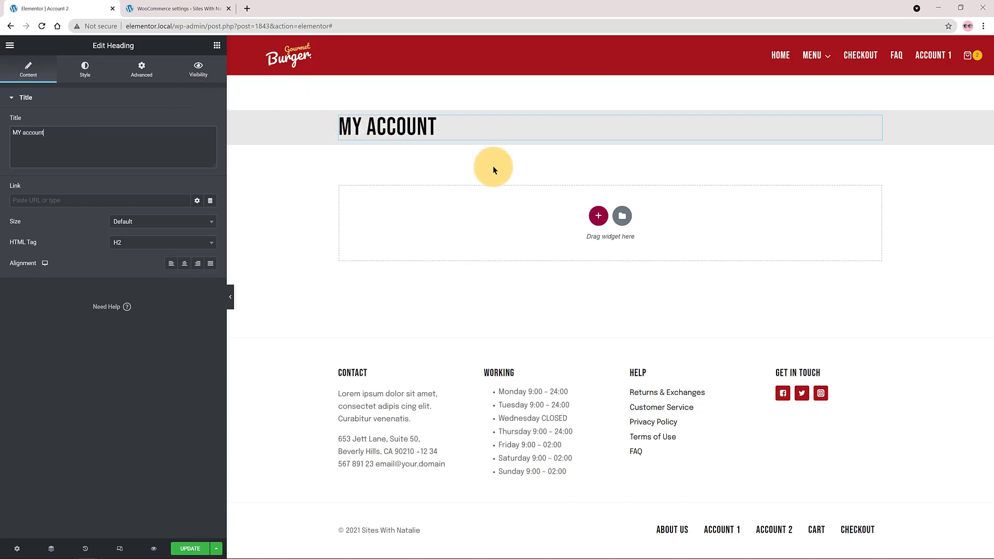
left_click(84, 68)
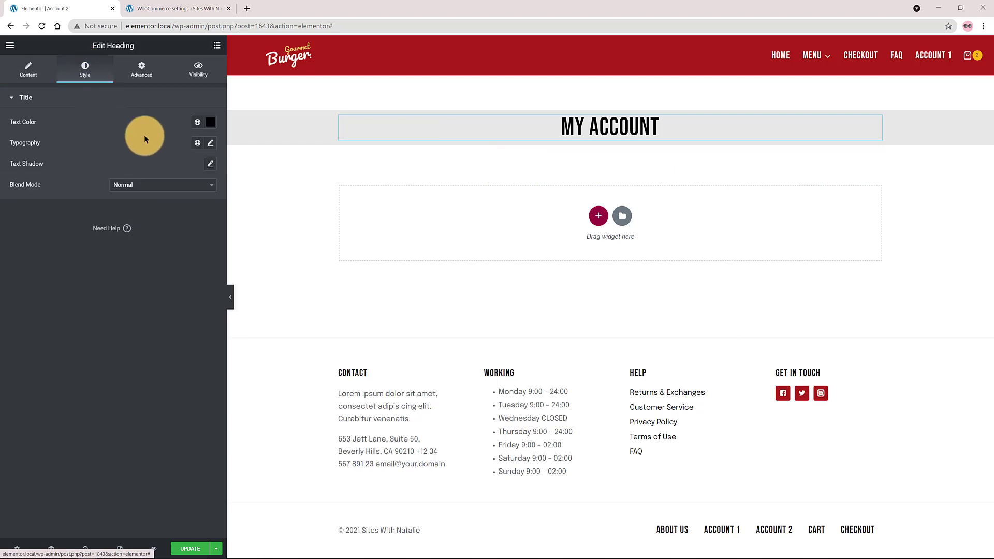
left_click(210, 143)
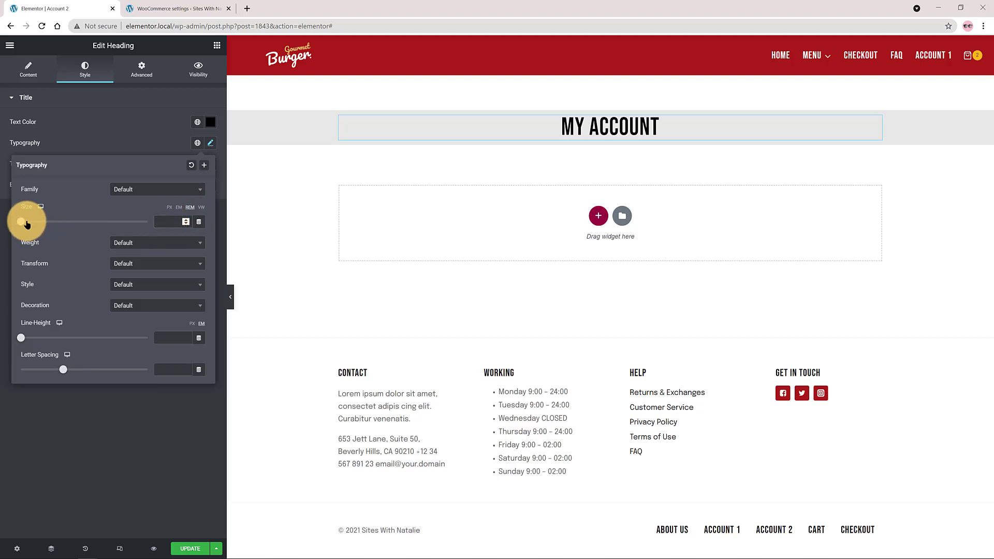
left_click_drag(29, 222, 80, 221)
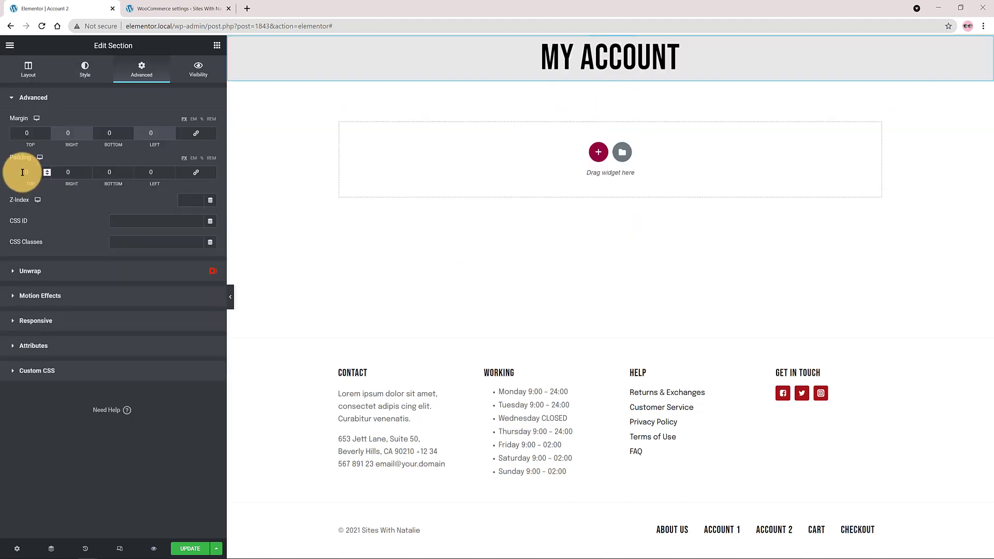
- Give the section 150 of top padding
type("150")
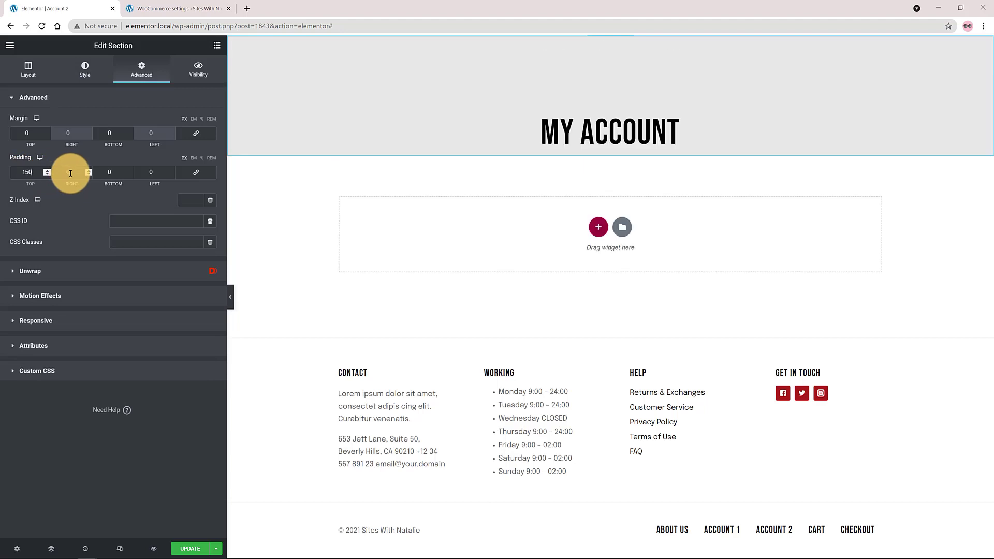
left_click(217, 44)
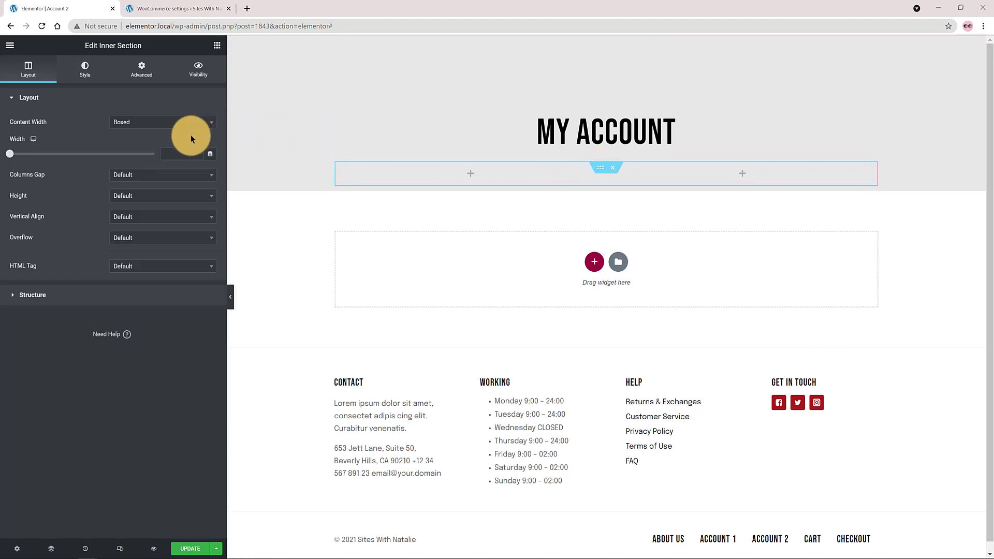
- Give the inner section a solid grey background colour
left_click(83, 68)
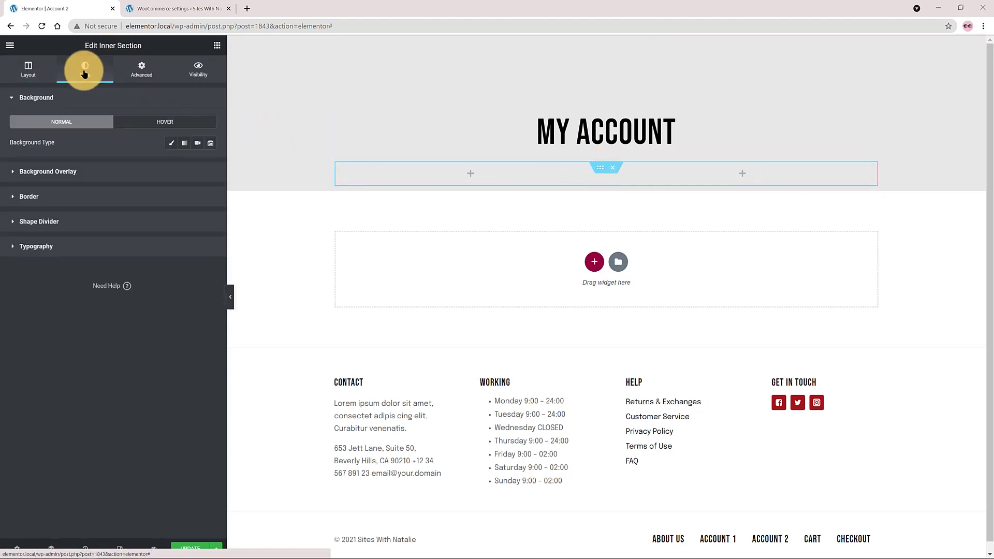
left_click(84, 69)
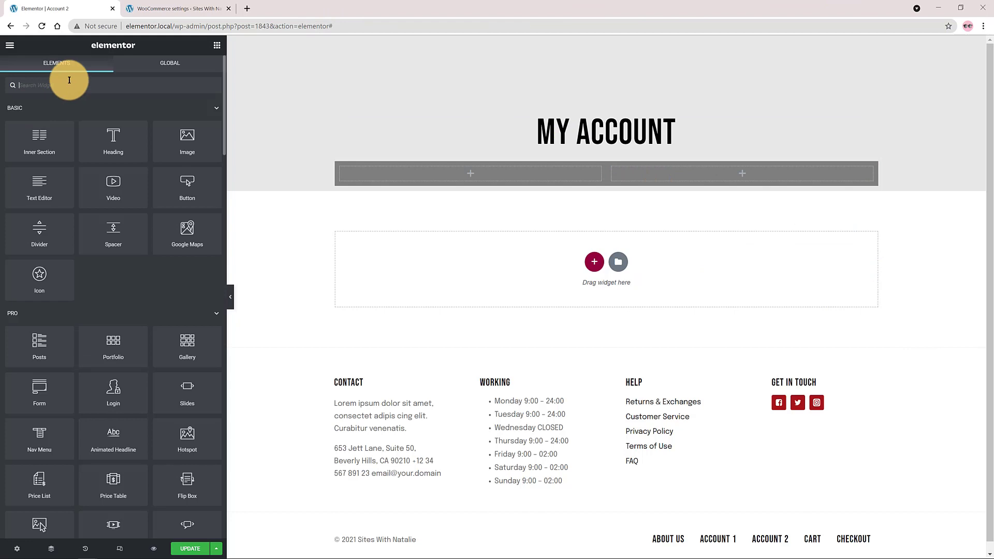
- Place an Icon Box widget in the inner section's left column
type("icon box")
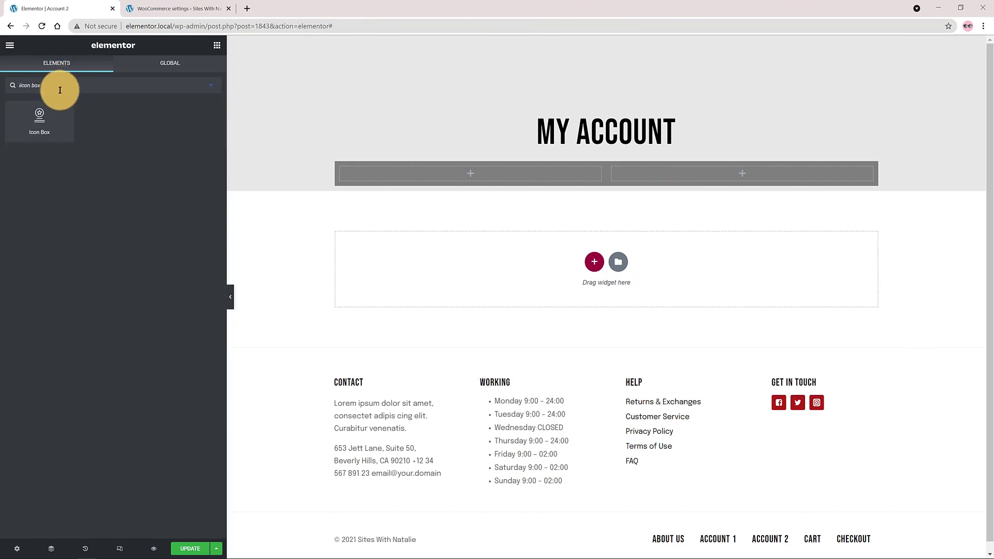
left_click_drag(40, 120, 465, 173)
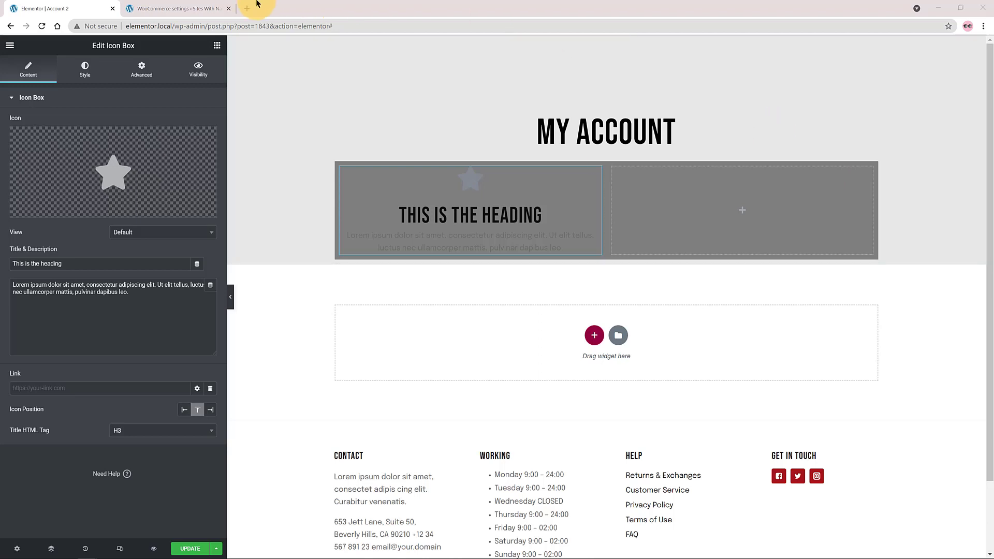
- Copy the Orders endpoint slug from the WooCommerce Advanced settings
left_click(177, 9)
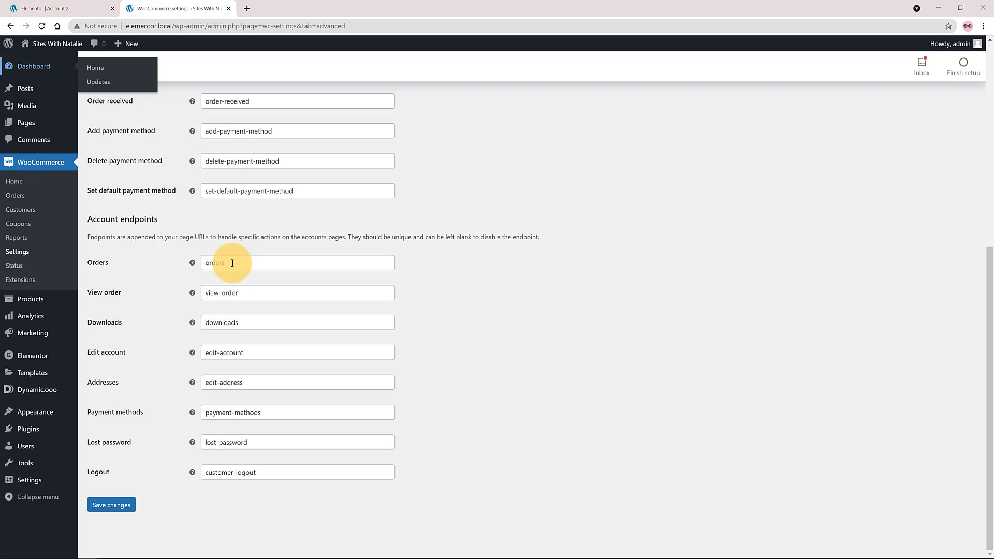
right_click(232, 262)
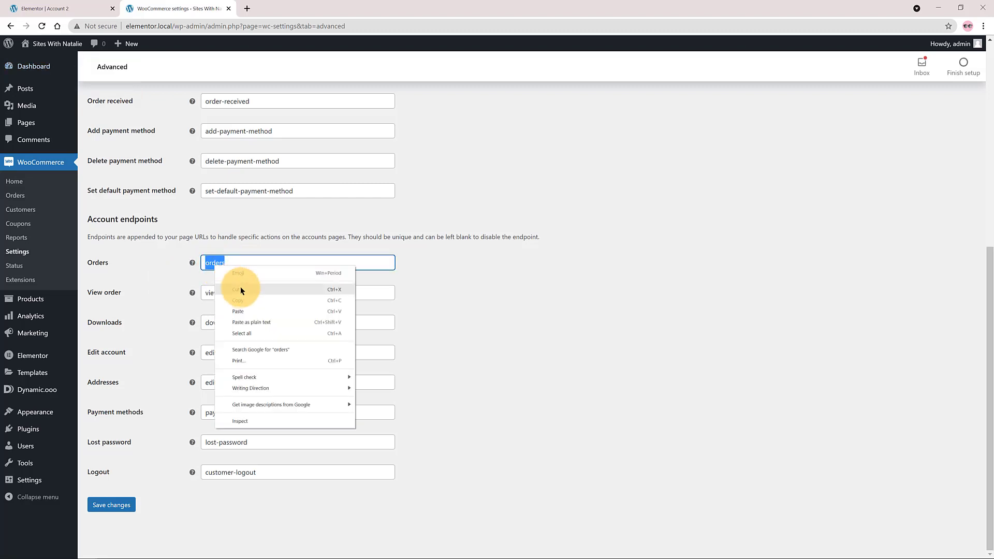
left_click(57, 9)
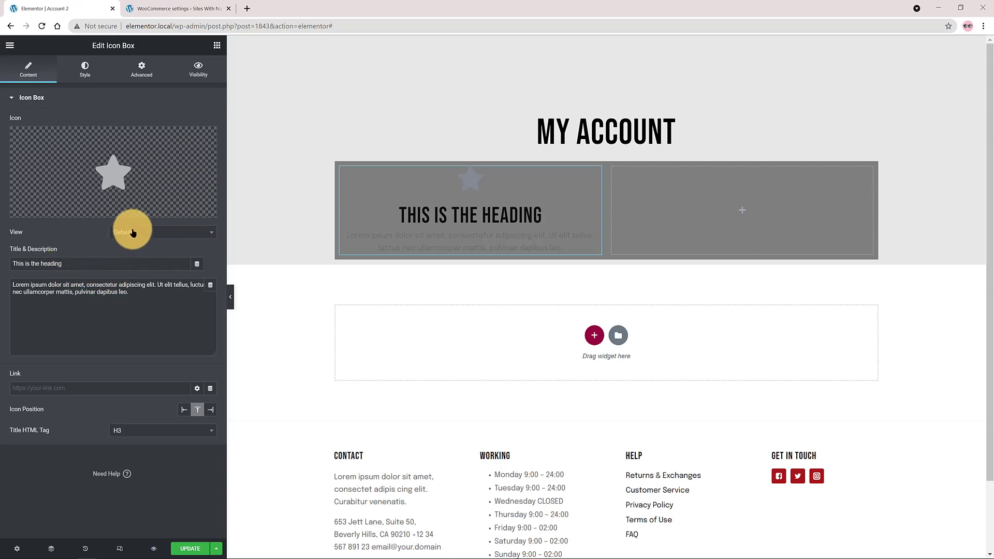
- Retitle the icon box orders and clear its placeholder description
type("orders")
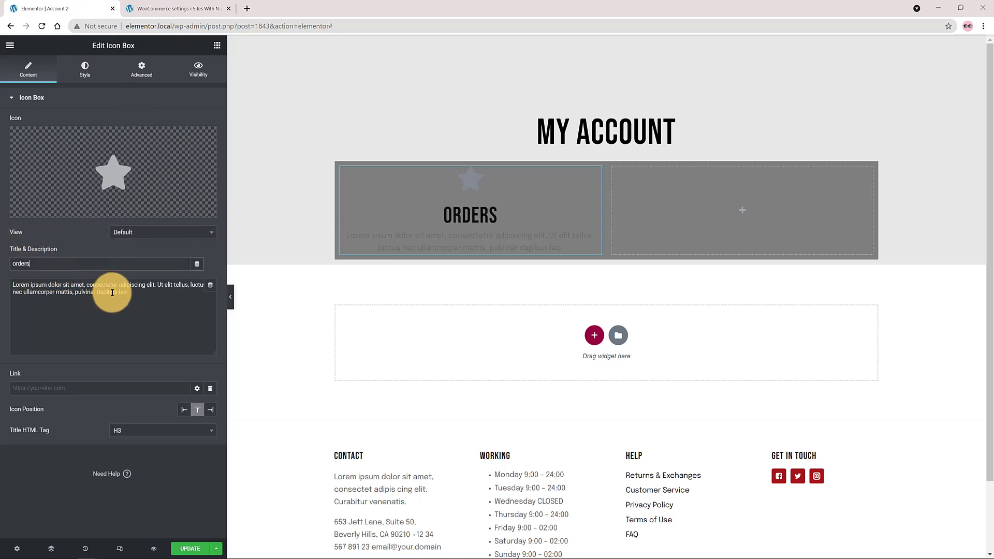
triple_click(111, 287)
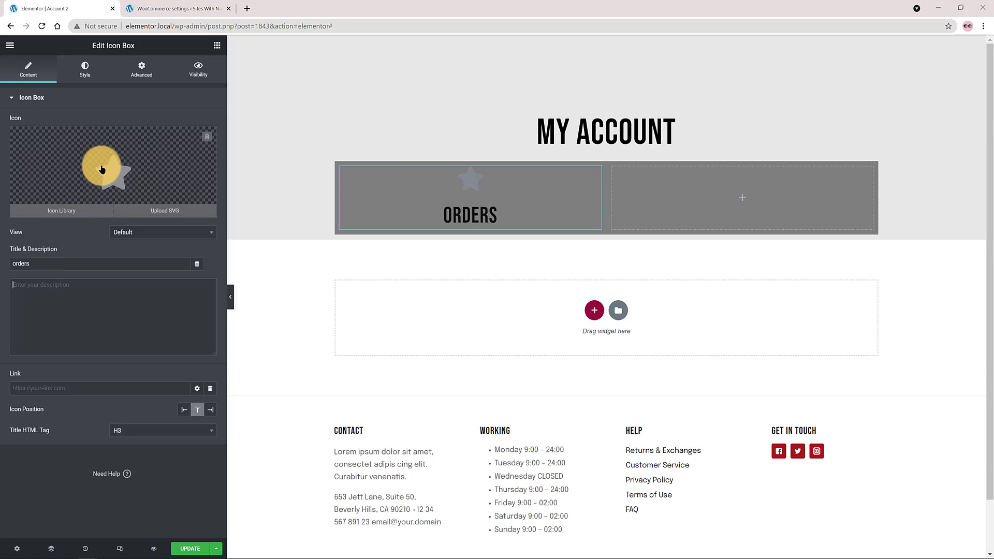
left_click(177, 8)
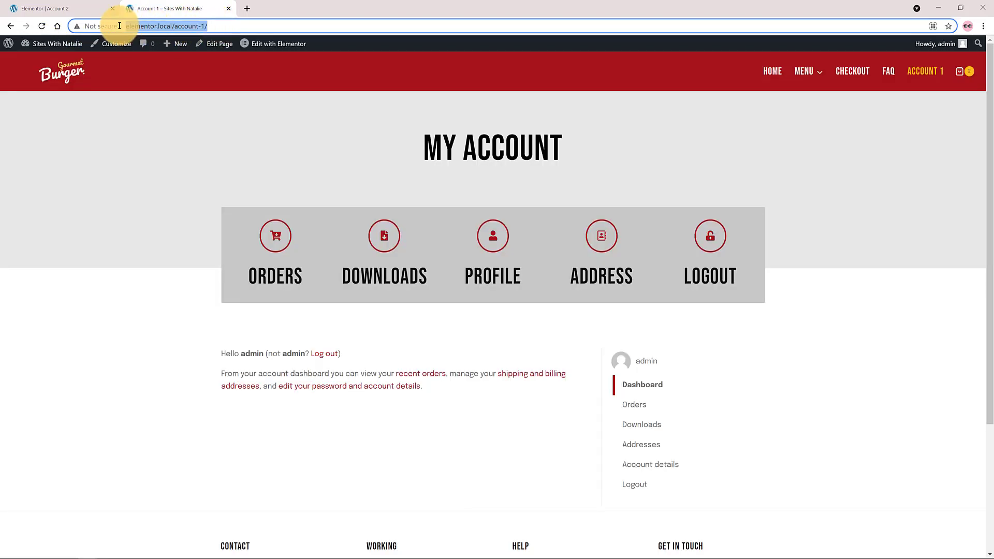
- Link the icon box to the account page URL with the orders endpoint
right_click(164, 26)
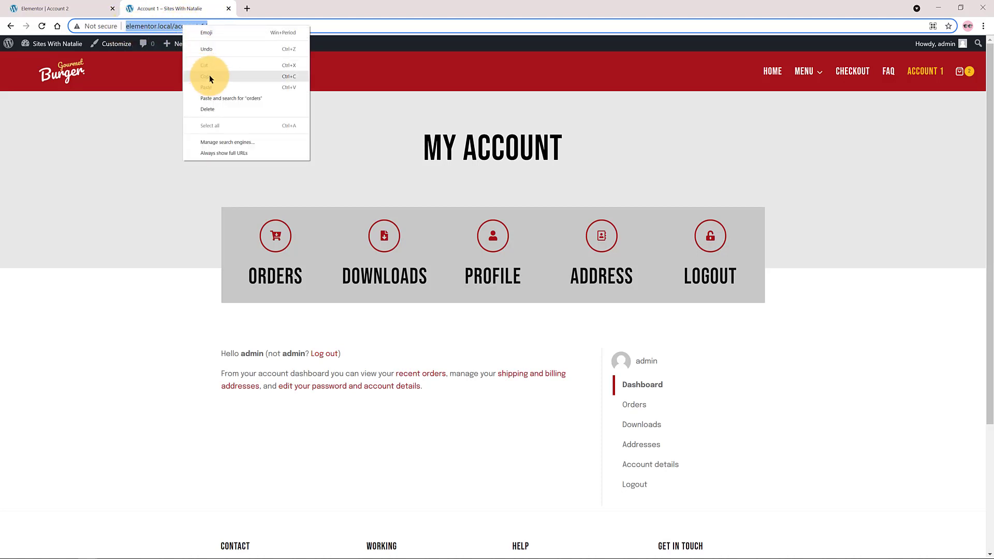
left_click(57, 9)
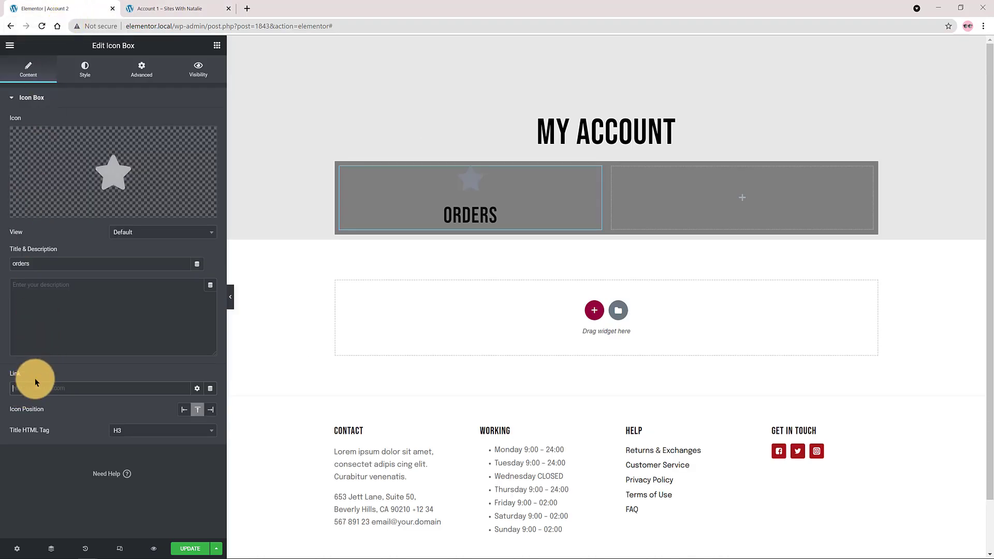
type("http://elementor.local/account-1/")
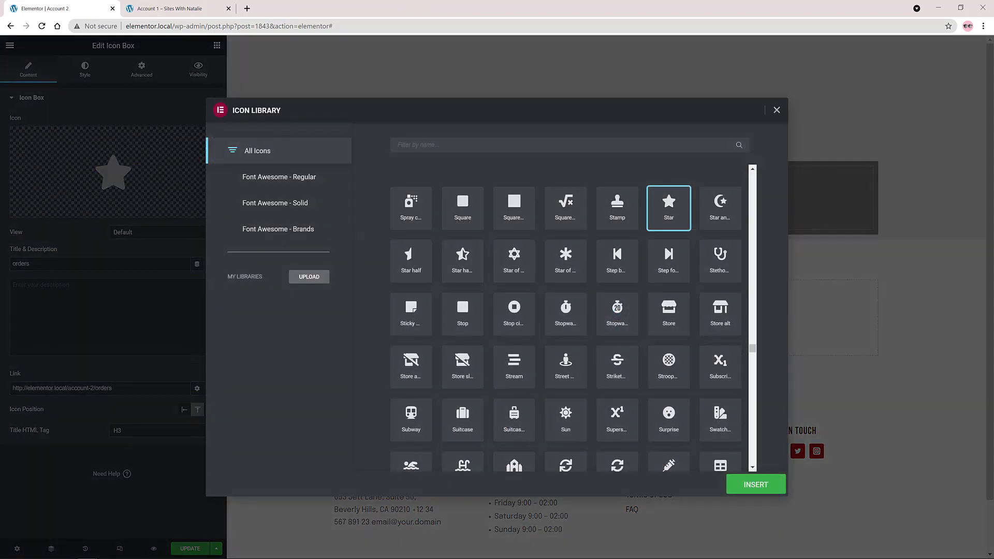
- Swap the star for the Cart arrow down icon and show it Framed in a circle
type("cart")
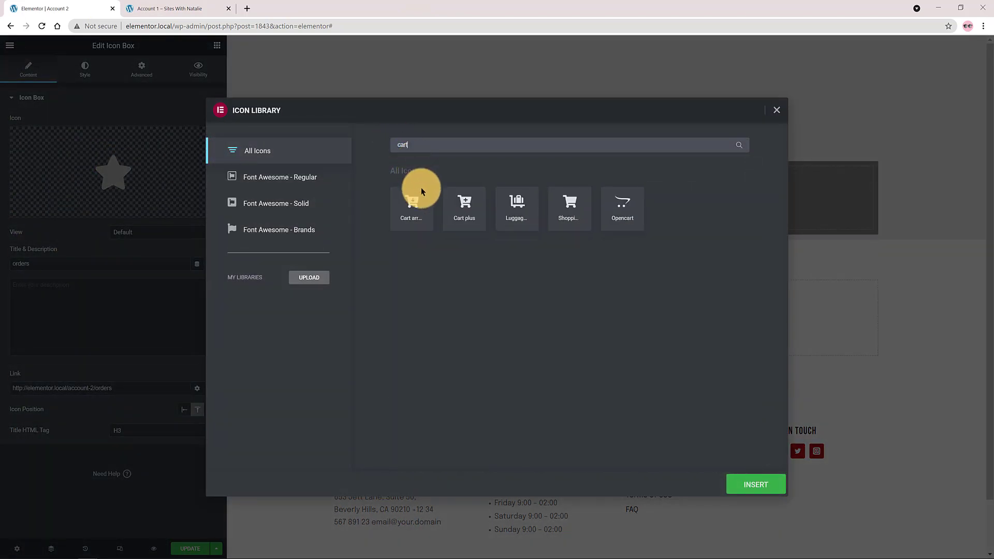
left_click(411, 208)
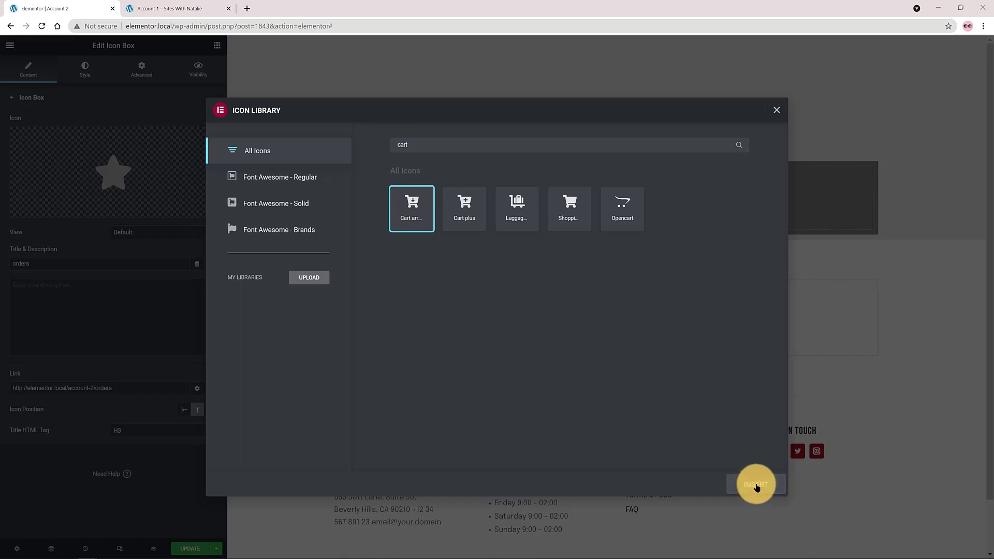
left_click(755, 483)
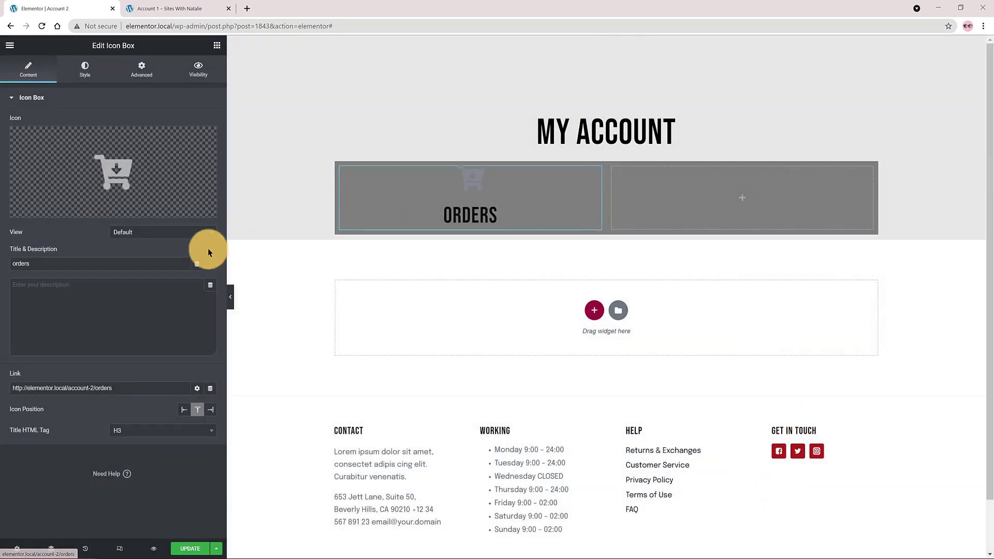
left_click(161, 232)
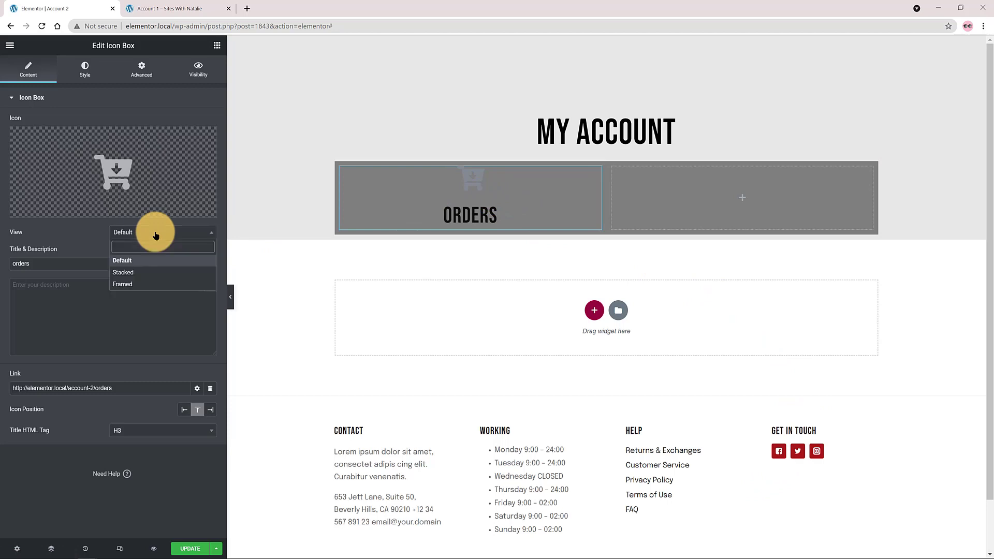
mouse_move(151, 284)
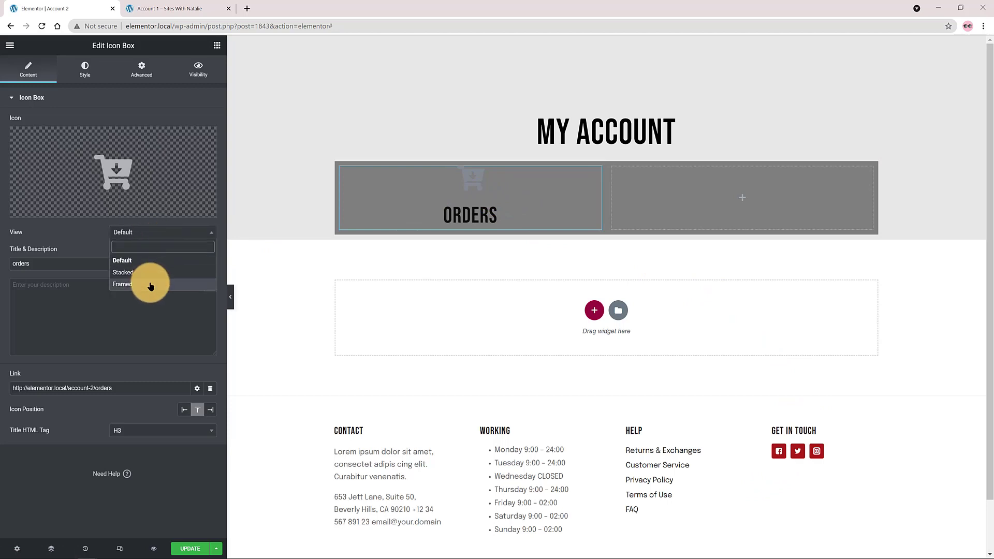
left_click(122, 283)
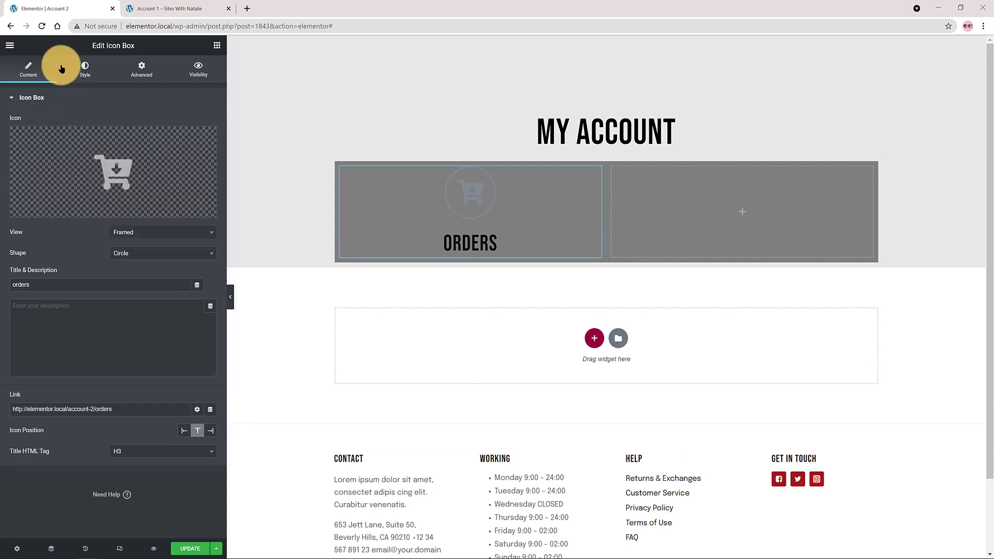
- Colour the ORDERS icon-box title white and give the box linked padding of 1
left_click(84, 68)
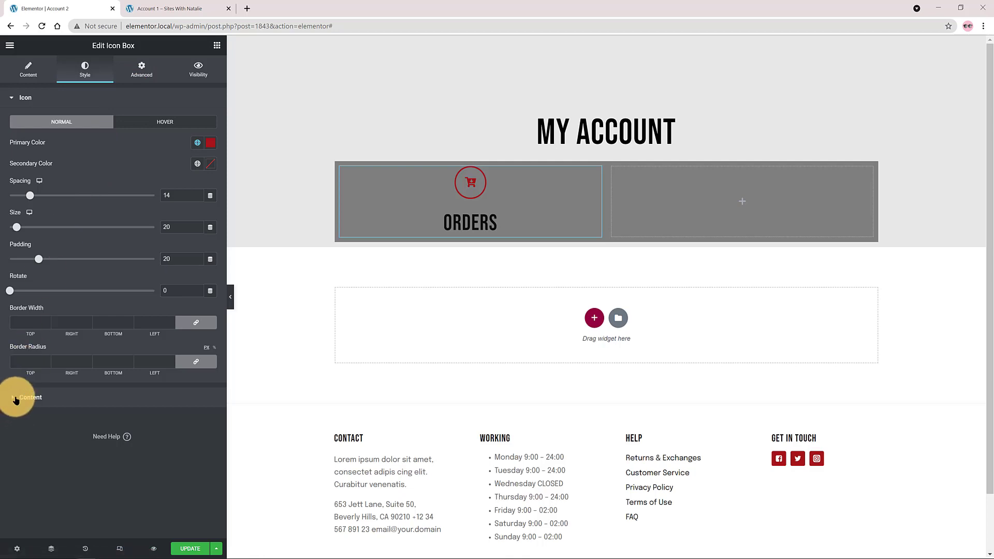
left_click(30, 397)
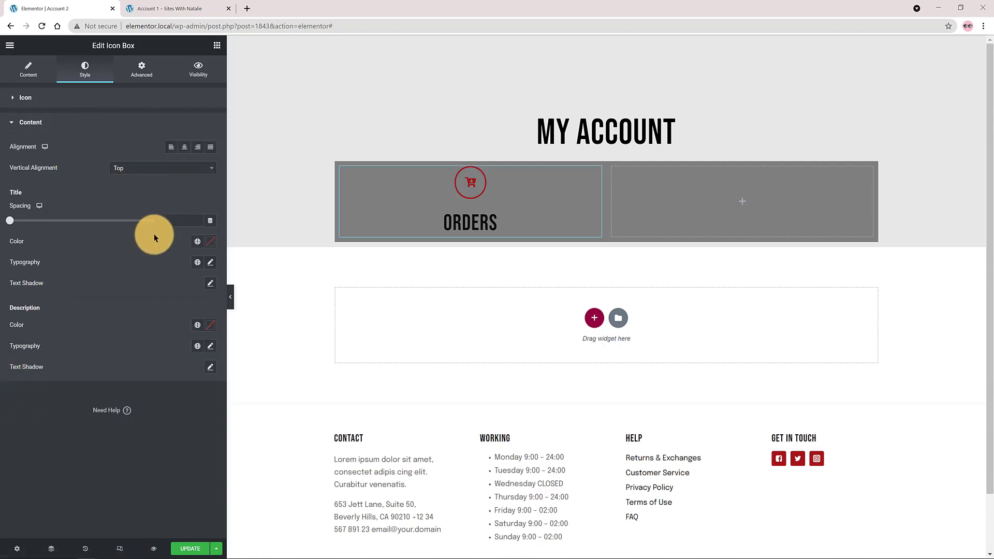
left_click(197, 241)
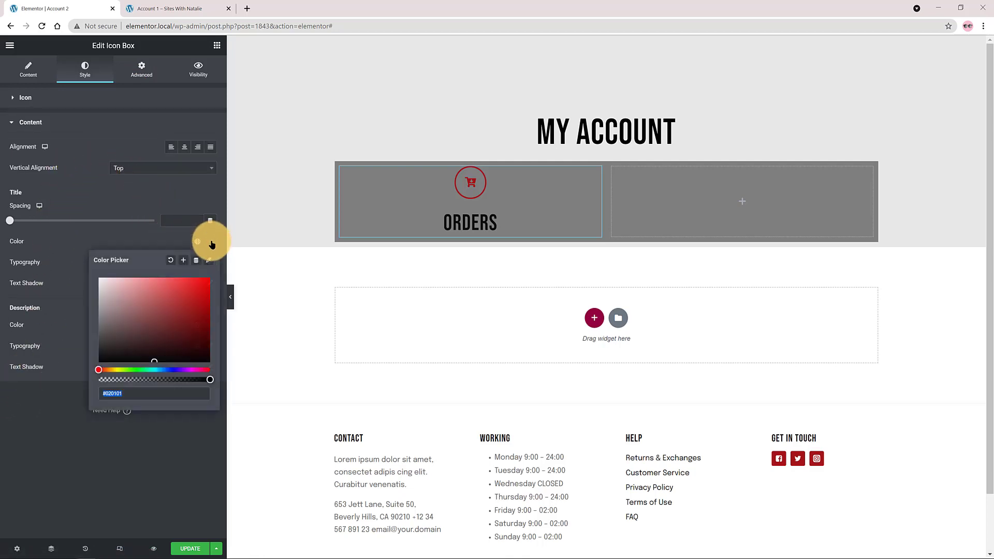
left_click(141, 69)
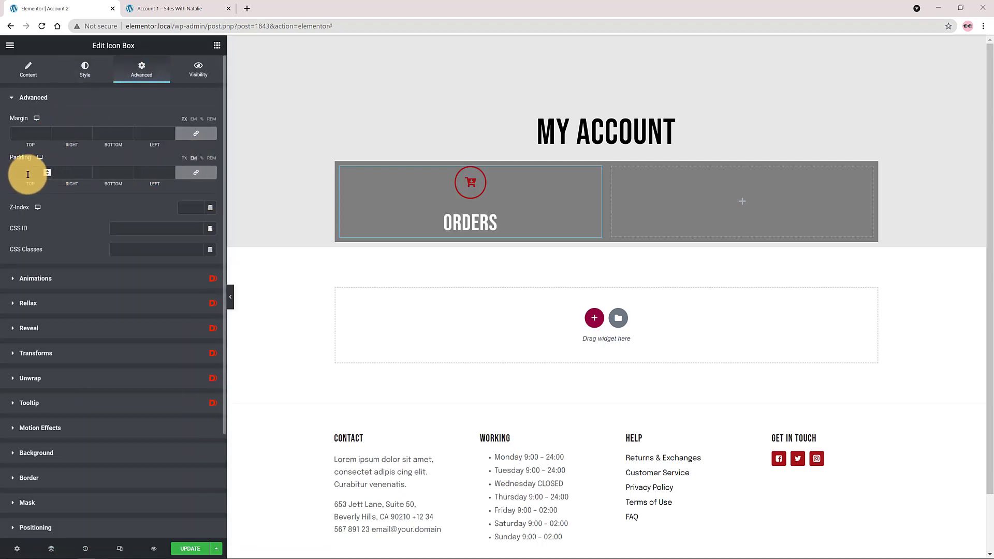
type("1")
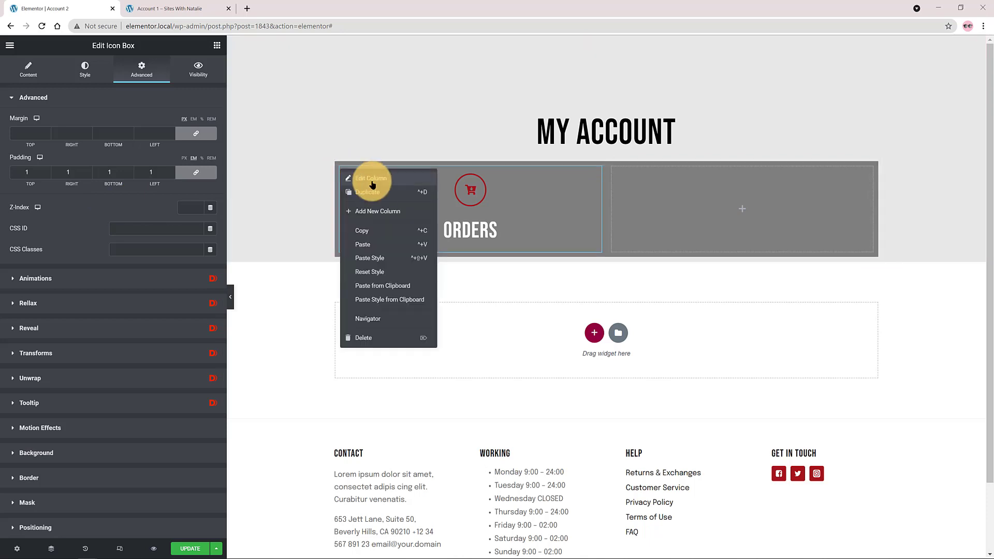
- Duplicate the Orders column repeatedly until the row holds five Orders icon boxes
left_click(366, 193)
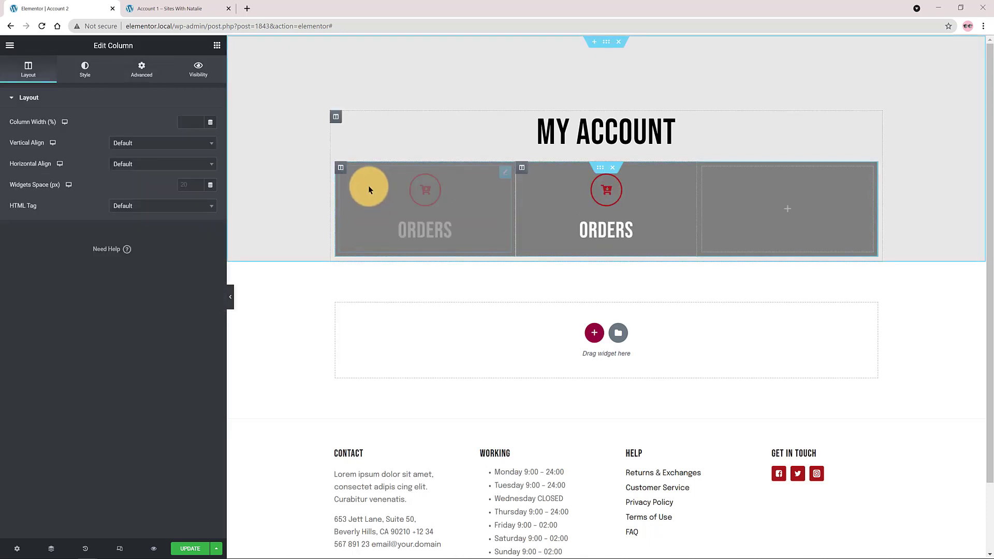
right_click(368, 190)
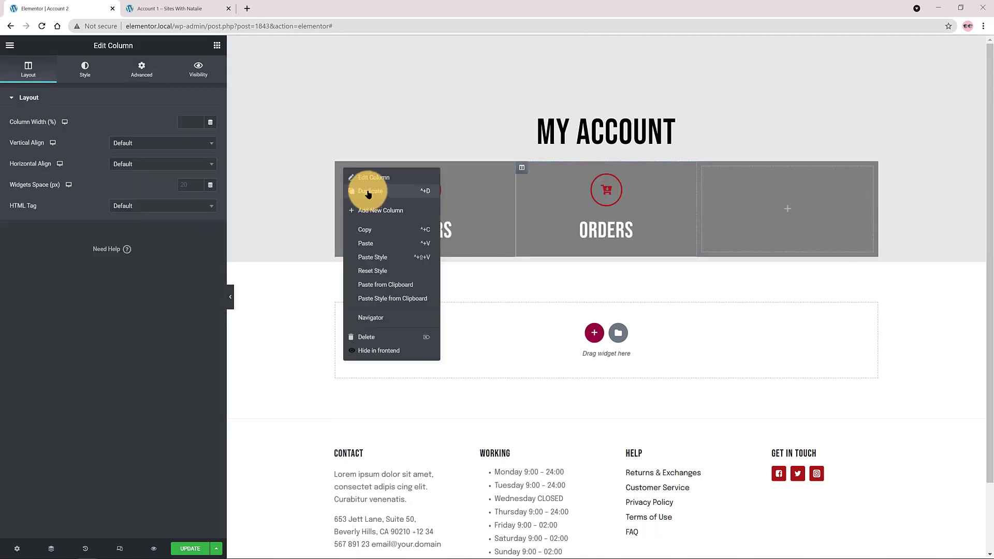
left_click(370, 190)
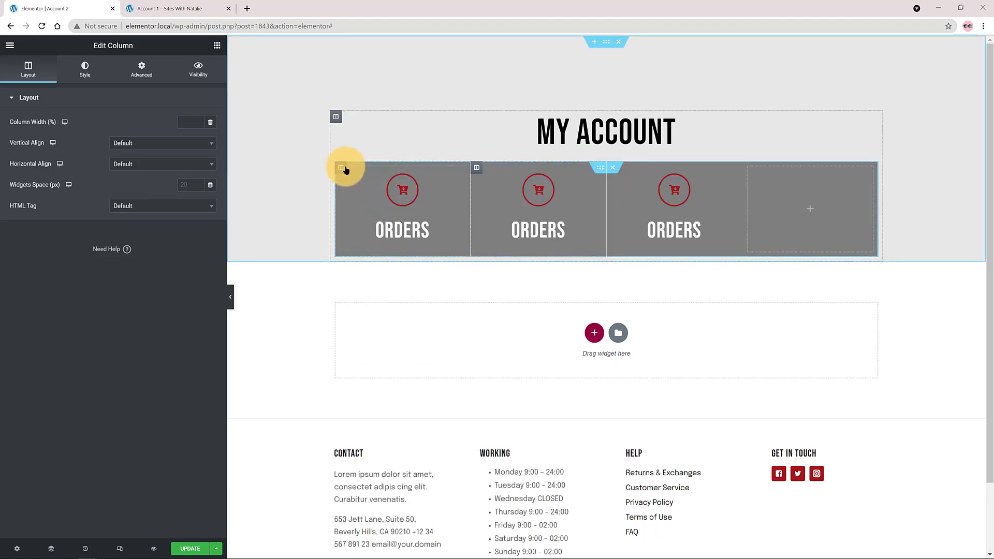
right_click(346, 168)
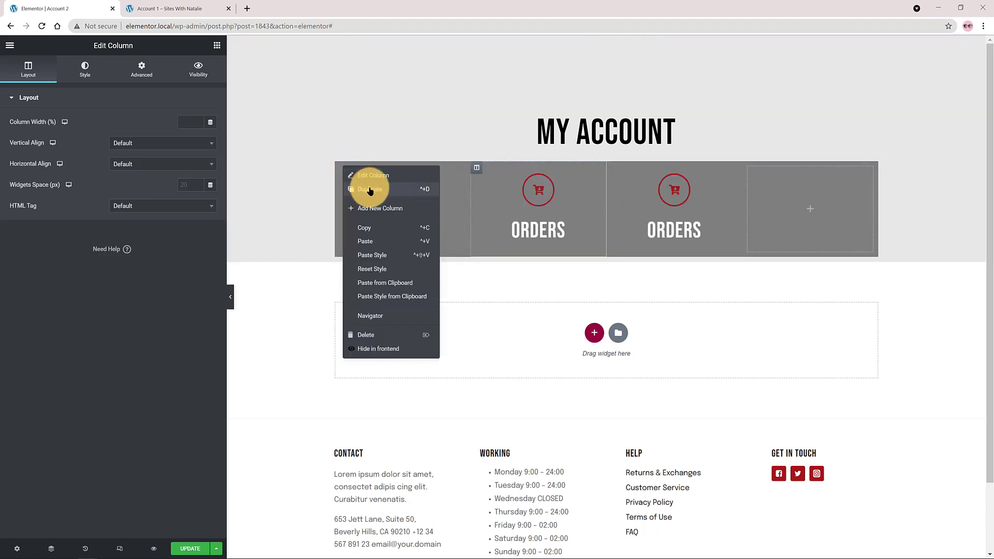
left_click(371, 189)
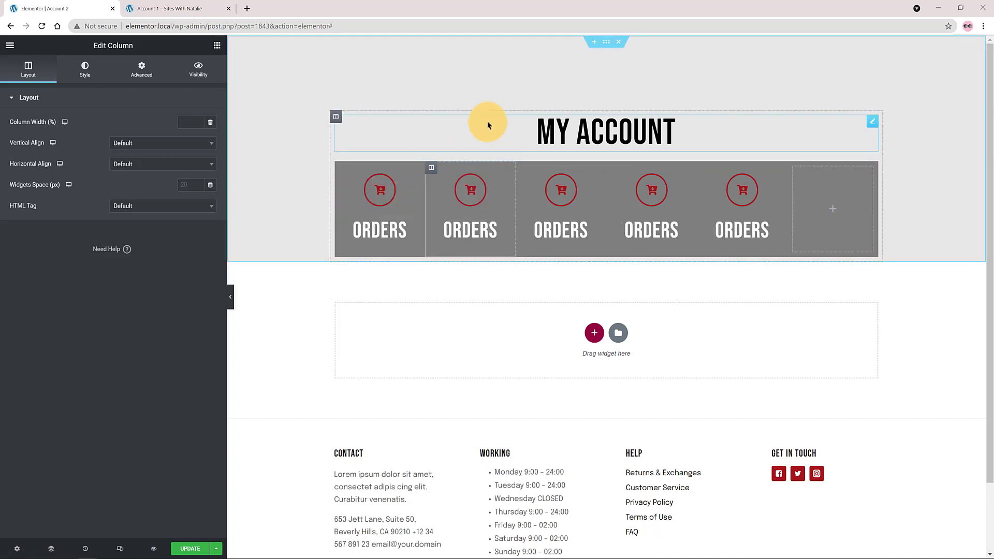
mouse_move(787, 84)
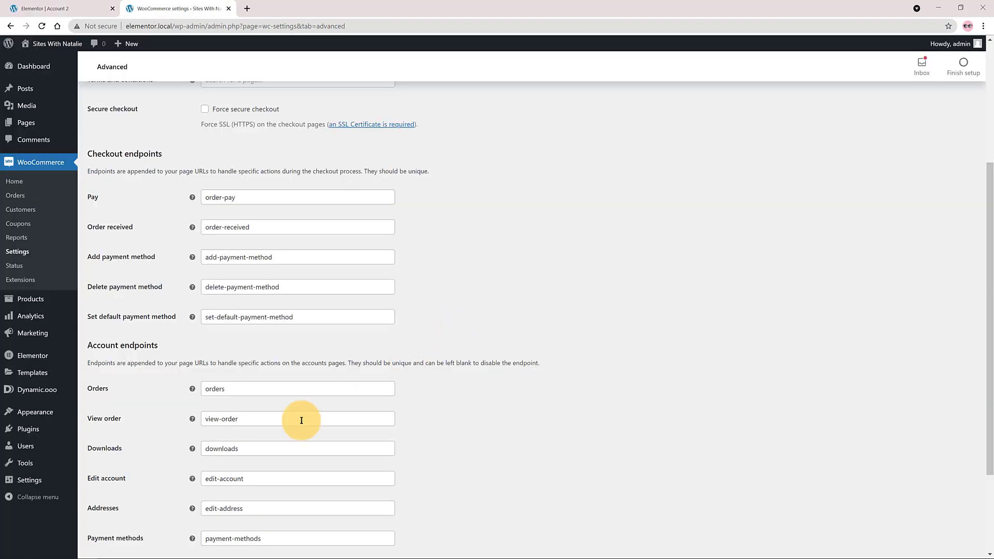
mouse_move(255, 449)
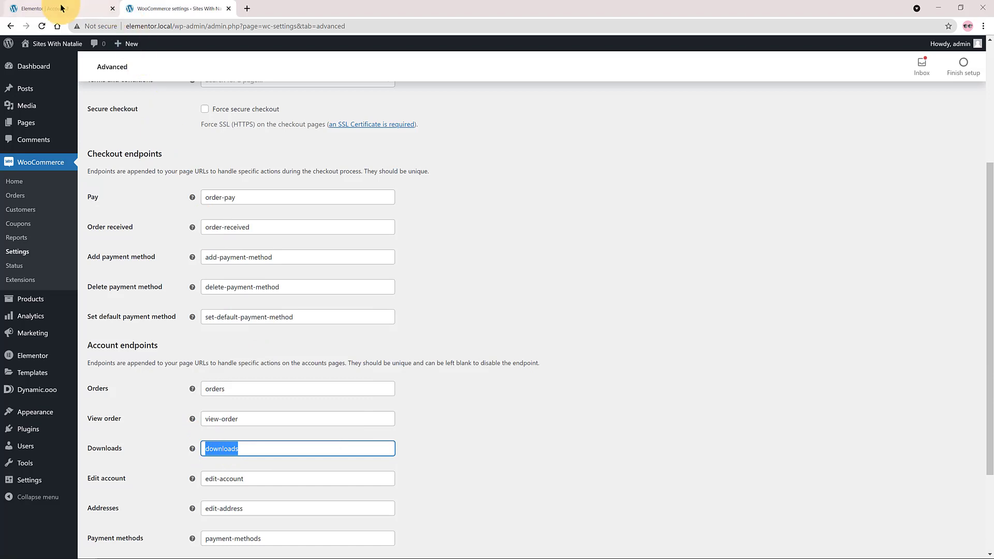
- Retitle the second box downloads, link it to account-2/downloads and give it the file-download icon
left_click(57, 8)
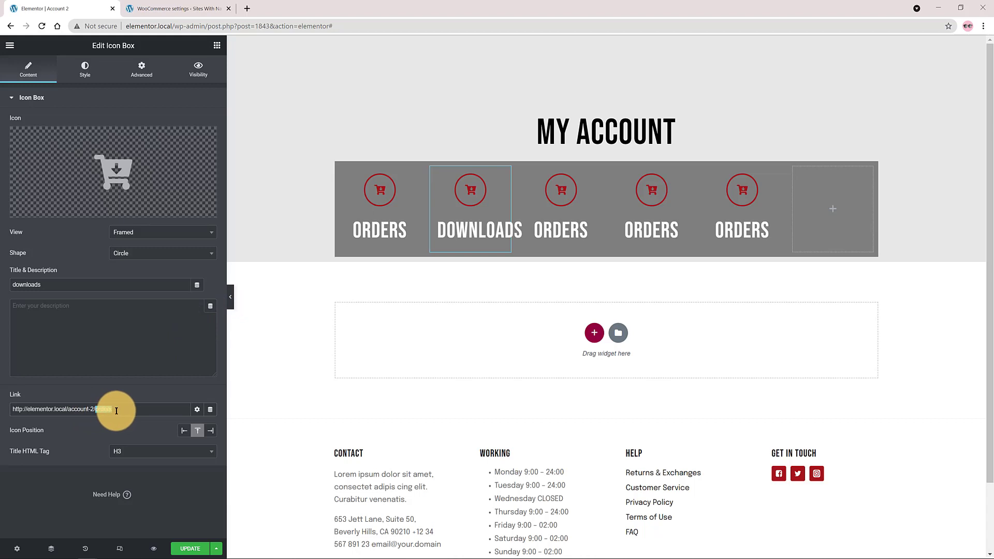
type("downloads")
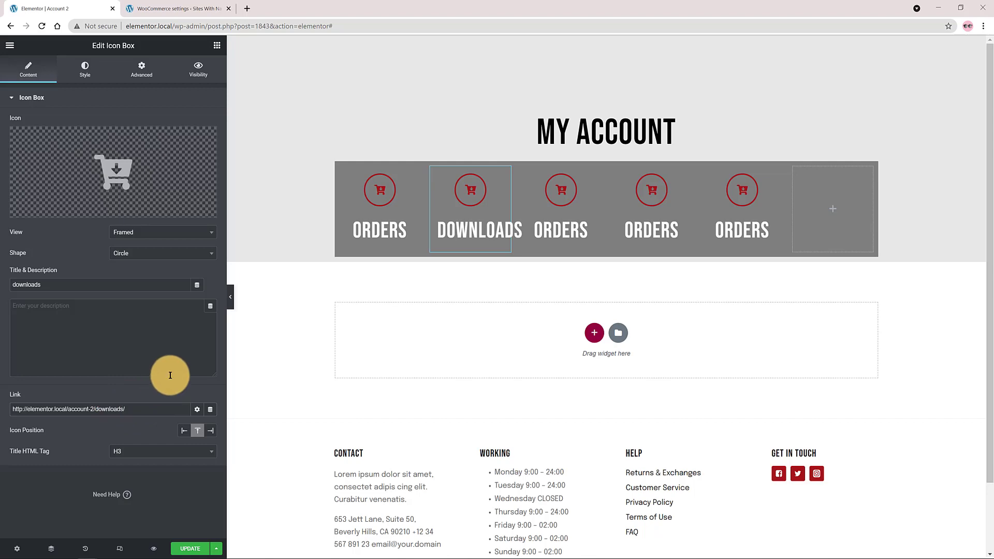
left_click(113, 171)
type("file dow")
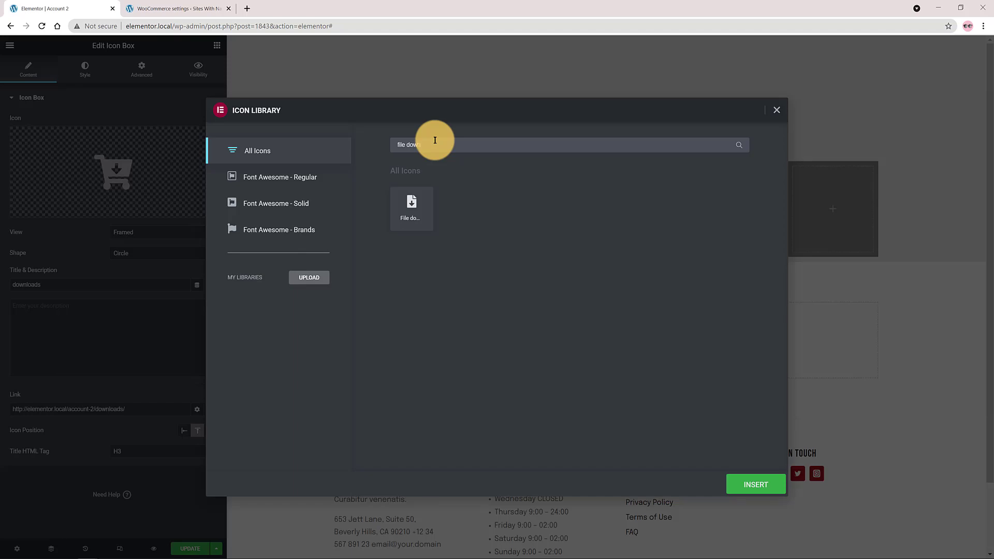
left_click(755, 485)
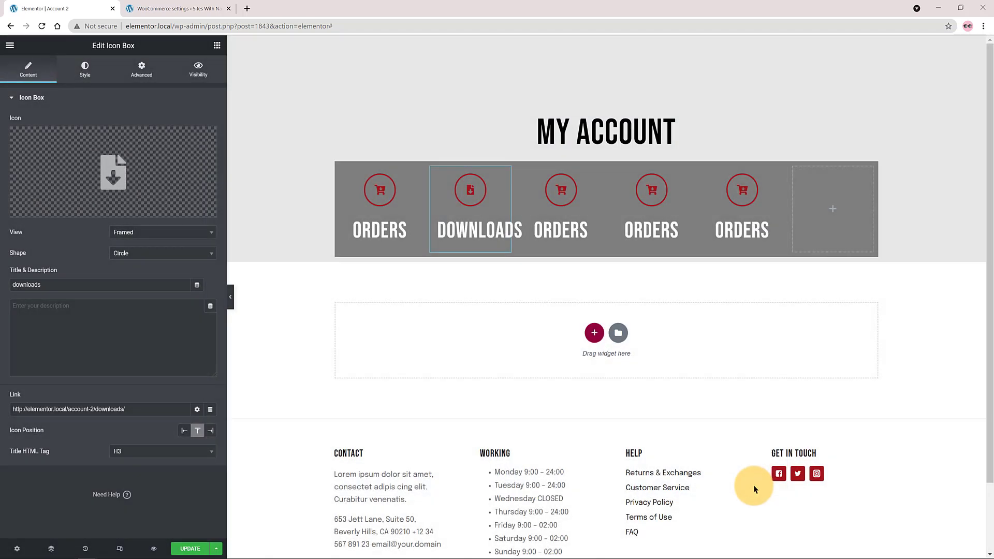
- Retitle the third box Profile and change its link ending from orders to edit-account
left_click(560, 230)
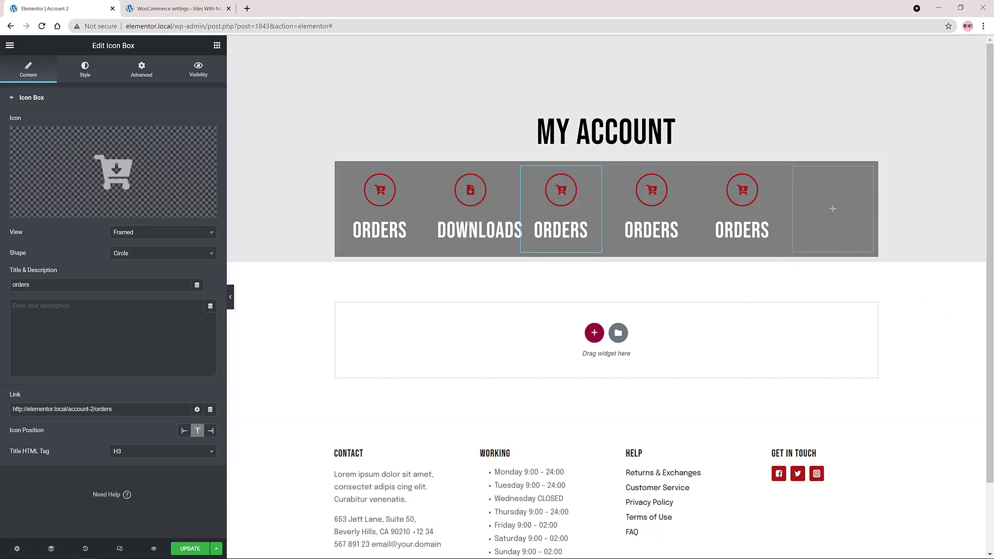
left_click(177, 8)
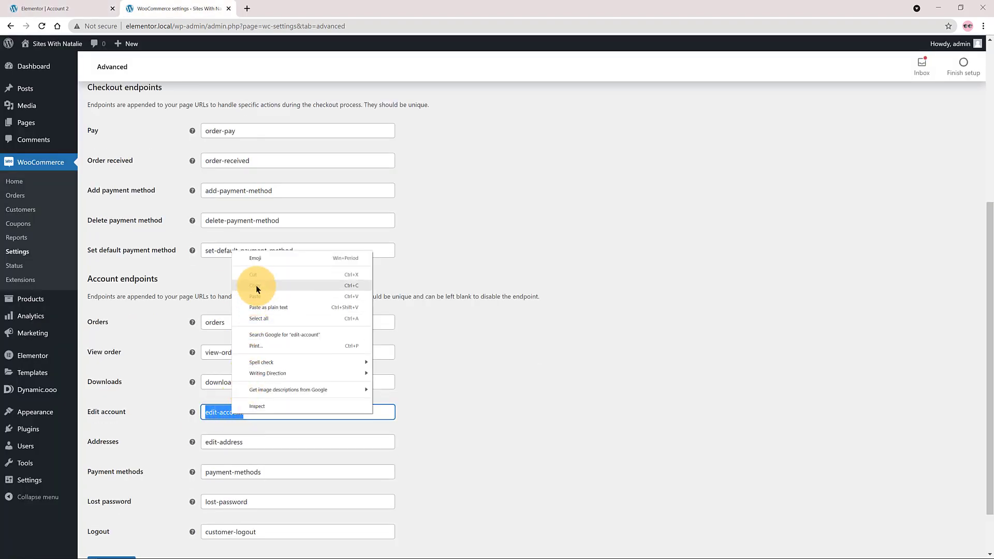
left_click(60, 9)
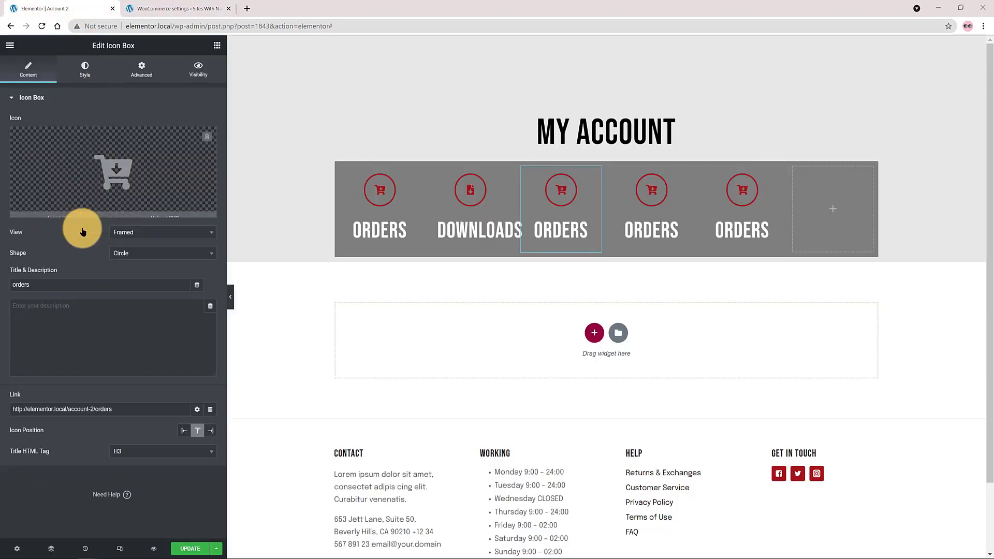
type("Profile")
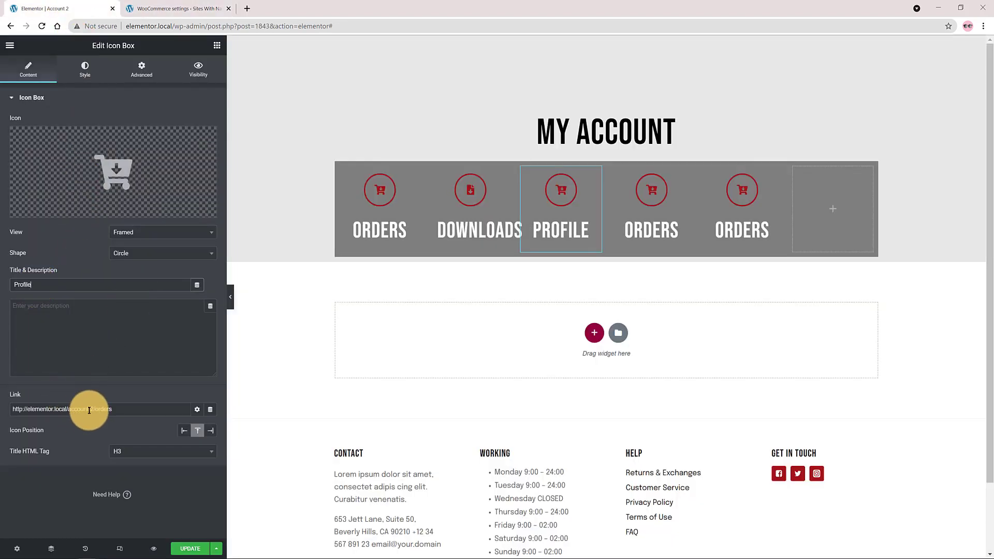
double_click(103, 409)
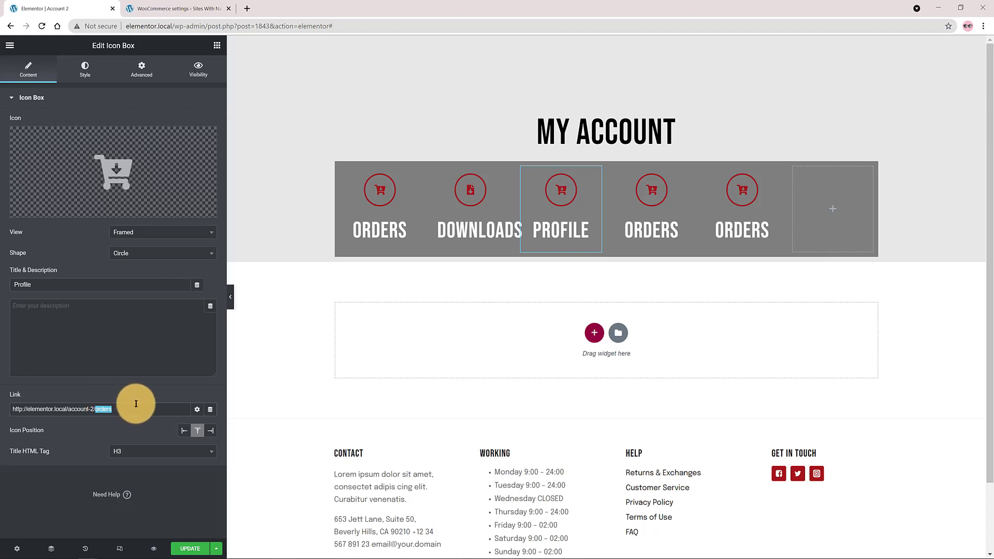
type("edit-account")
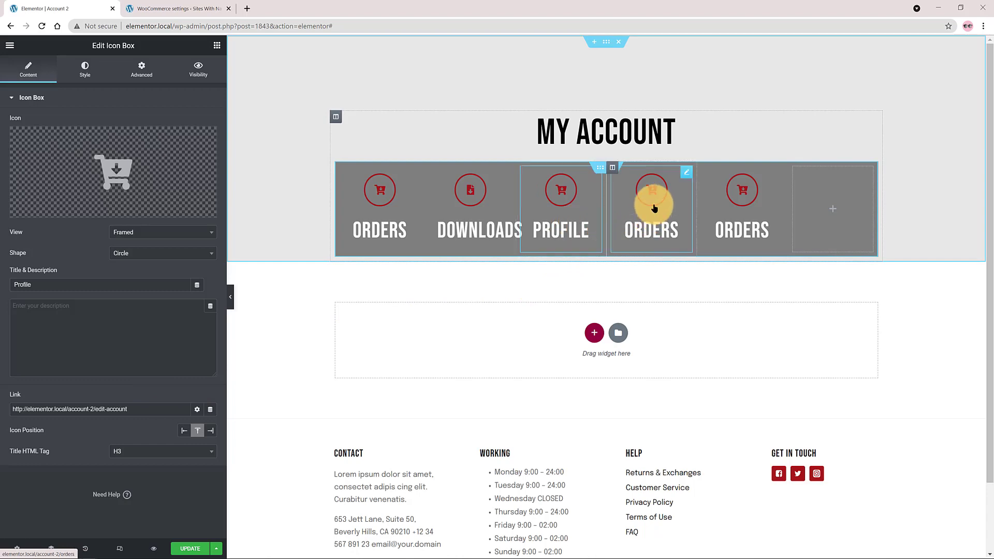
- Give the Profile box the plain user icon from the Icon Library
left_click(112, 171)
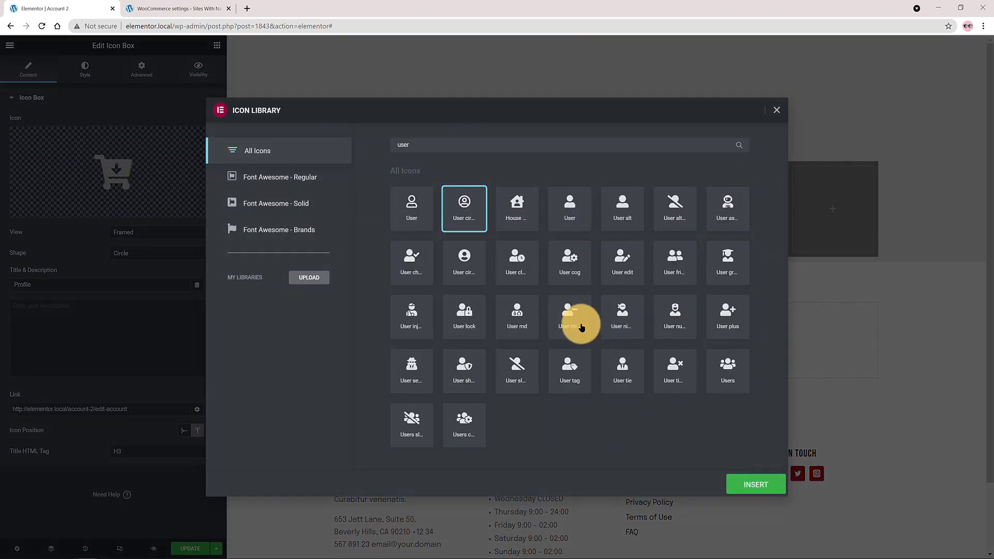
left_click(411, 208)
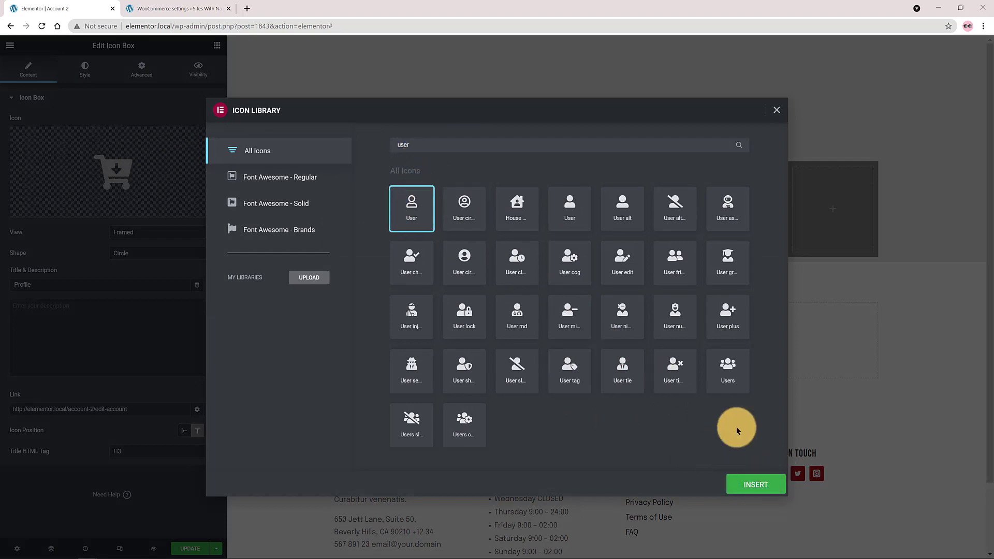
left_click(755, 484)
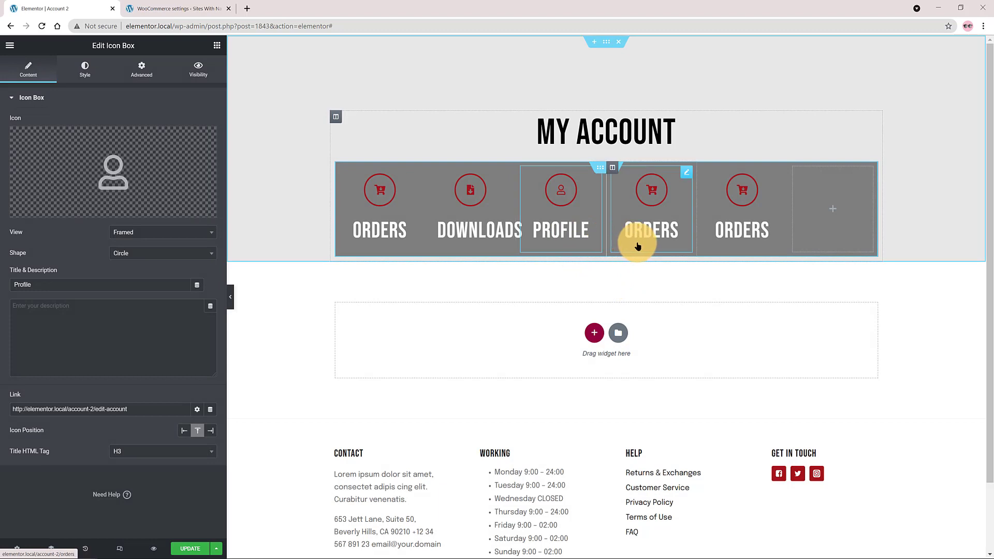
left_click(177, 9)
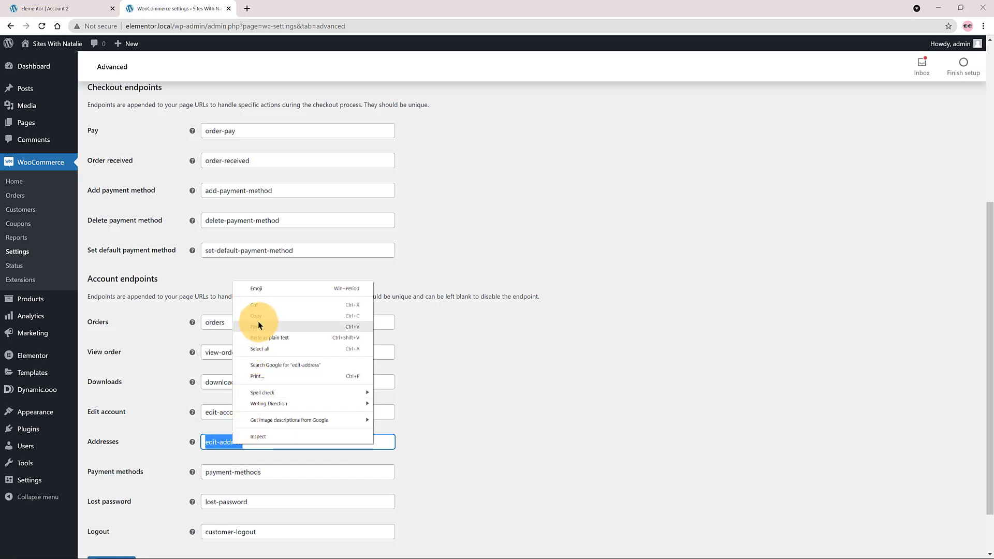
- Retitle the fourth box edit-address, link it to account-2/edit-address and pick the first Address icon
left_click(45, 8)
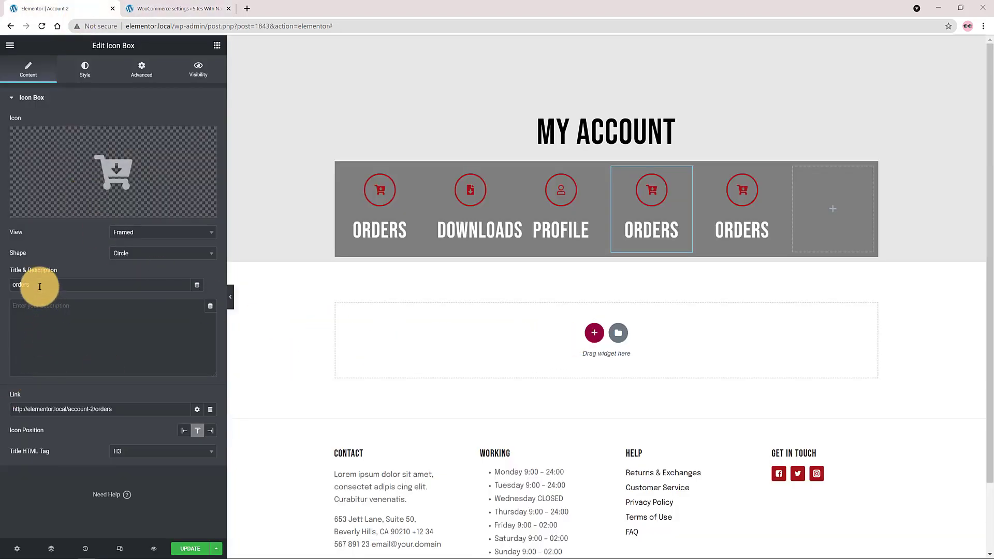
type("edit-address")
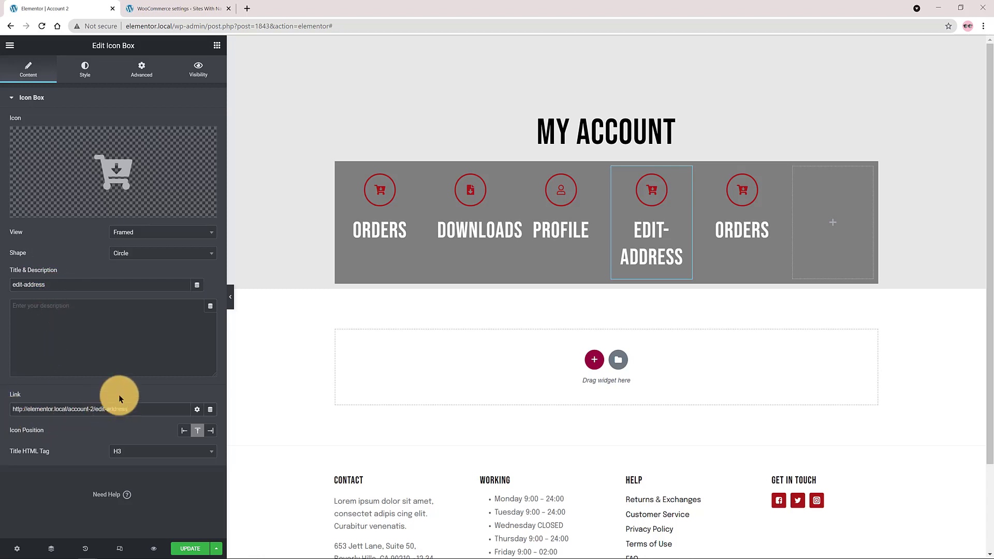
left_click(113, 171)
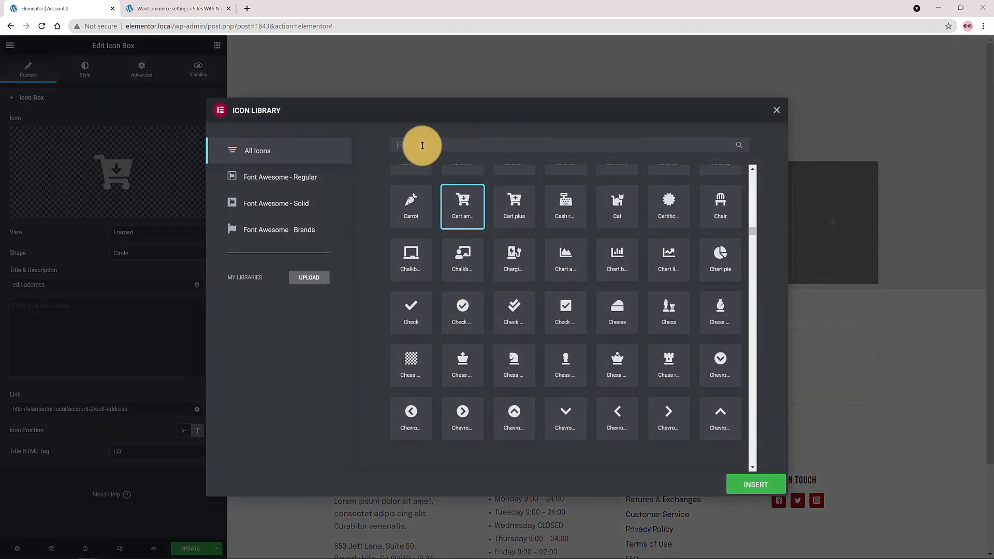
type("Address")
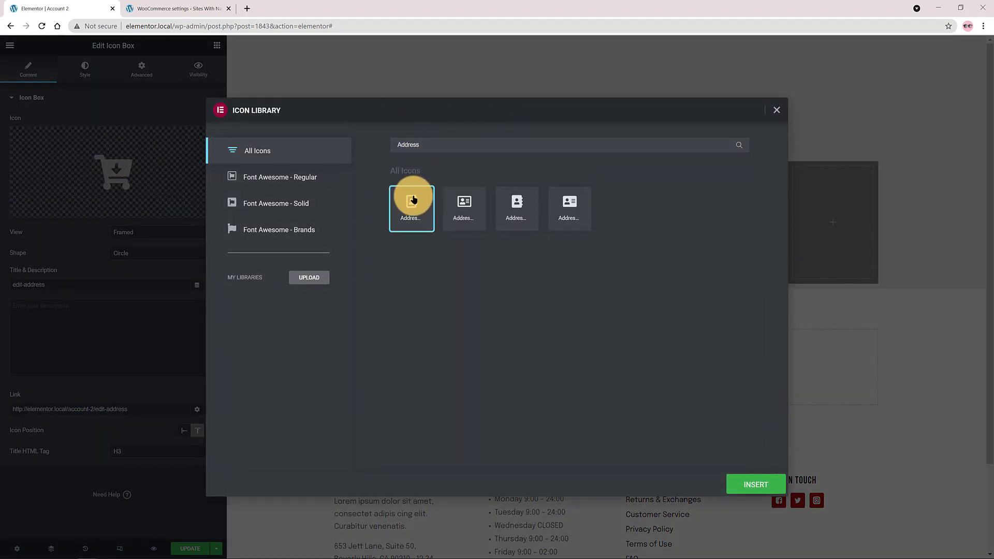
left_click(754, 484)
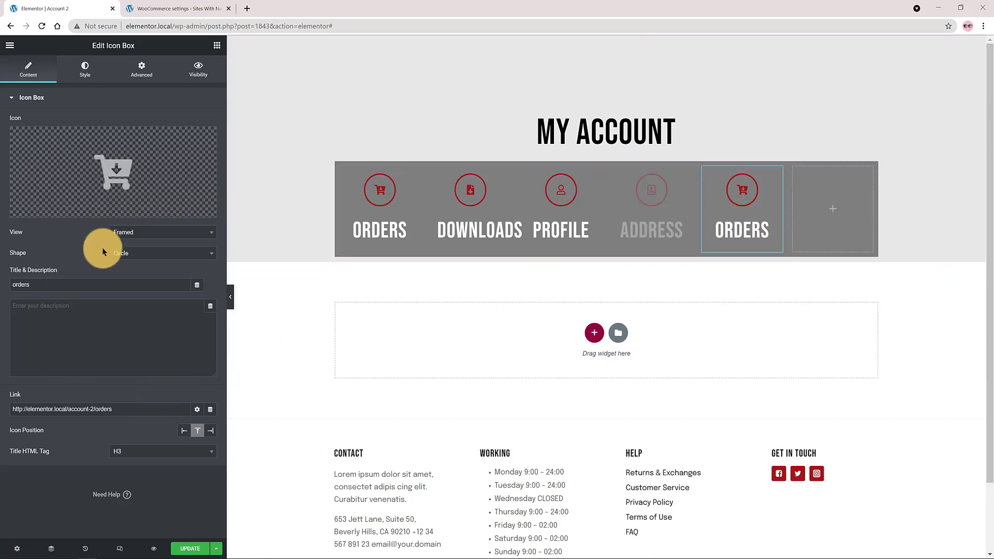
- Retitle the fifth box Logout and link it to the customer-logout endpoint copied from WooCommerce settings
left_click(176, 9)
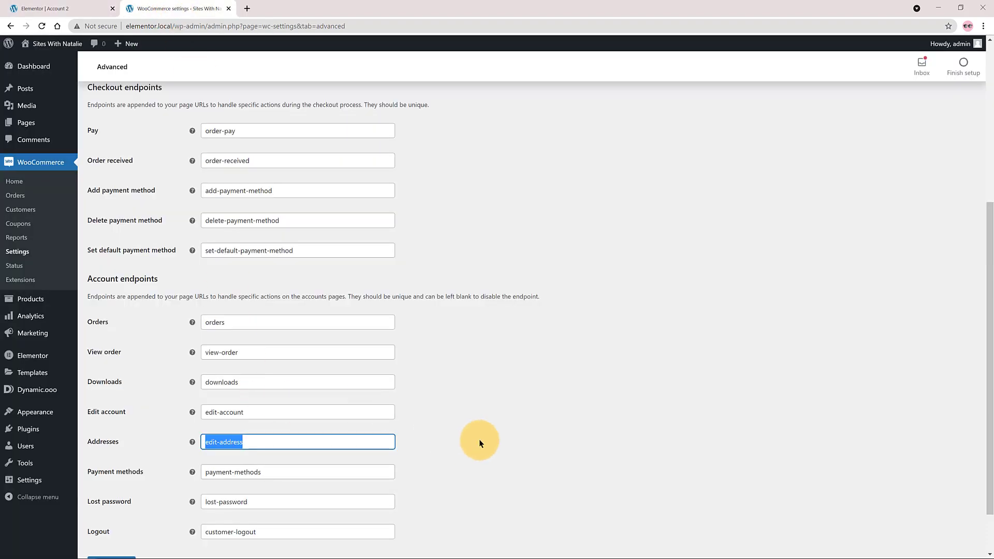
scroll("down", 3)
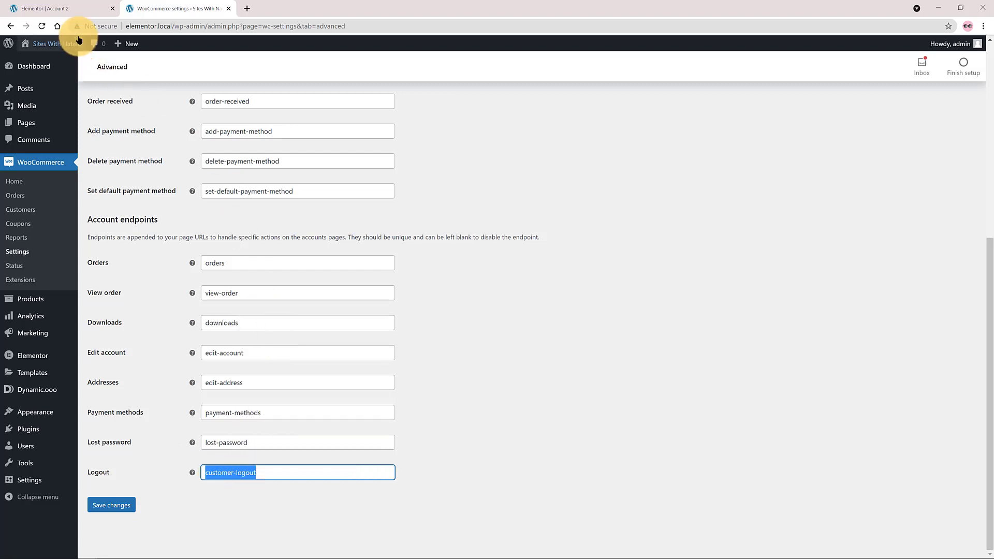
left_click(57, 9)
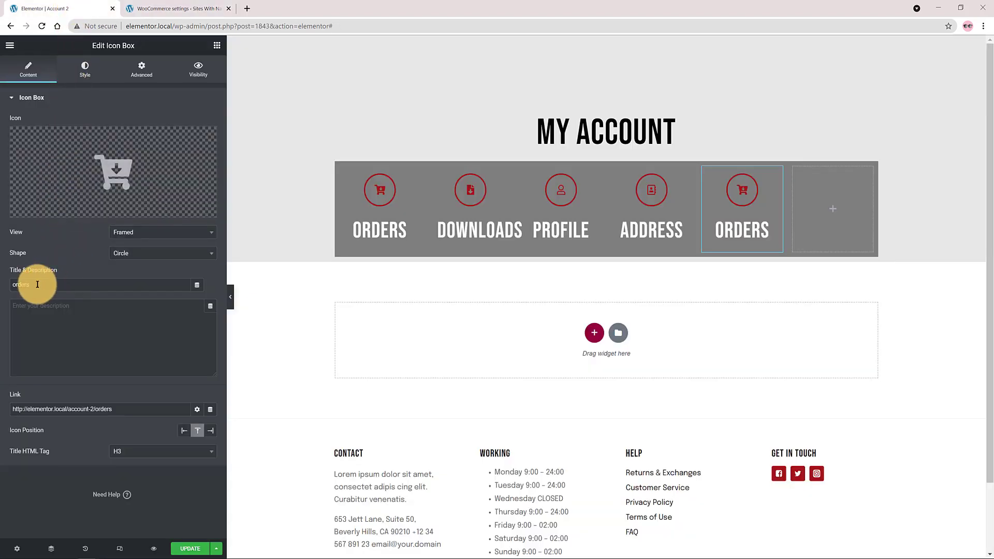
type("L")
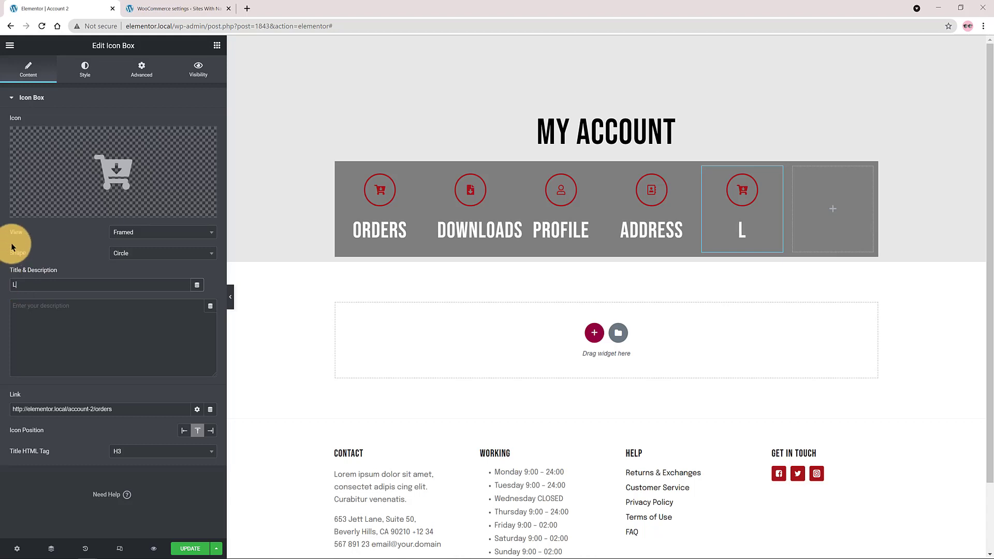
type("ogout")
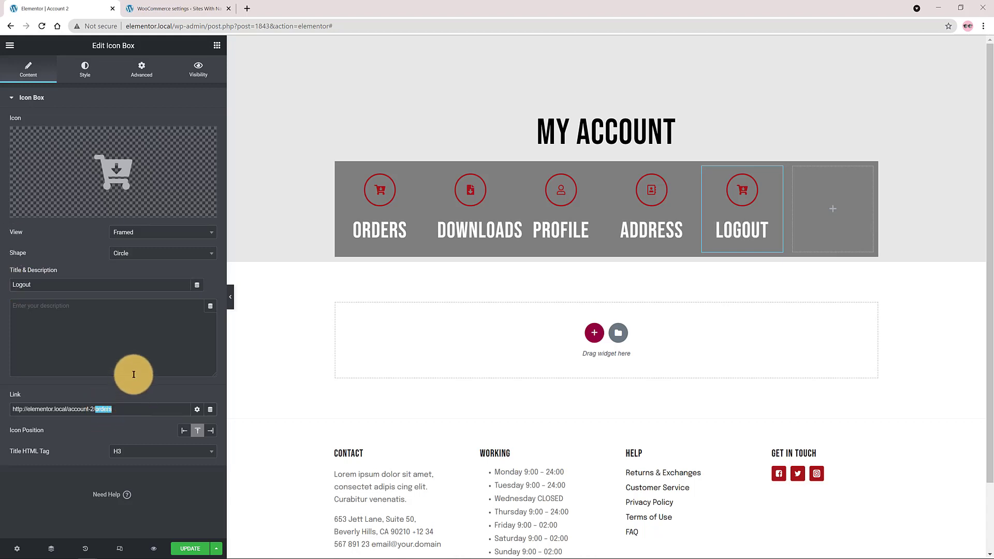
type("customer-logout")
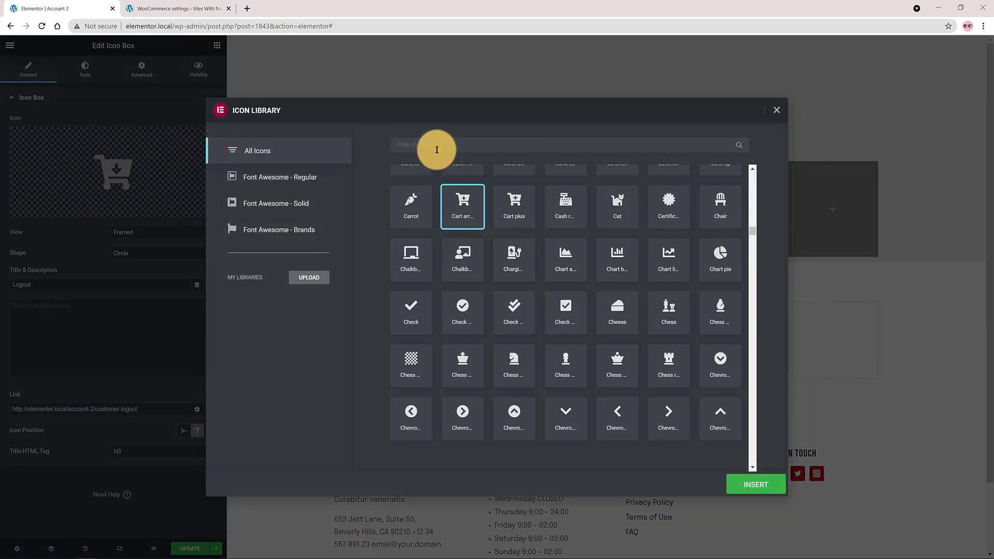
- Give the Logout box the unlock icon from the Icon Library
type("unlock")
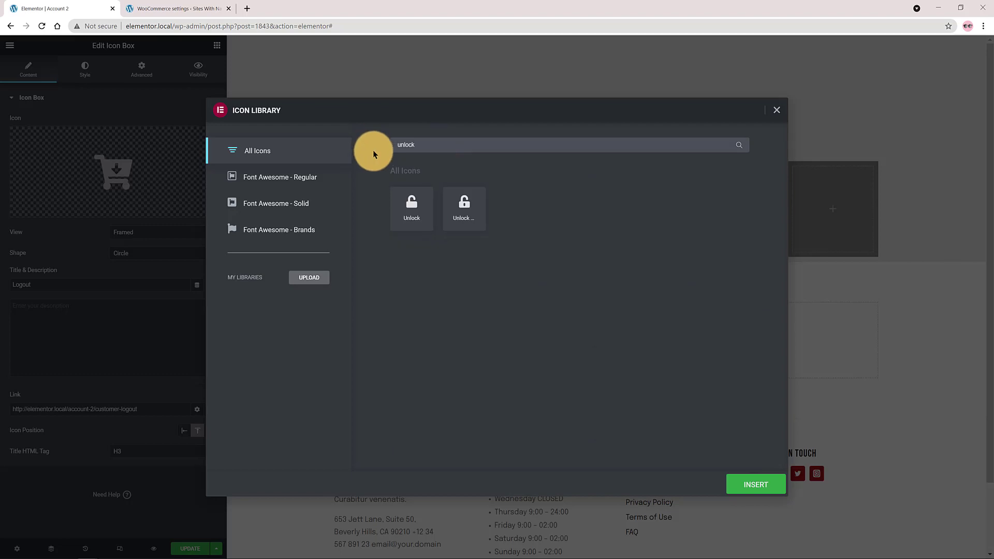
mouse_move(465, 204)
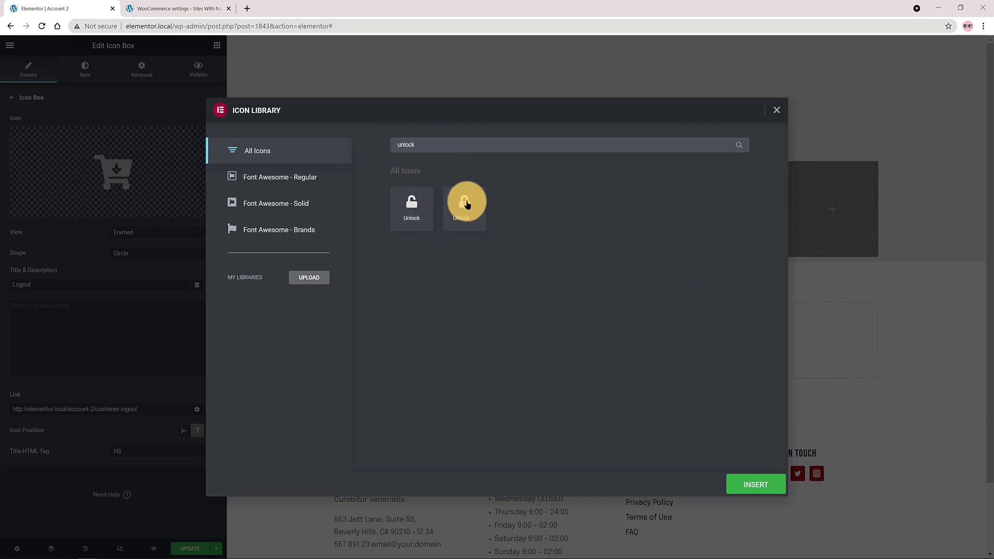
left_click(755, 485)
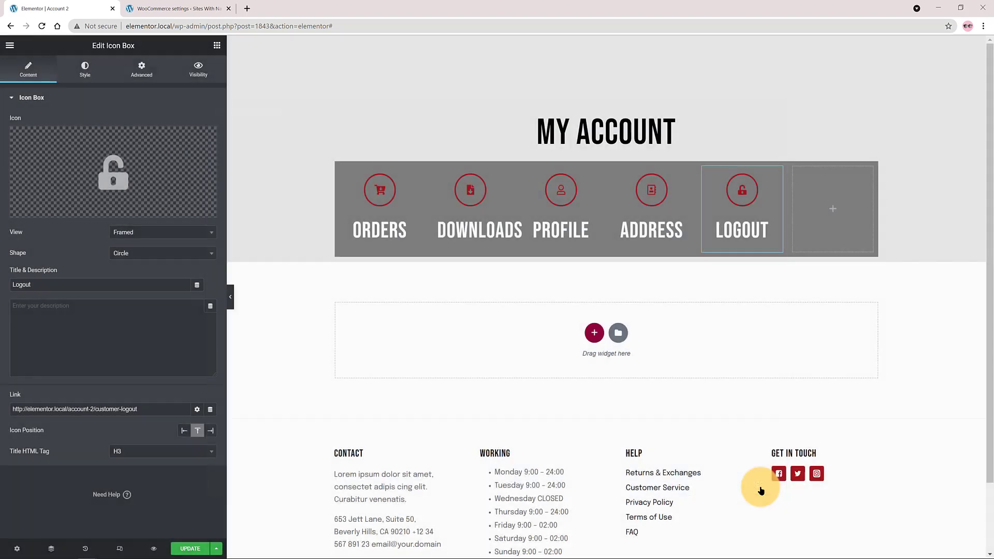
left_click(190, 549)
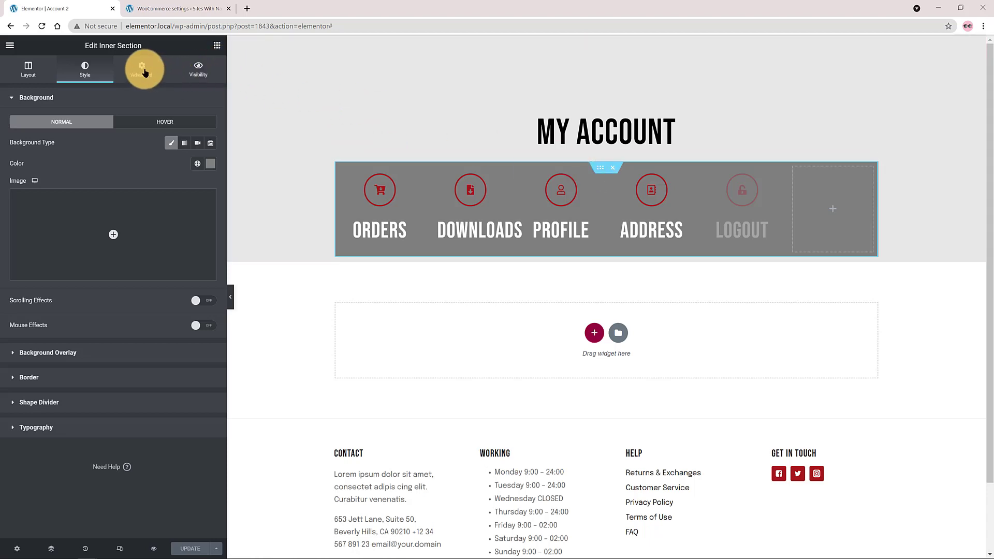
- Set the icon row's bottom margin to -80 and the MY ACCOUNT heading's bottom padding to 60
left_click(141, 69)
type("-80")
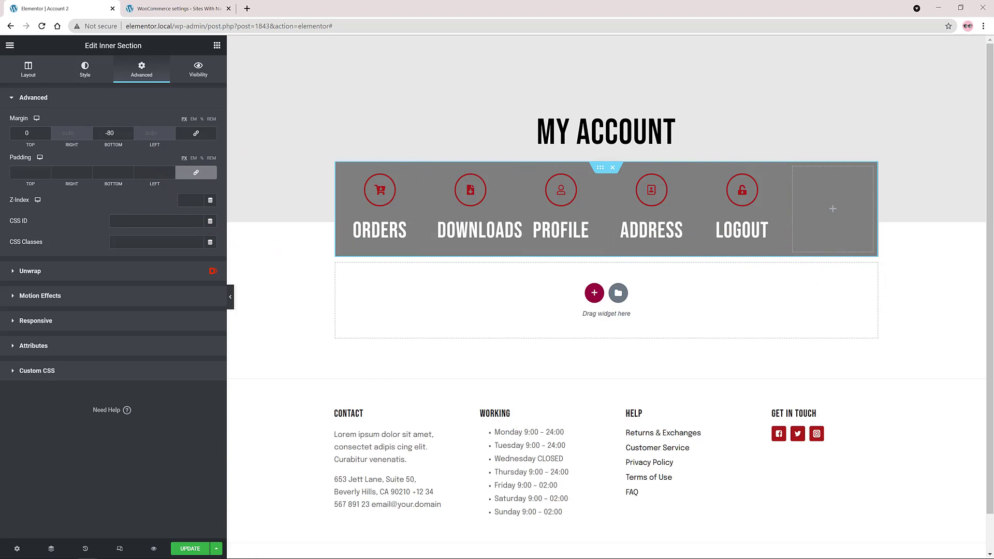
left_click(604, 131)
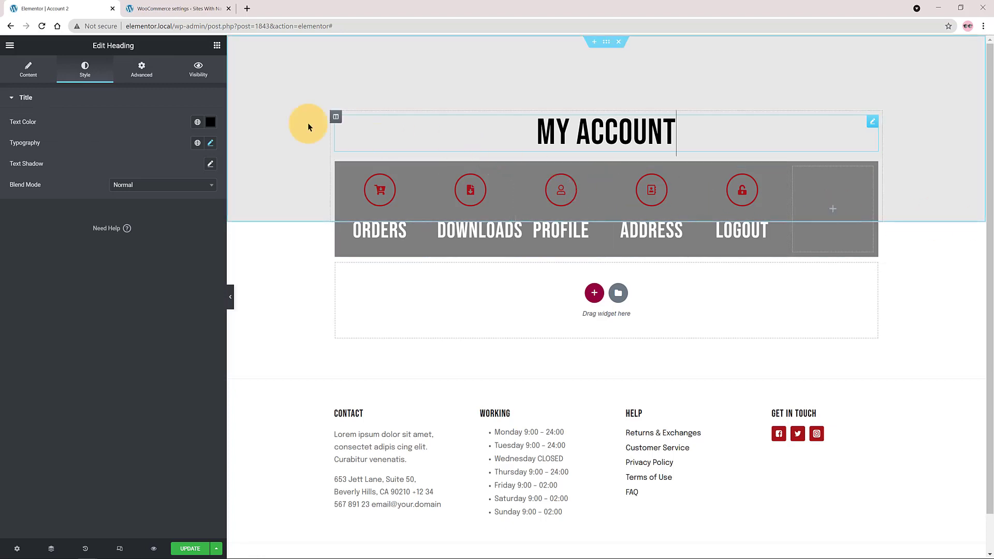
left_click(141, 68)
type("60")
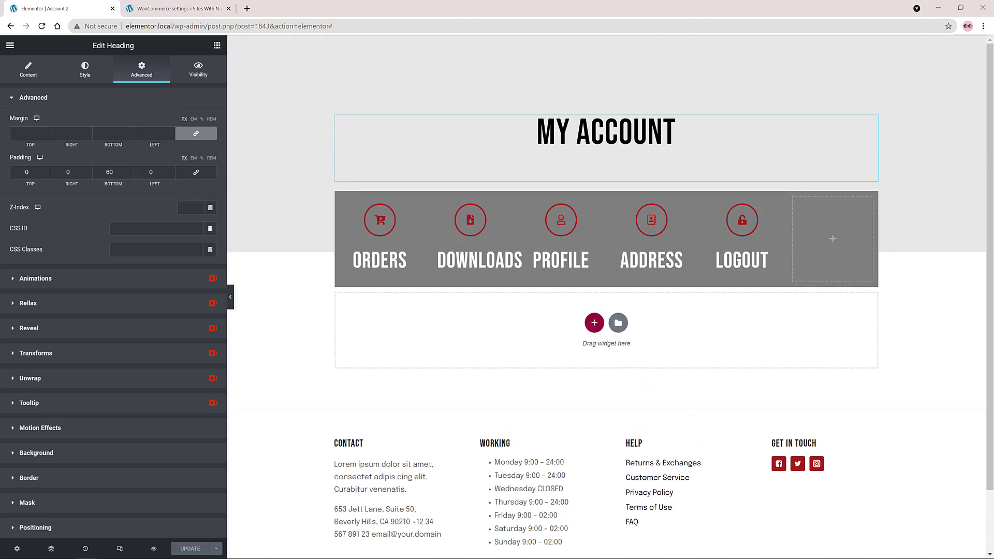
- Add a one-column section below the icon row with a top margin of 150
left_click(593, 323)
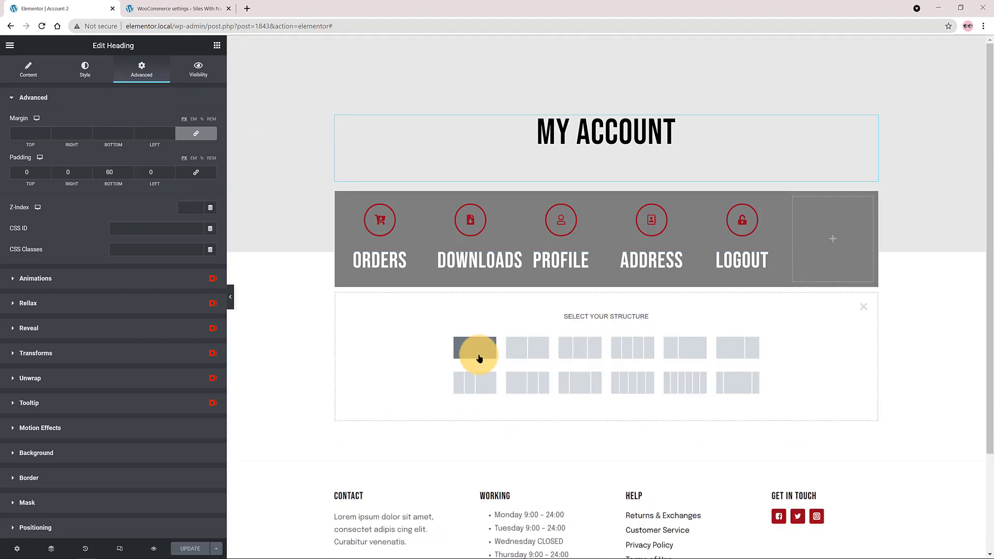
left_click(474, 348)
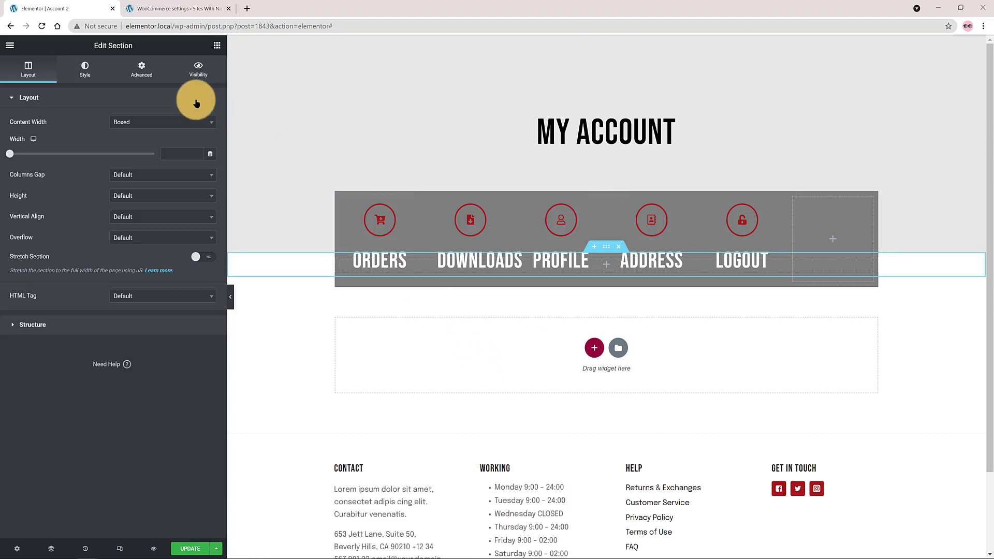
left_click(141, 70)
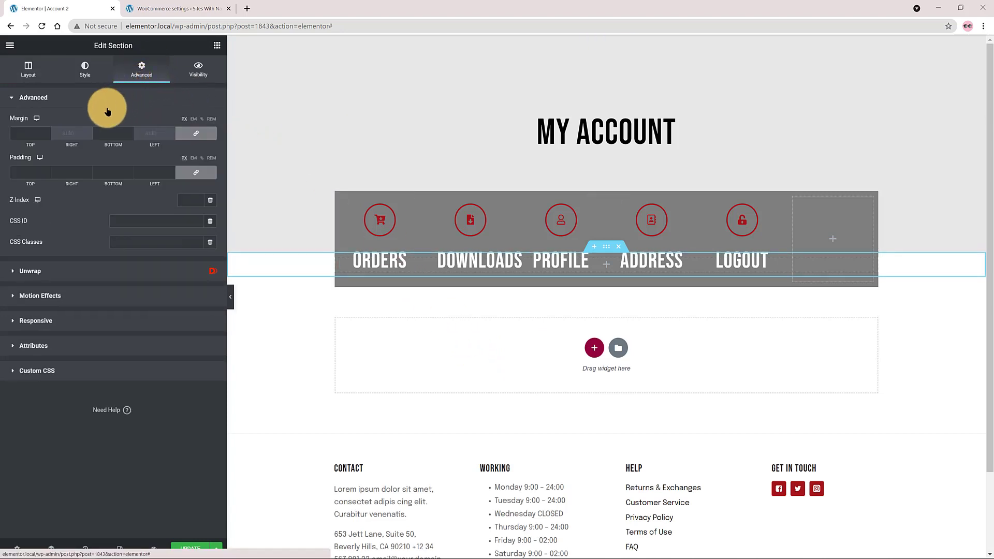
mouse_move(195, 133)
type("100")
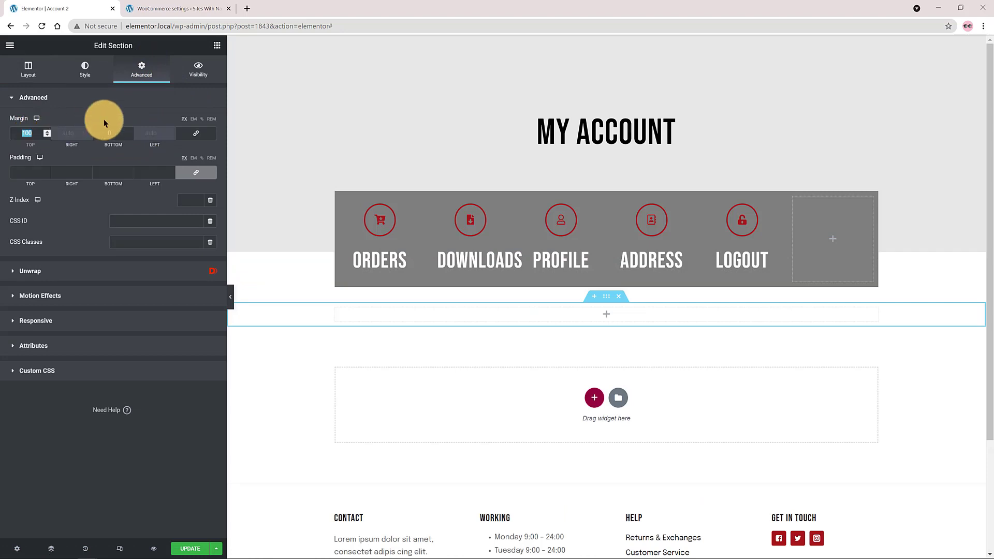
type("150")
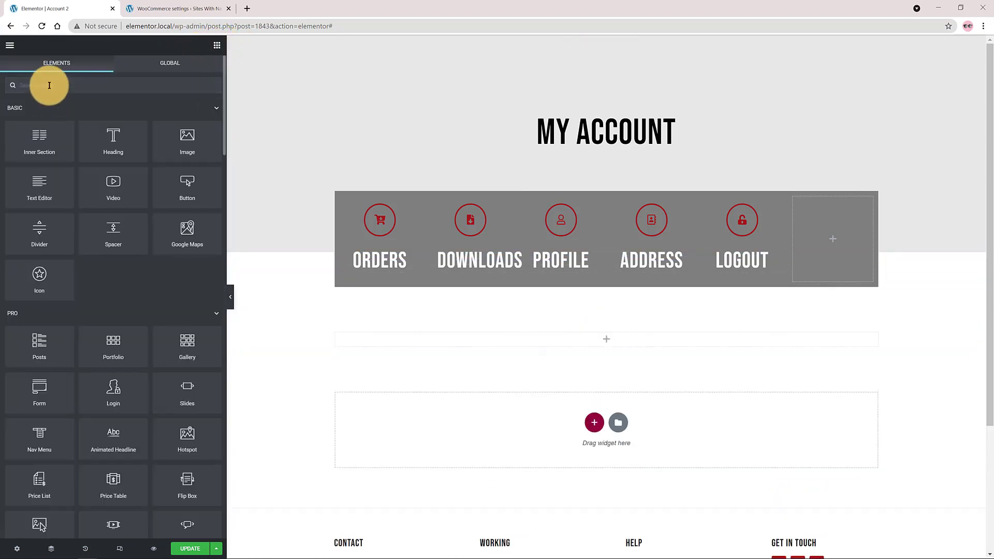
- Drop a Shortcode widget into the new section holding [woocommerce_my_account] and apply it
type("shd")
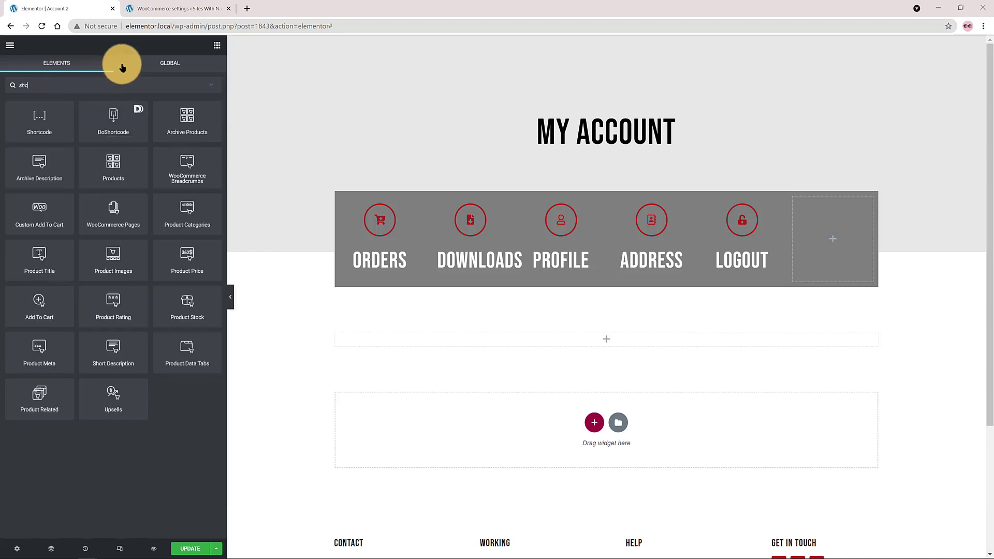
type("short")
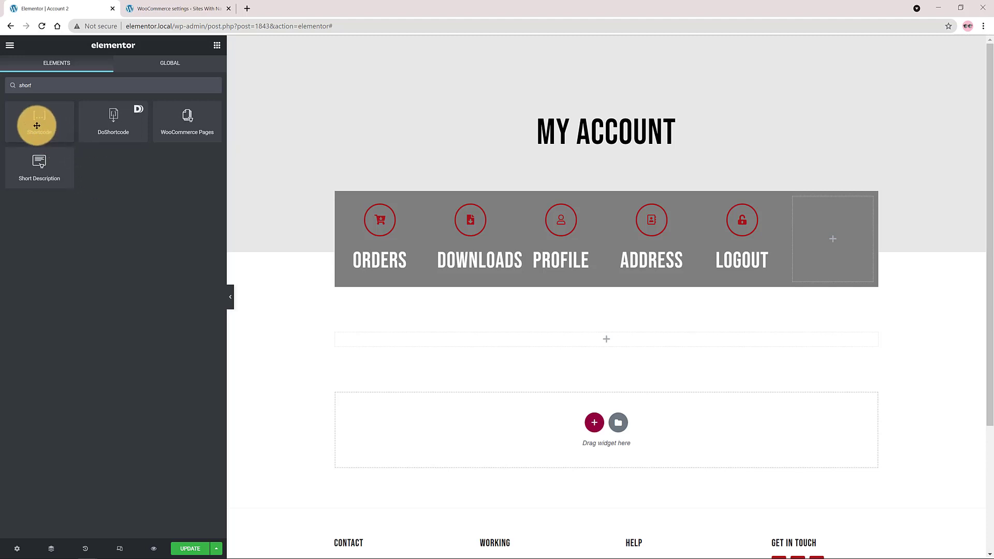
left_click_drag(39, 120, 597, 340)
type("[woocommerce_my_account]")
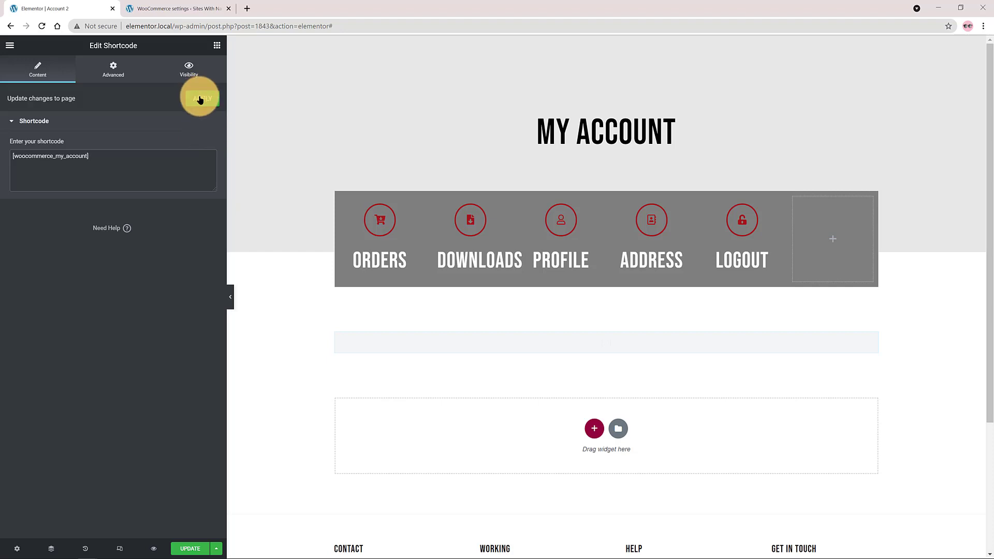
left_click(189, 549)
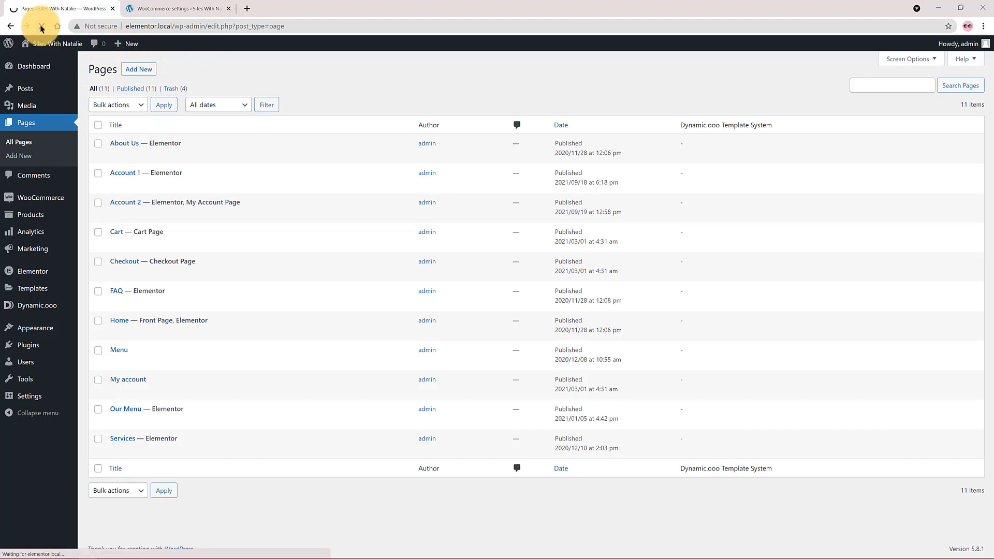
- On the live Account 1 page, step through the Orders, Downloads, Profile and address sections via the icon navigation
left_click(10, 26)
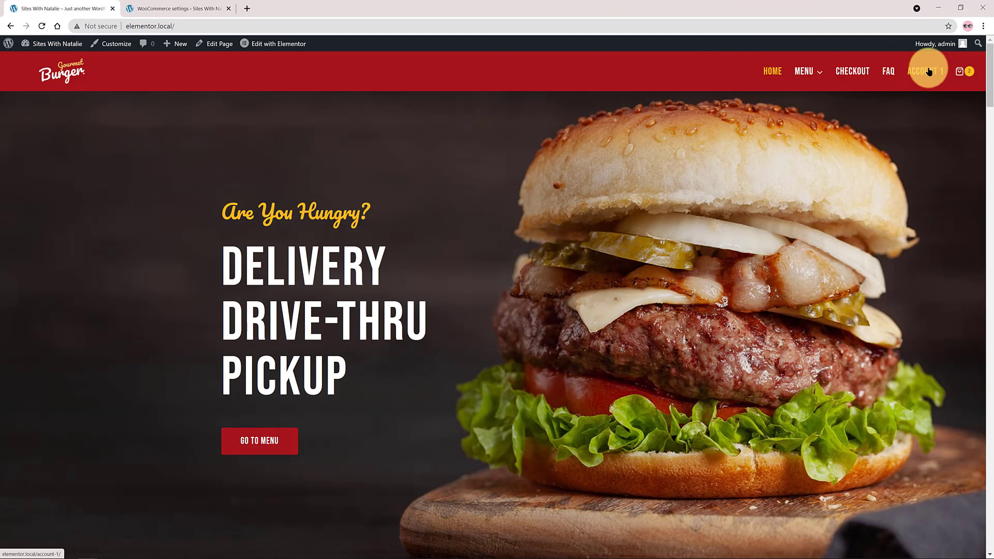
left_click(926, 72)
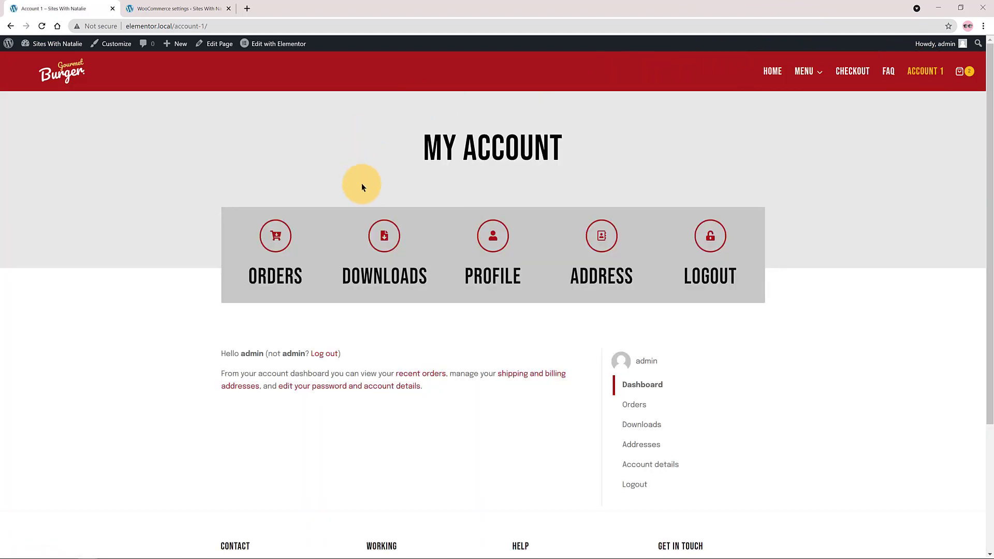
left_click(276, 236)
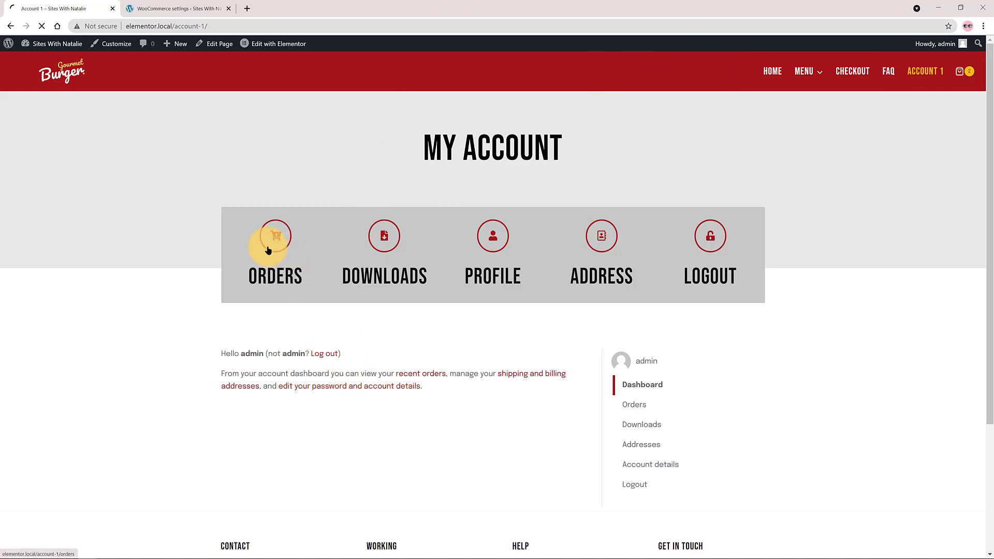
left_click(274, 236)
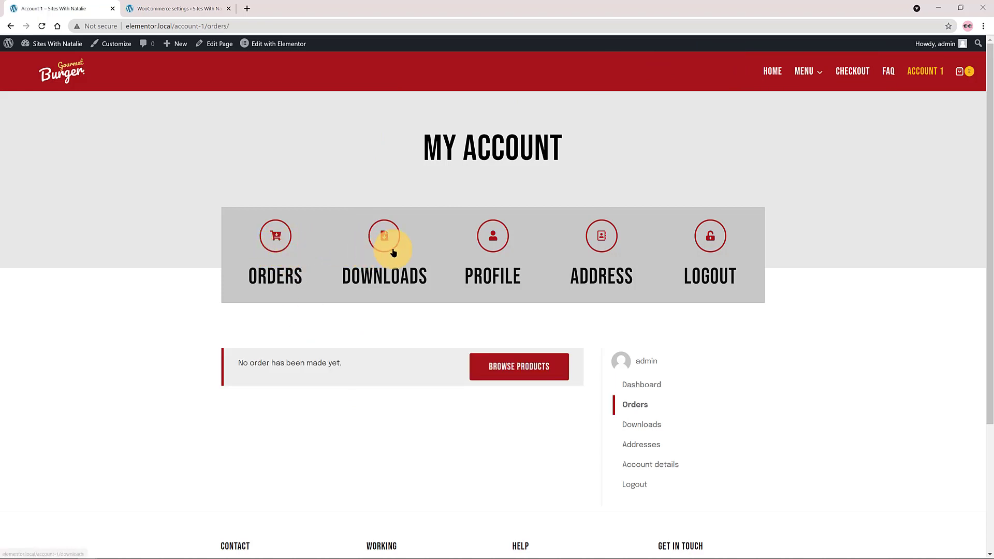
left_click(383, 236)
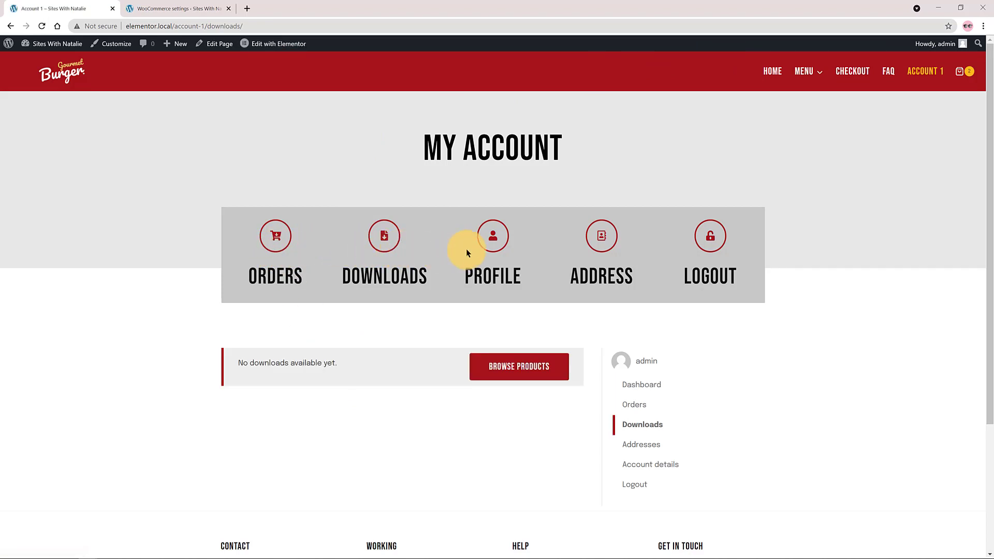
left_click(493, 236)
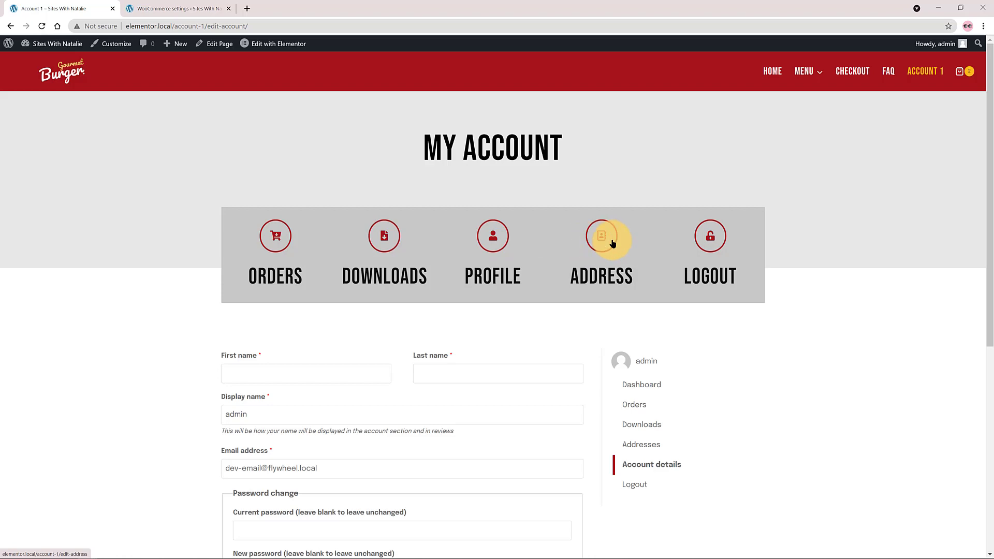
scroll("down", 3)
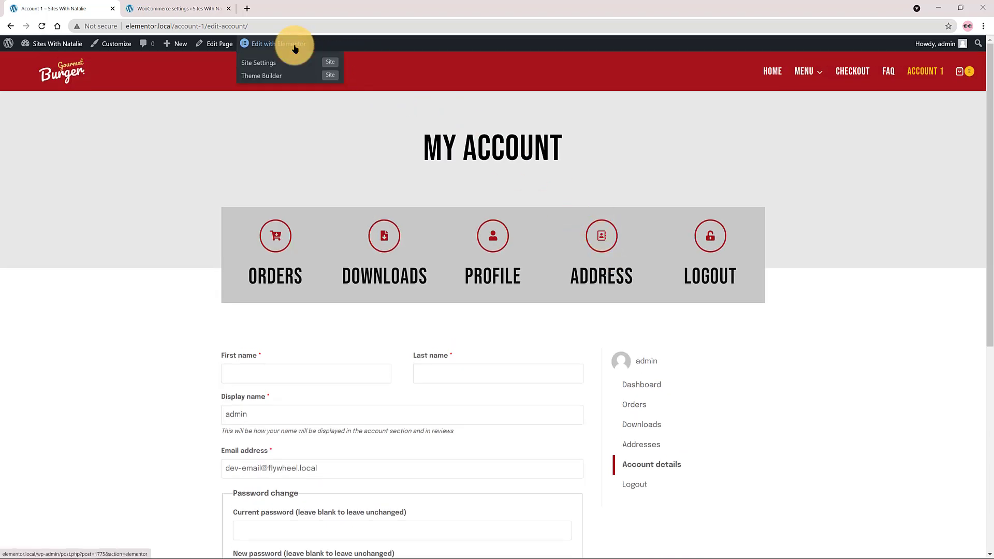
- Enable Visibility on the MY ACCOUNT heading and restrict it to Visitor (non logged User) under User & Role
left_click(273, 43)
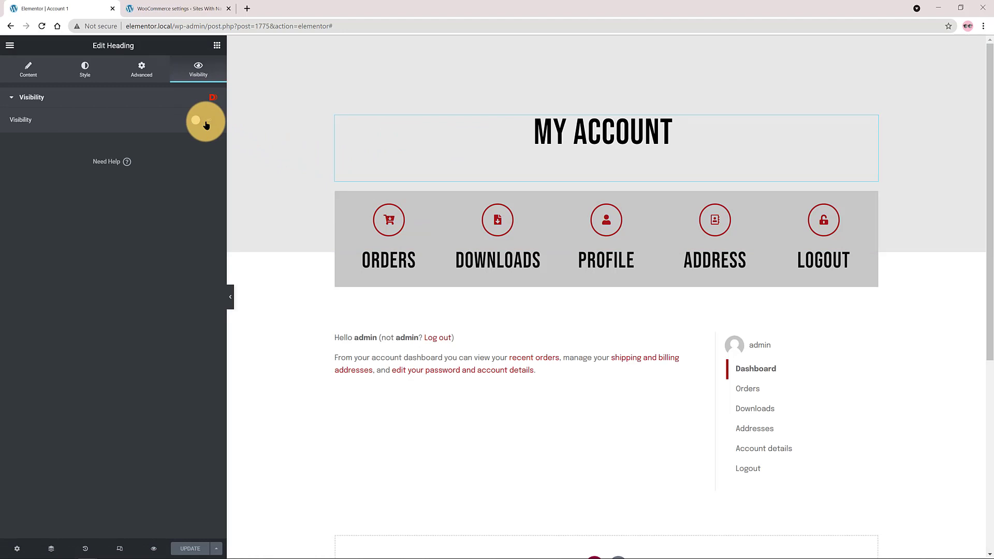
left_click(203, 120)
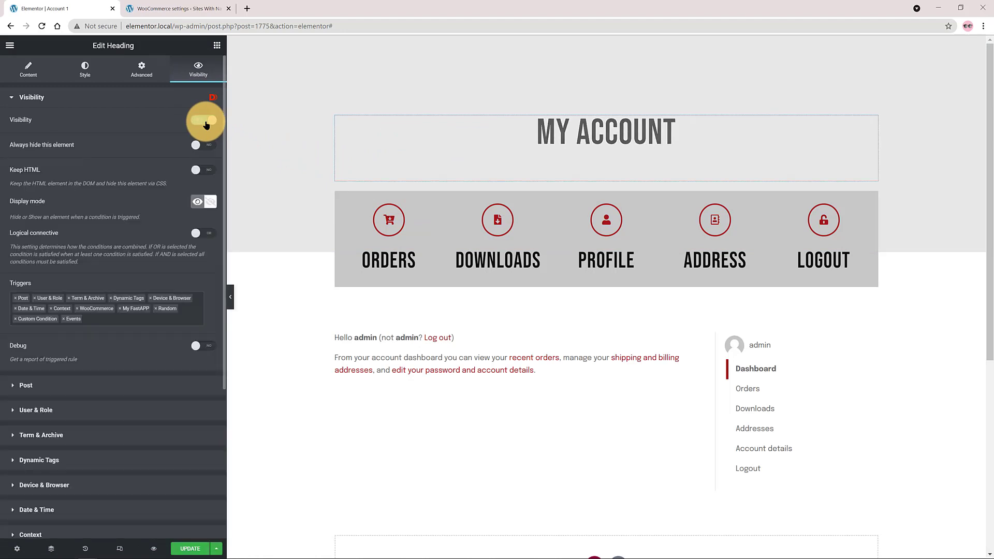
left_click(204, 120)
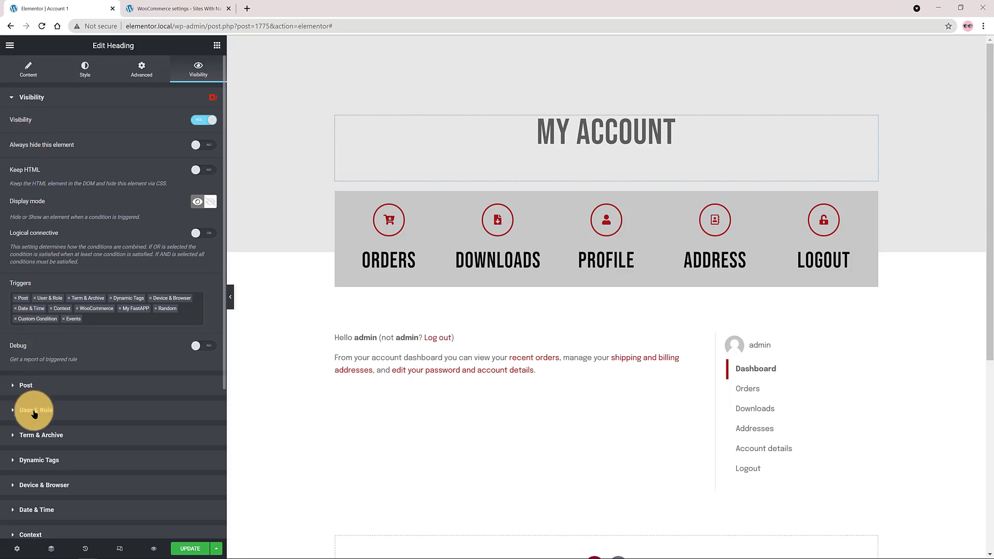
left_click(36, 410)
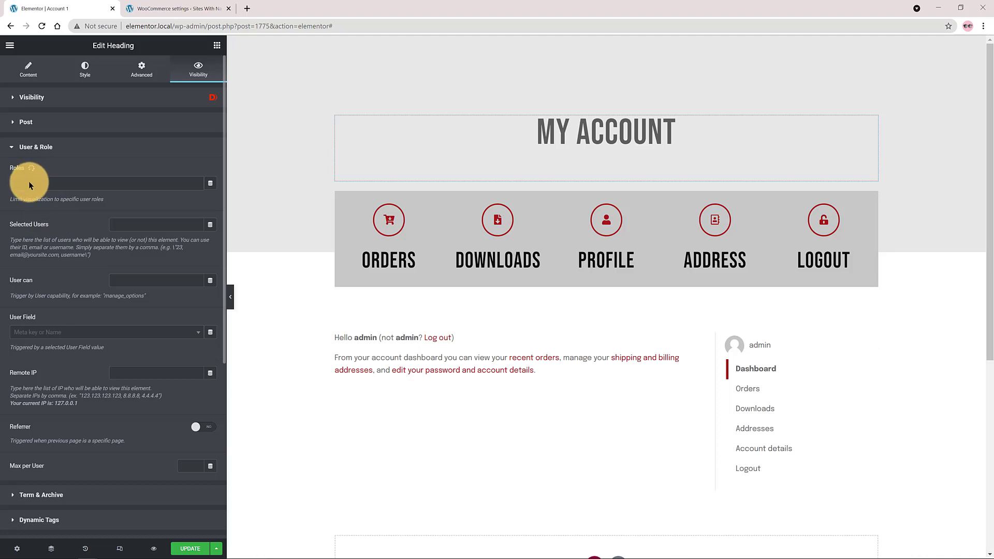
left_click(102, 182)
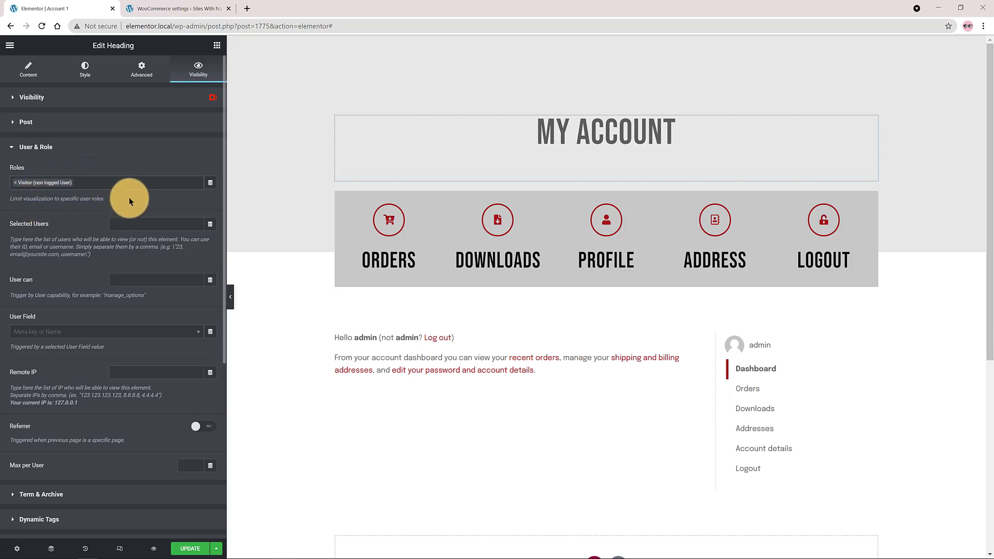
mouse_move(178, 216)
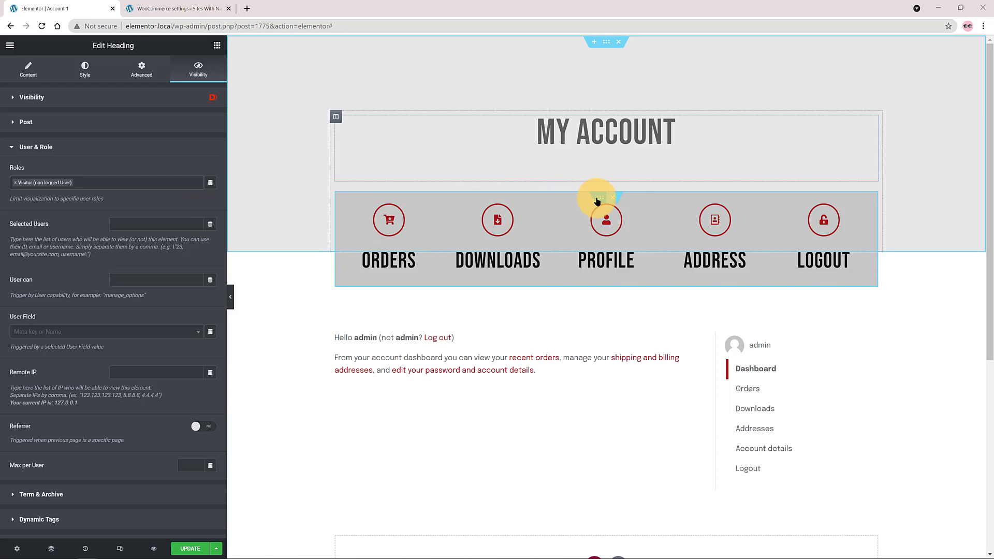
- Limit the icon navigation row's Visibility to the Visitor user role and update the page
left_click(606, 238)
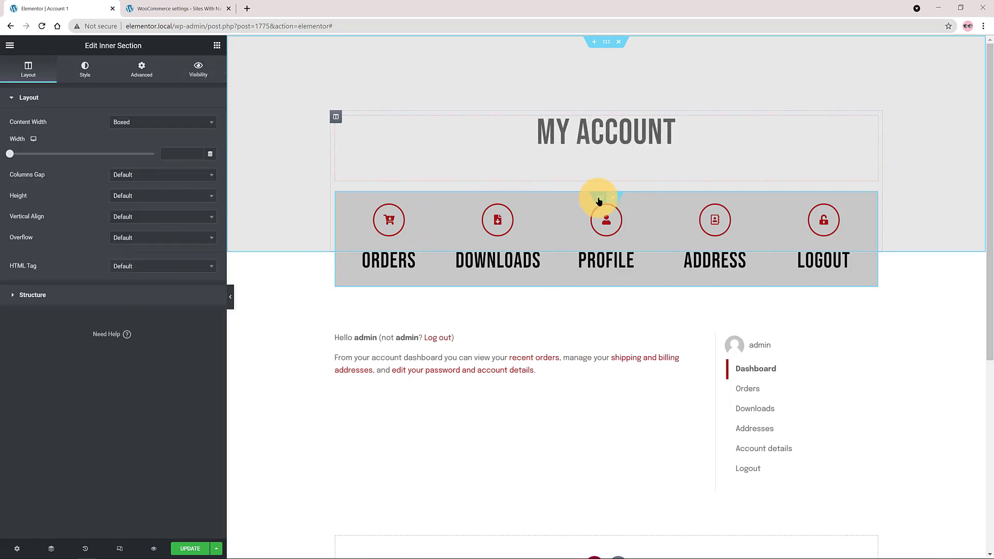
left_click(198, 68)
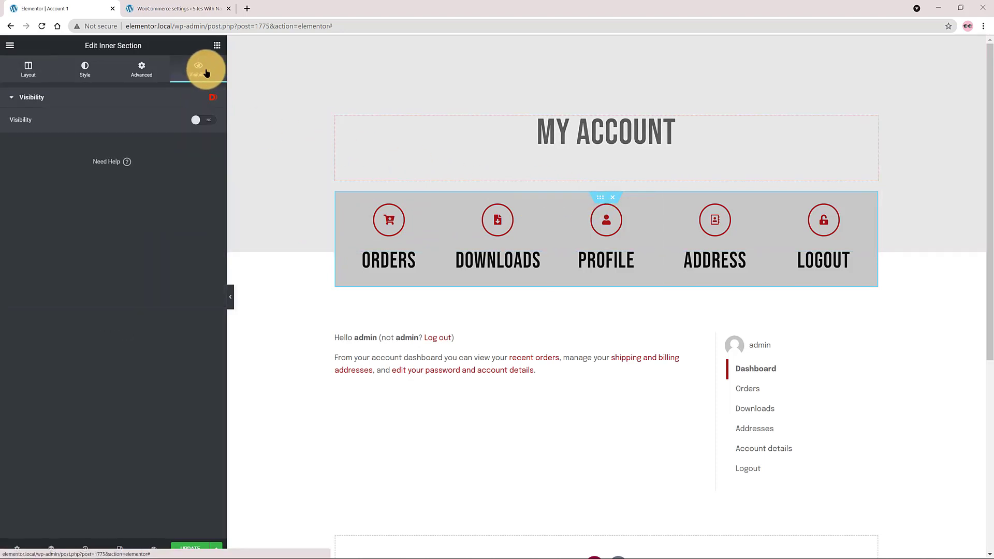
left_click(196, 120)
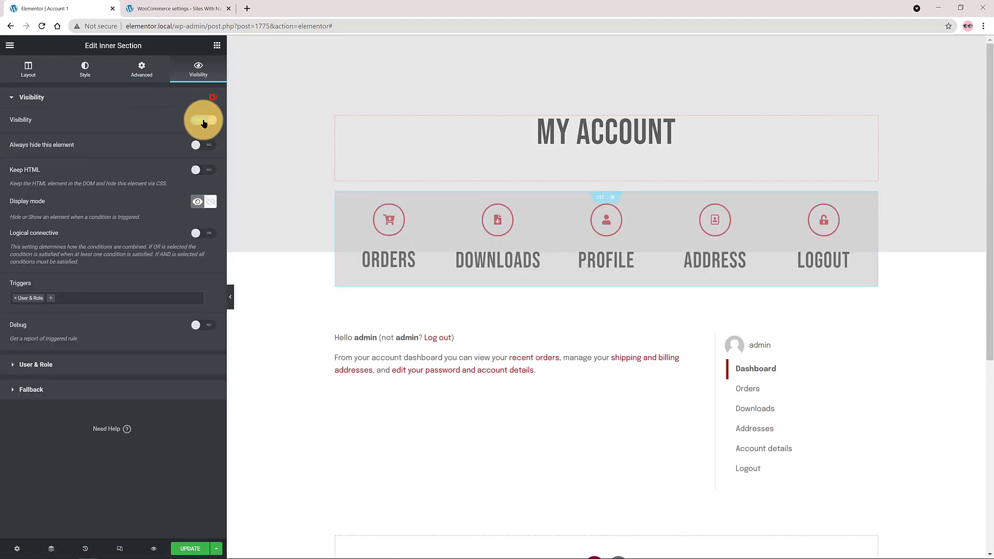
left_click(204, 120)
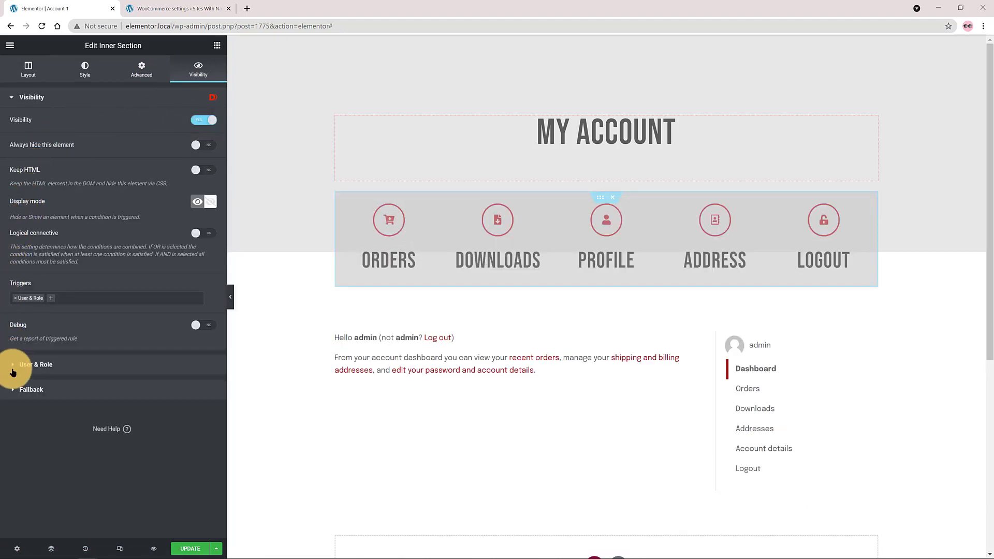
left_click(35, 365)
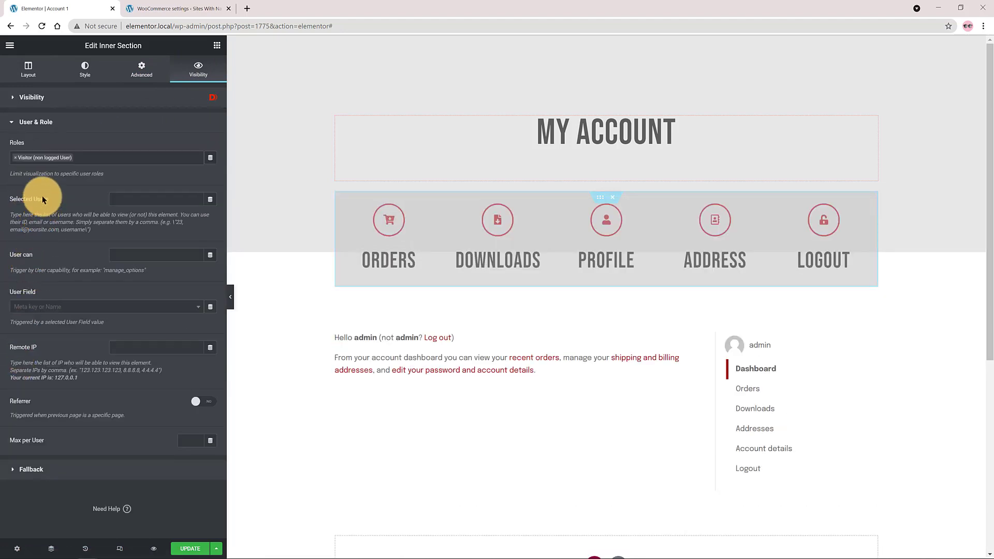
left_click(126, 157)
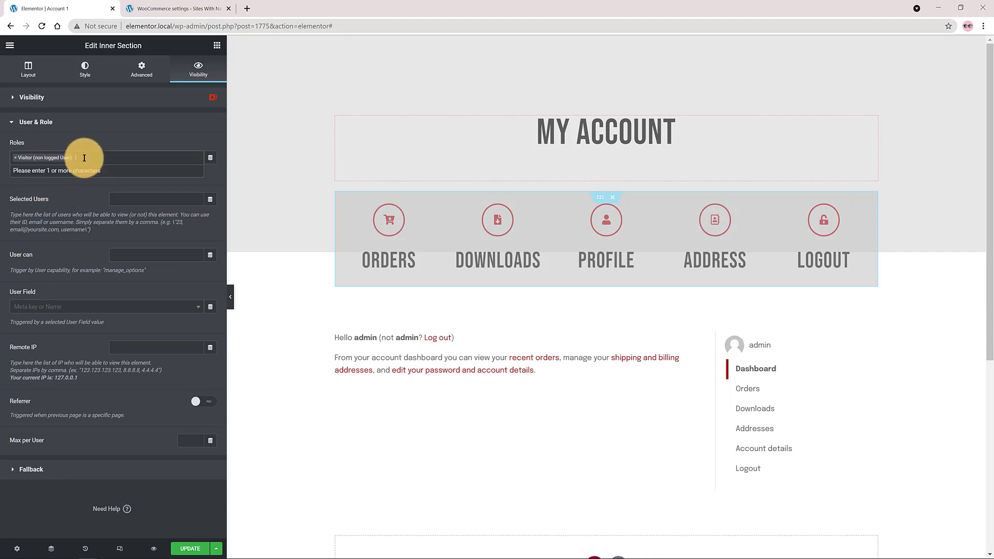
mouse_move(83, 176)
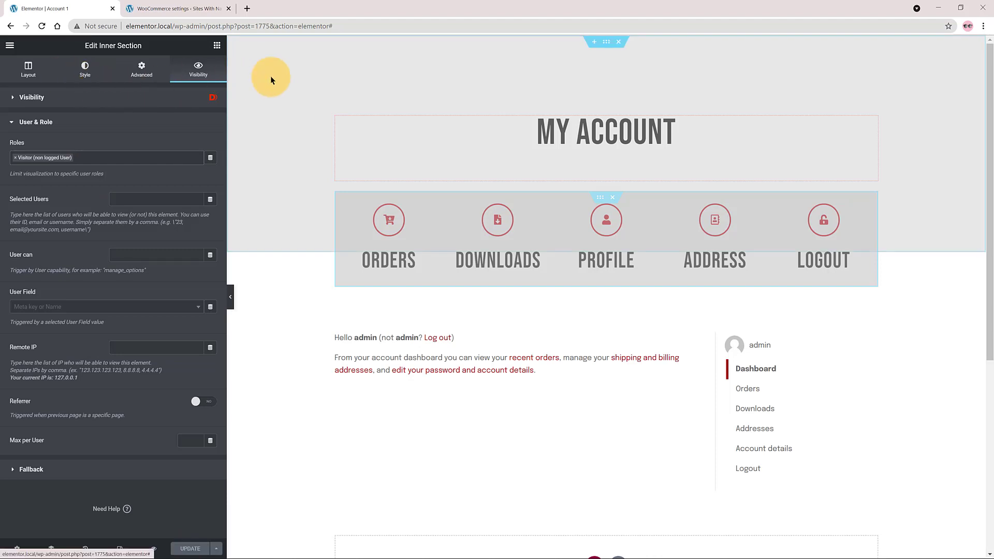
- Search 'dashb' in the Elementor Finder to reach the site dashboard
type("dashb")
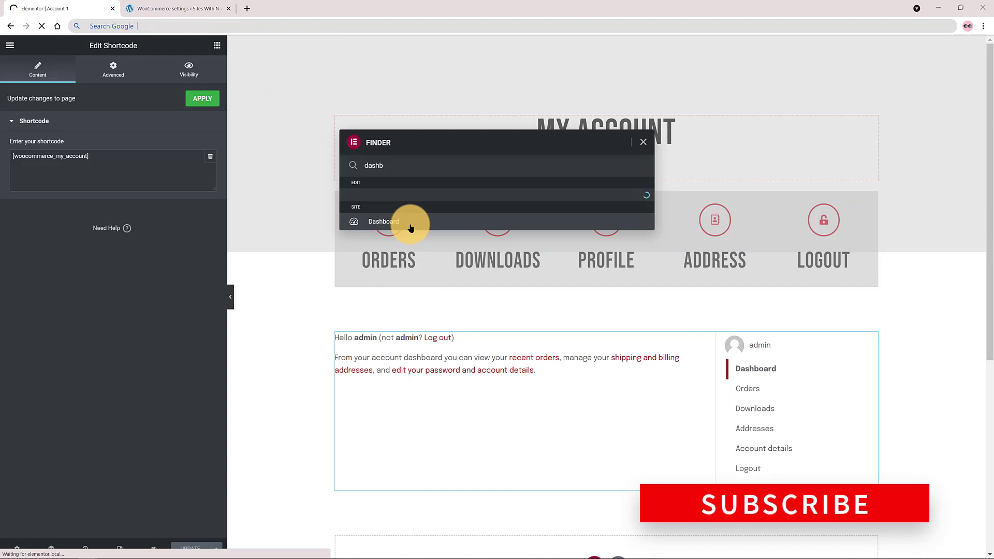
- View Account 1 on the live site as admin, then return to the WordPress Dashboard
left_click(383, 221)
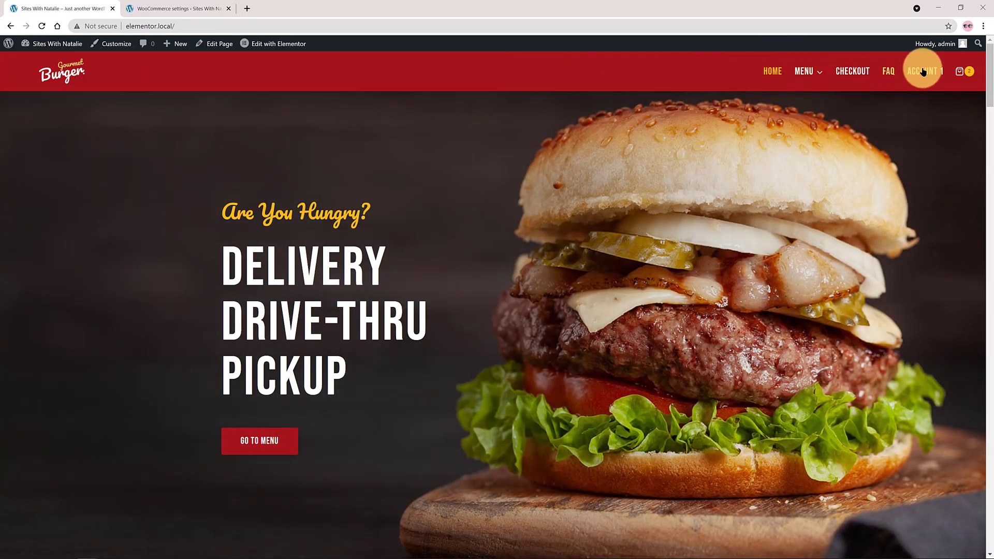
left_click(923, 72)
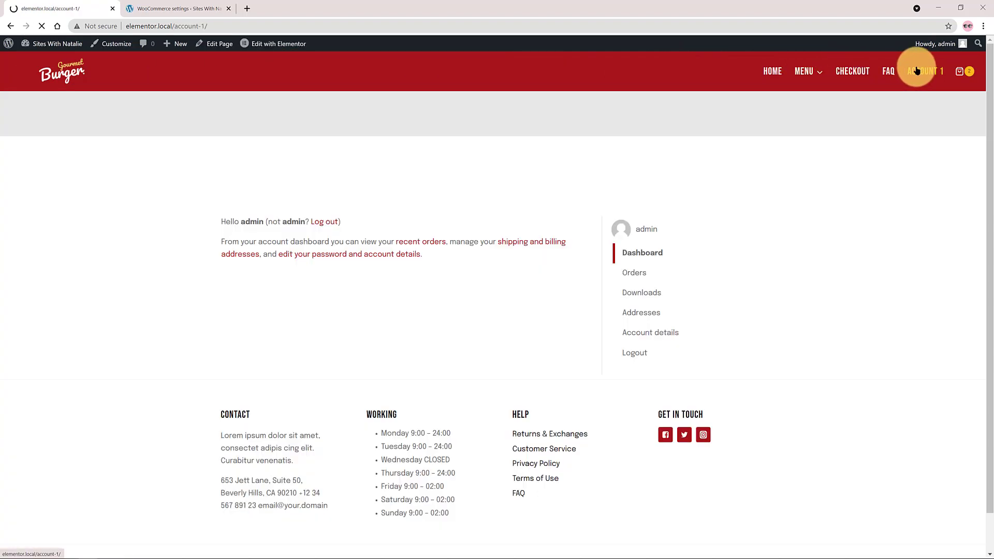
left_click(925, 71)
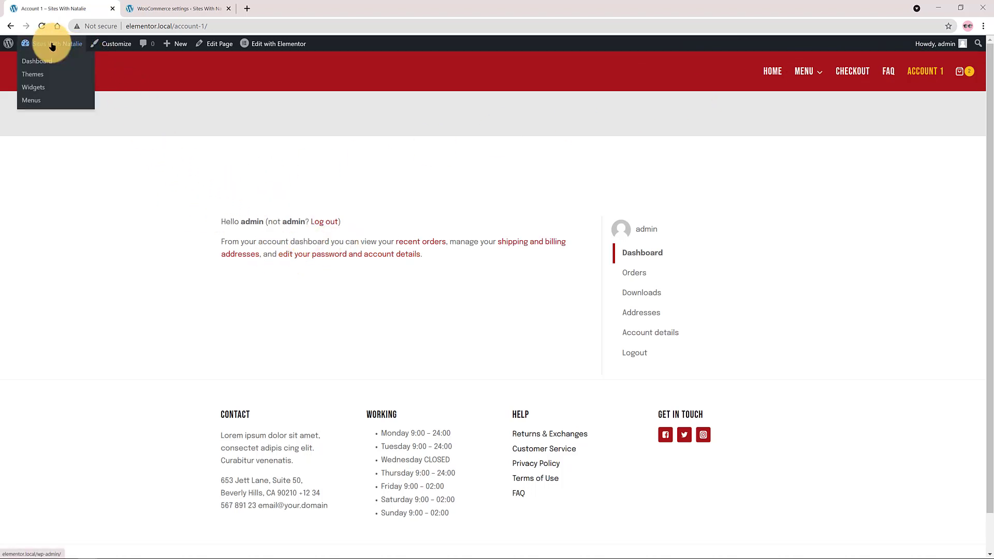
mouse_move(38, 62)
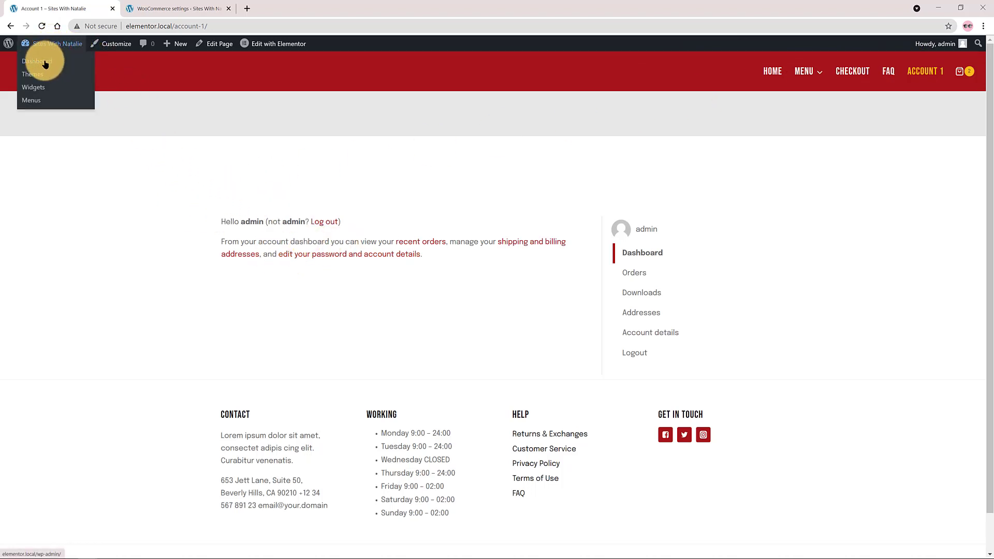
left_click(36, 61)
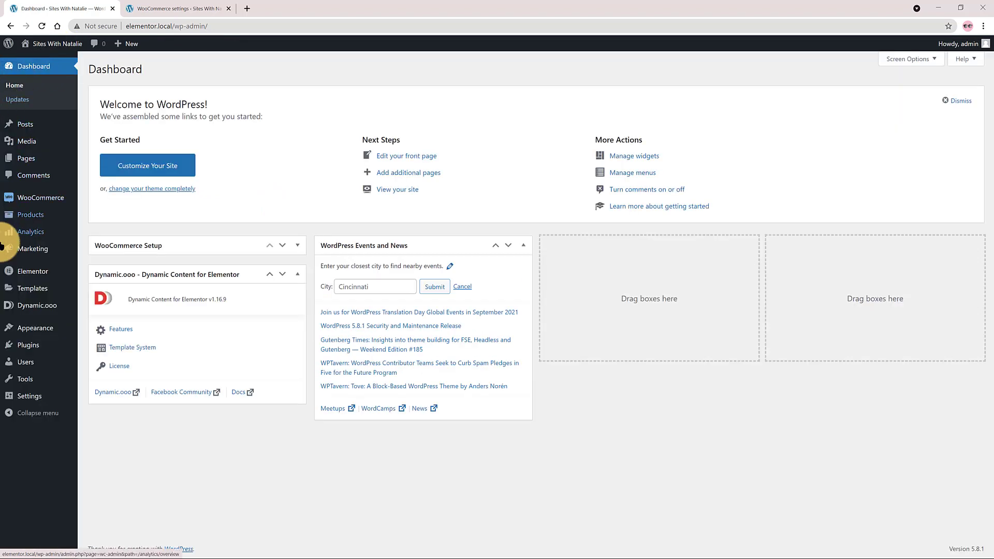
mouse_move(30, 328)
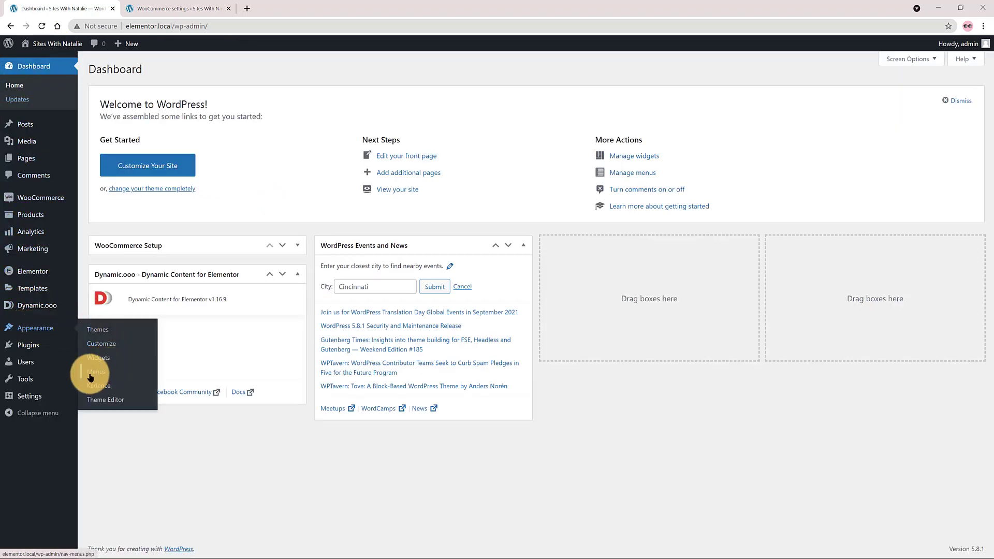
- Swap Account 1 for Account 2 in the Gourmet Mobile menu and save it
left_click(95, 372)
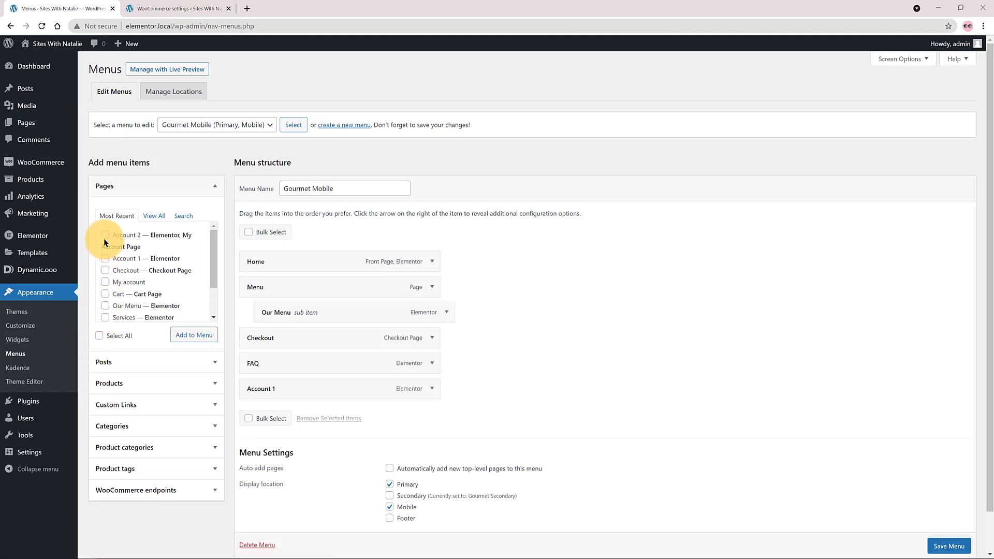
left_click(106, 235)
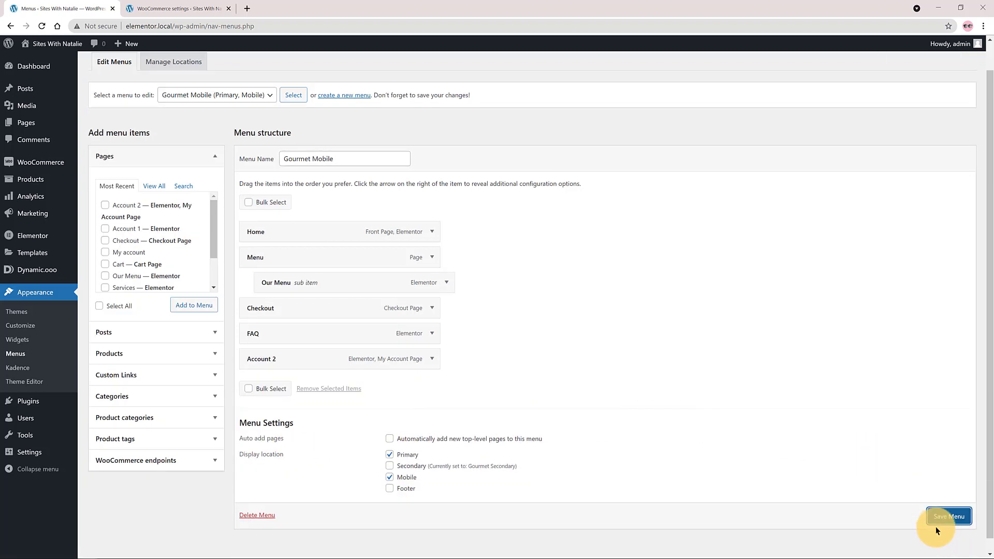
left_click(950, 516)
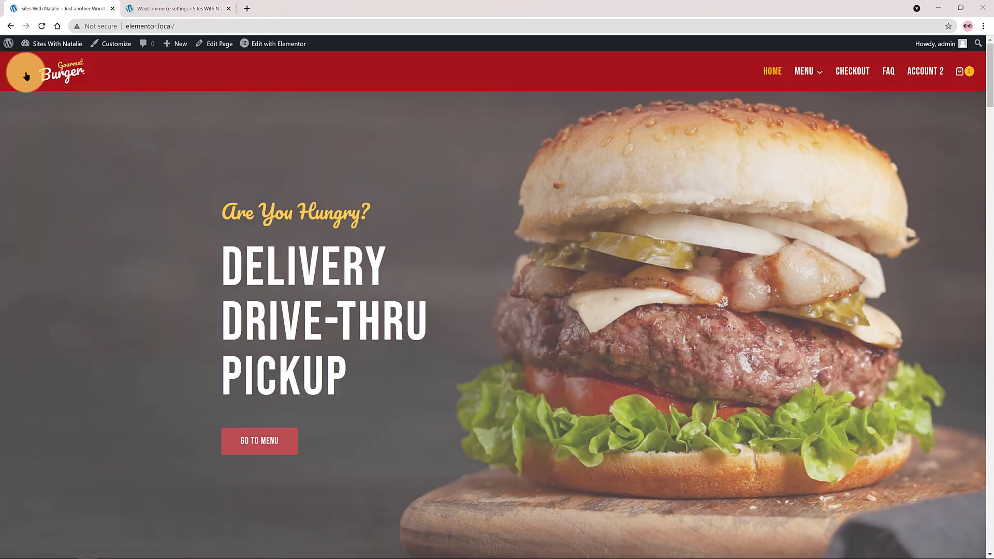
mouse_move(925, 72)
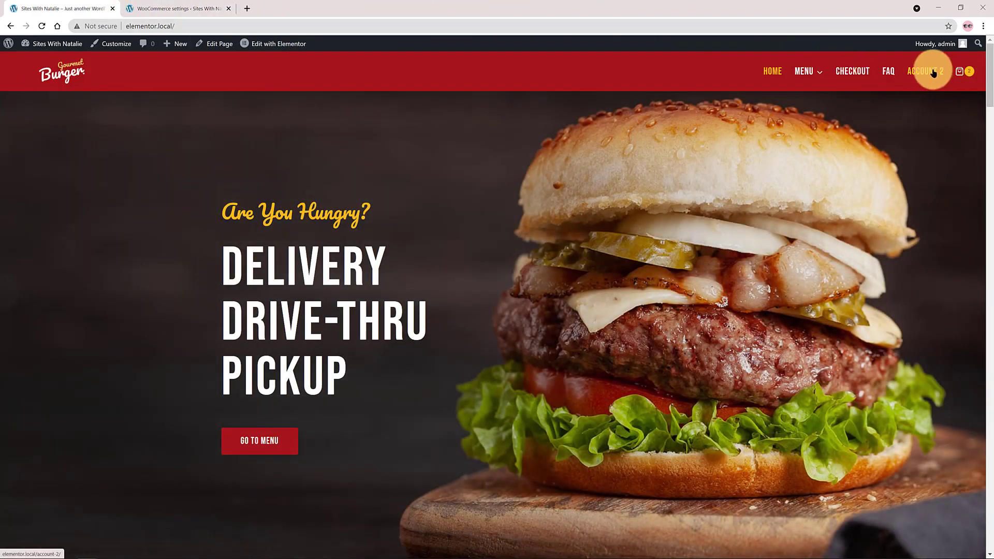
- Visit the live Account 2 page from the header's ACCOUNT 2 link
left_click(924, 72)
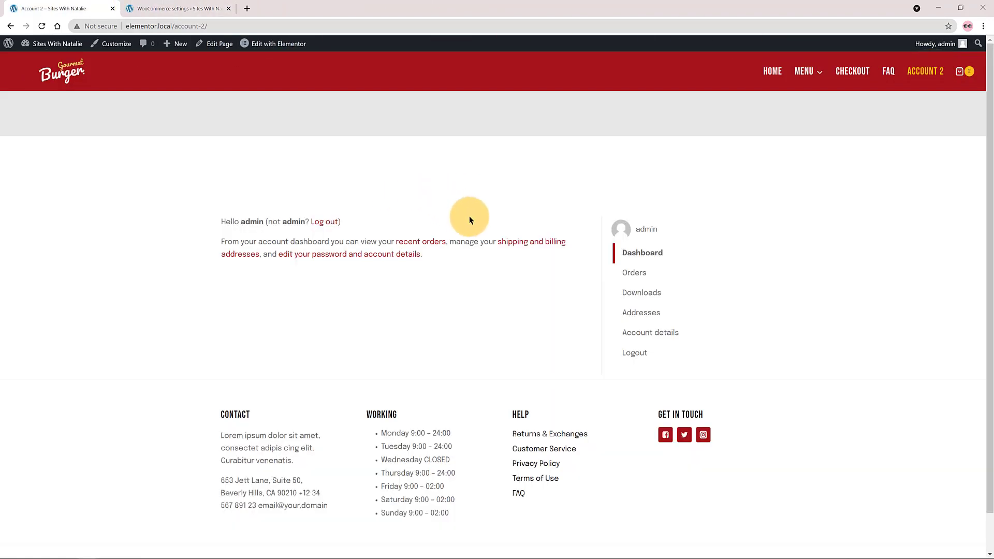
mouse_move(221, 150)
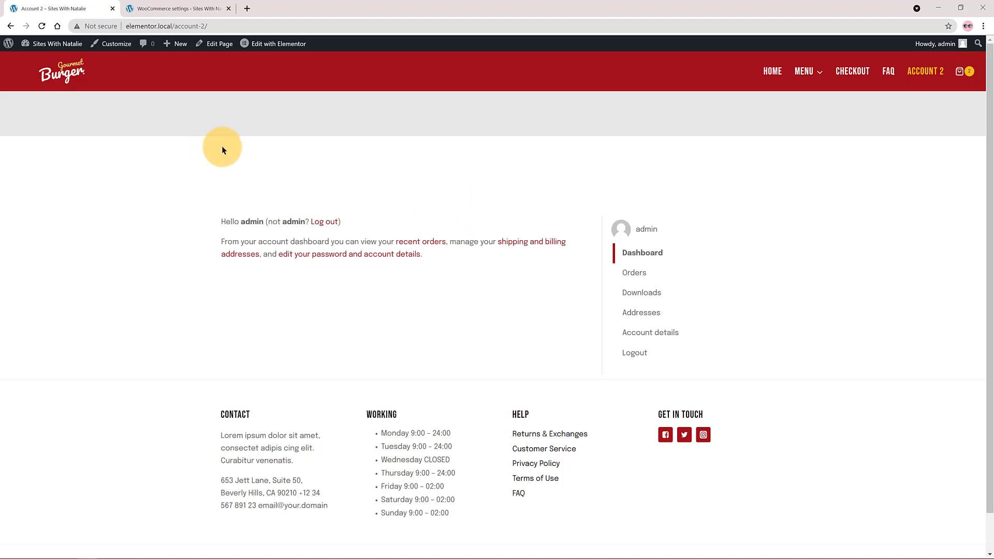